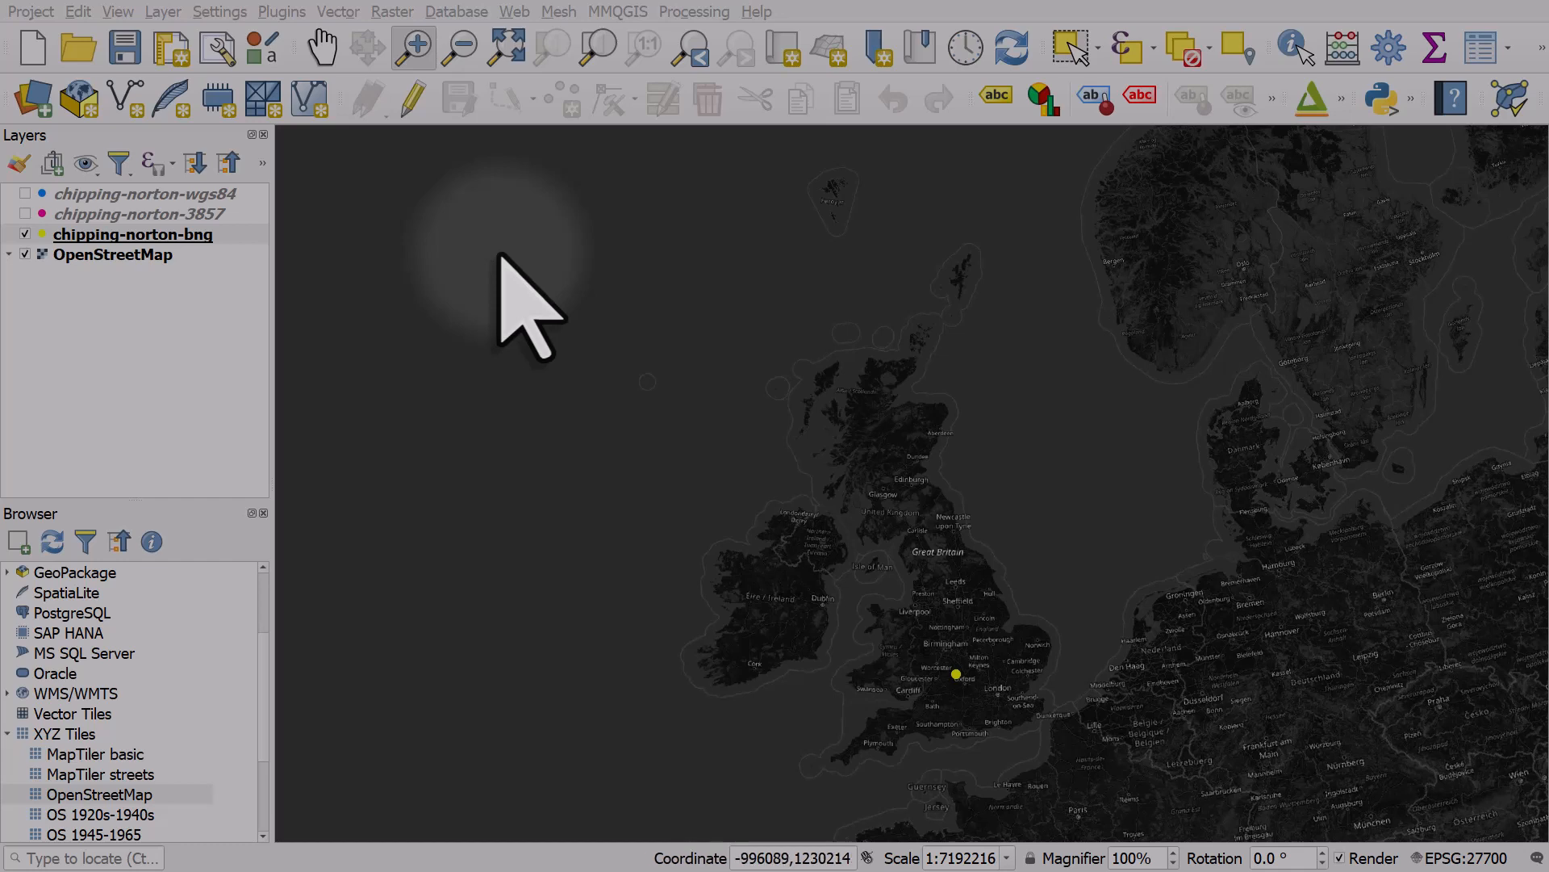
Hide chipping-norton-bng and show and select the chipping-norton-3857 point layer
left_click(131, 234)
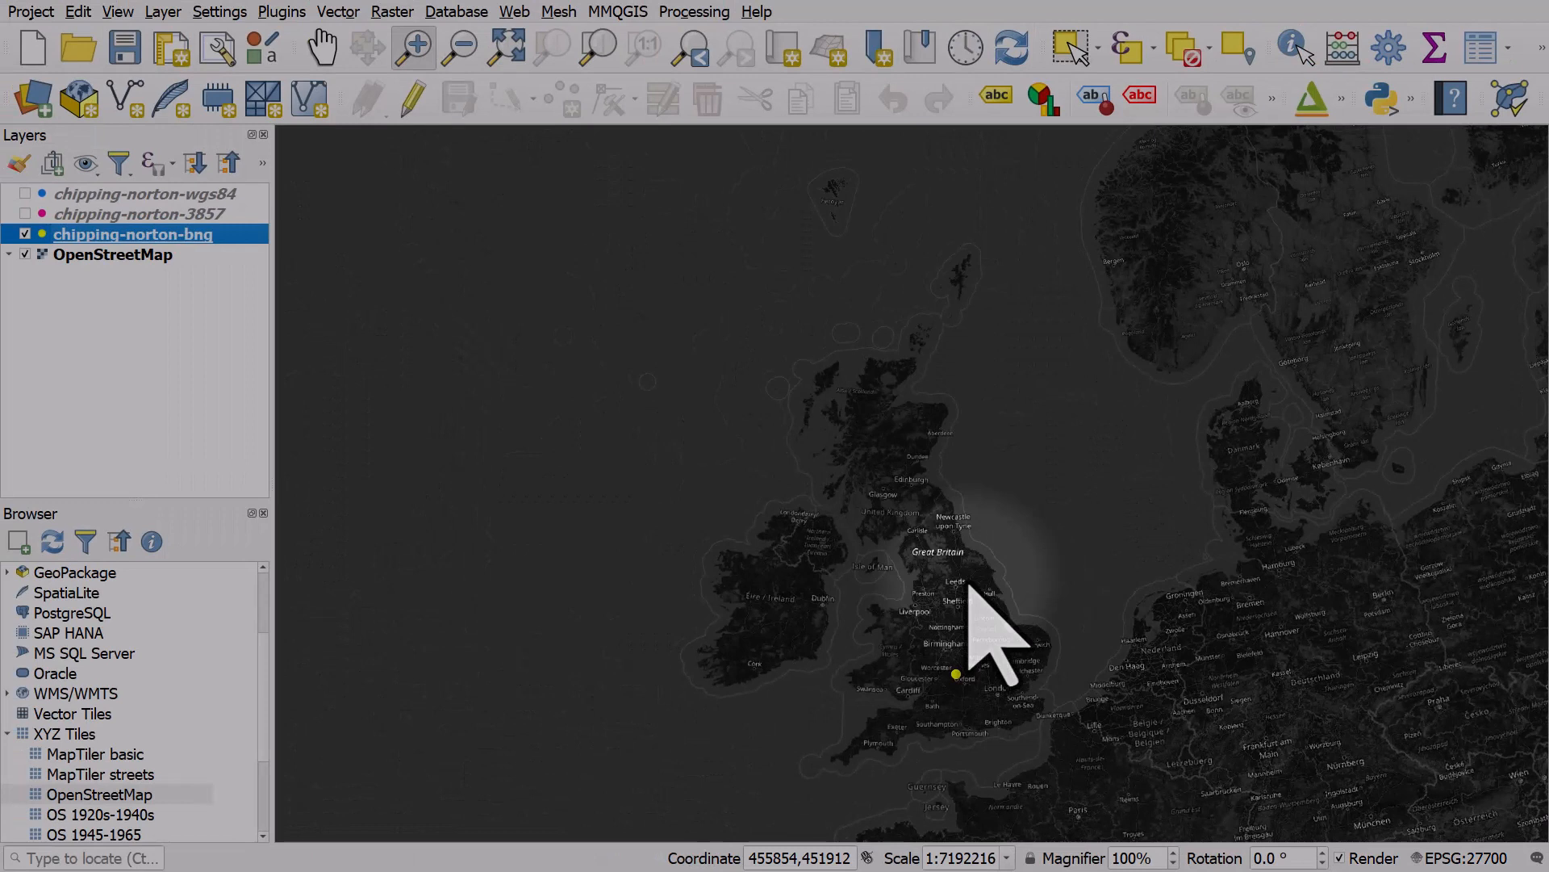
left_click(113, 254)
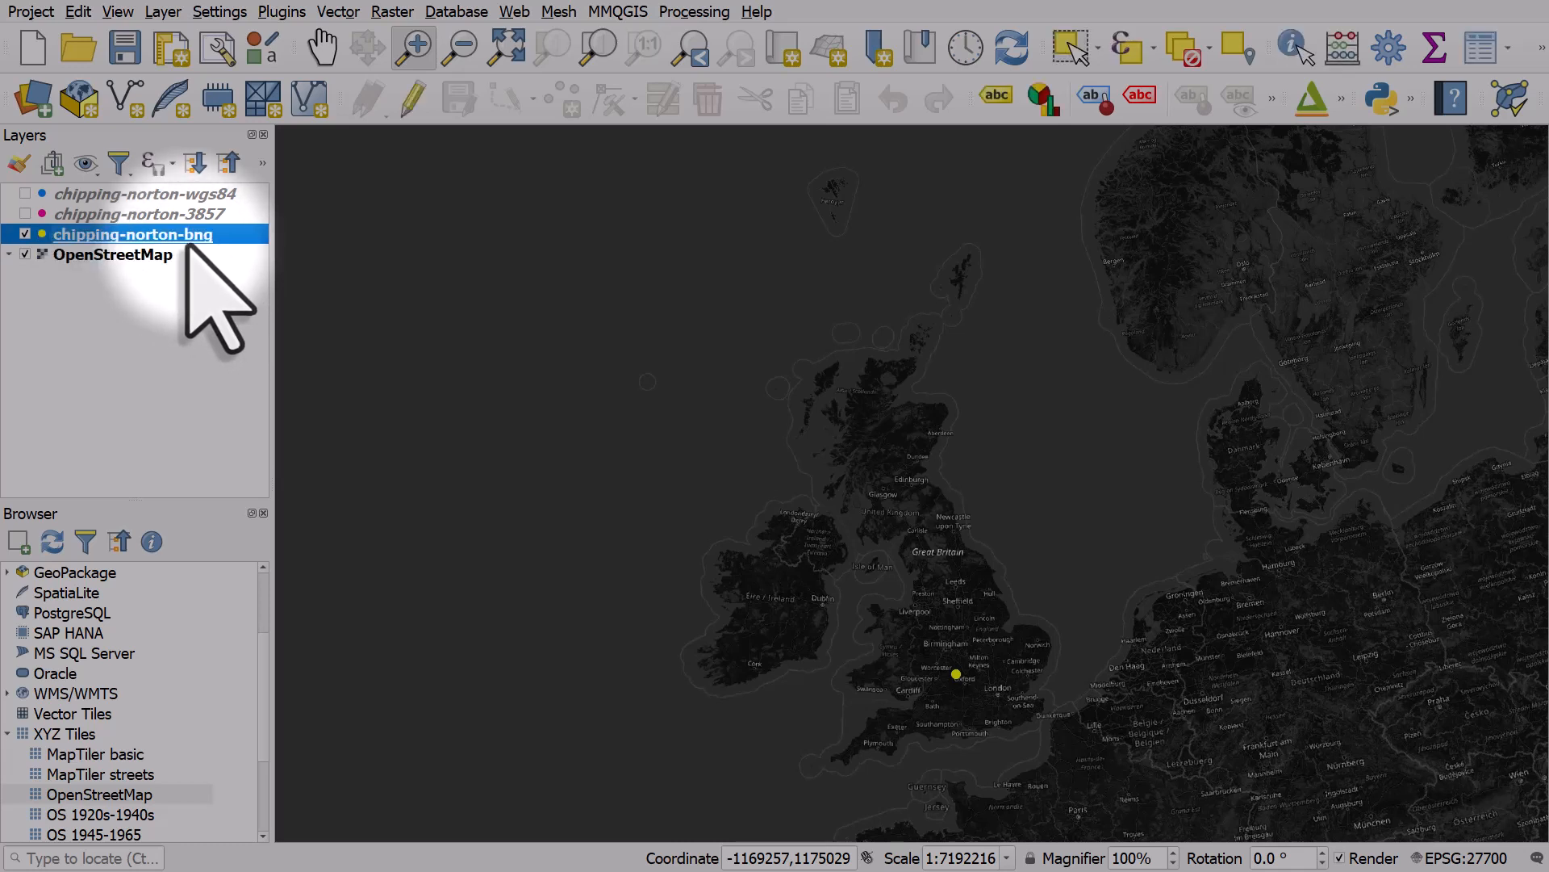
left_click(25, 234)
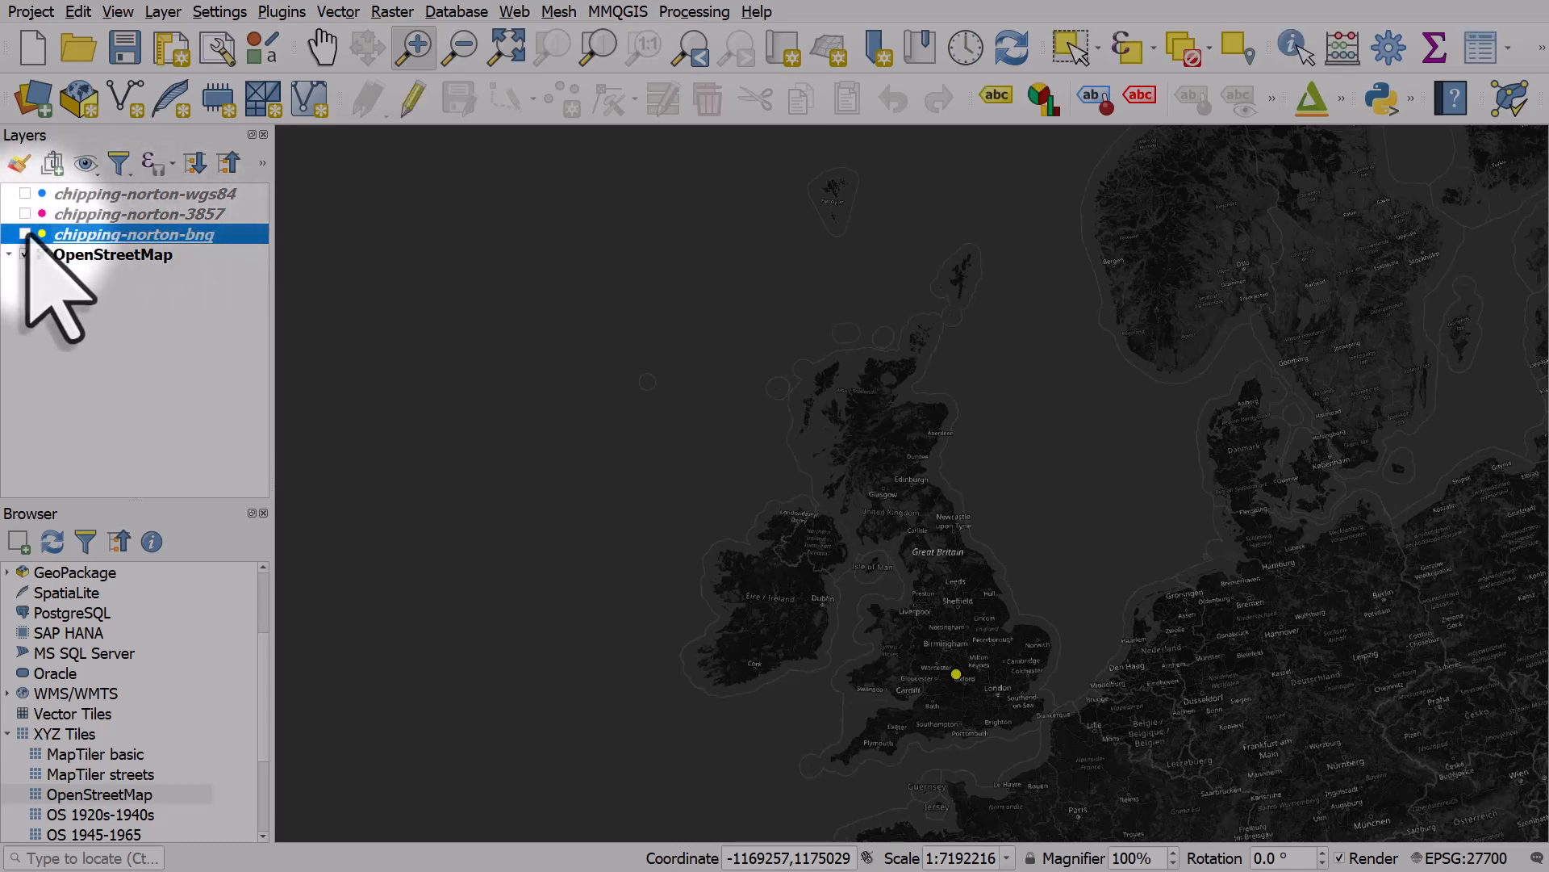
left_click(24, 213)
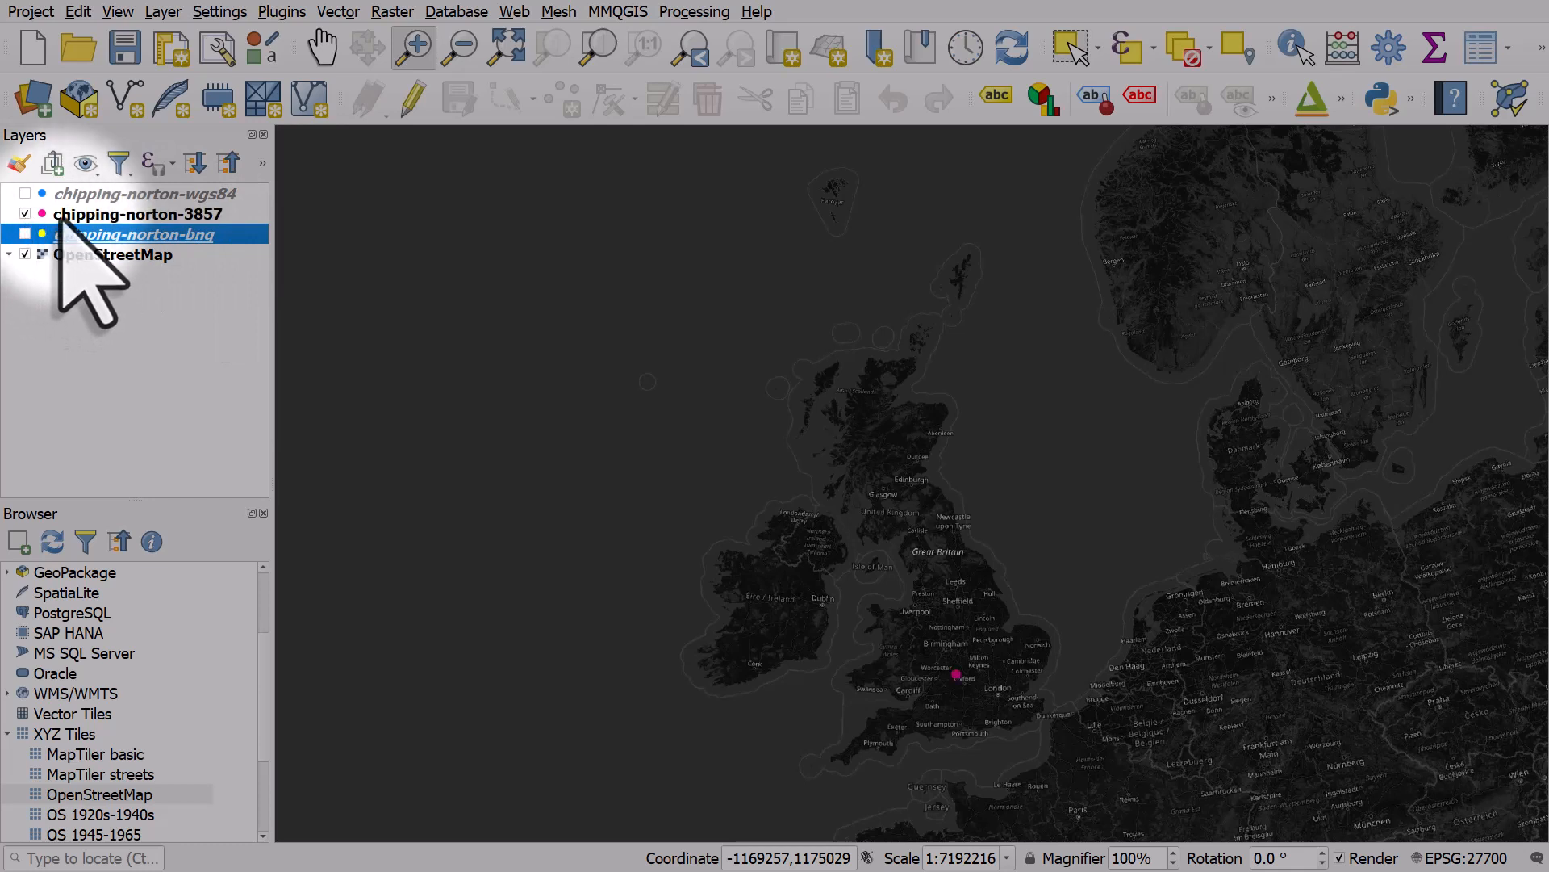
left_click(139, 213)
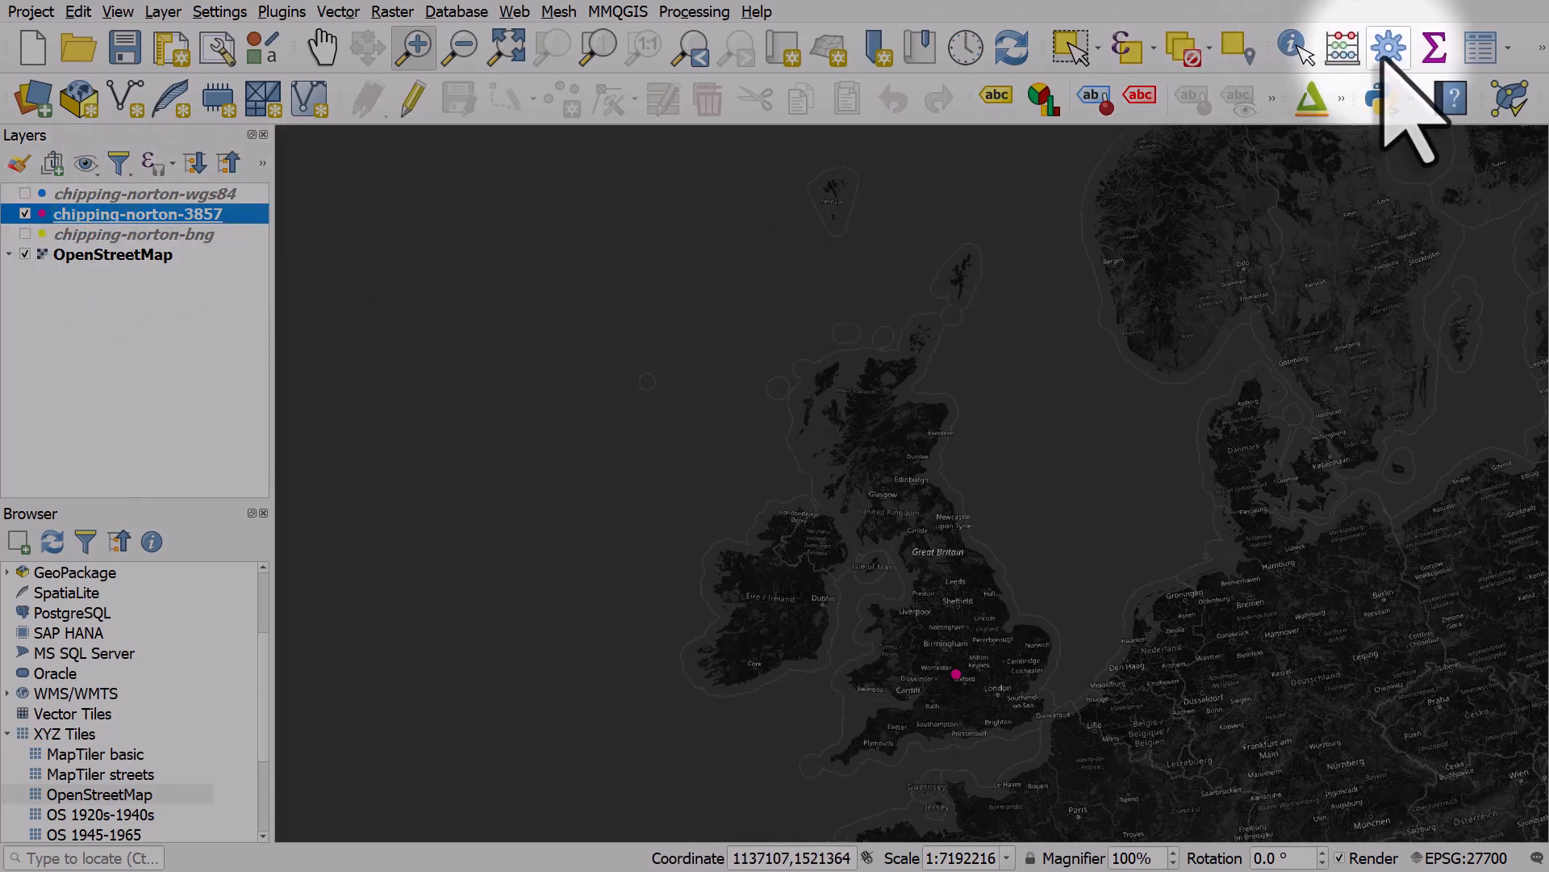
Search the Processing Toolbox for buffer algorithms for the 3857 layer
left_click(1388, 47)
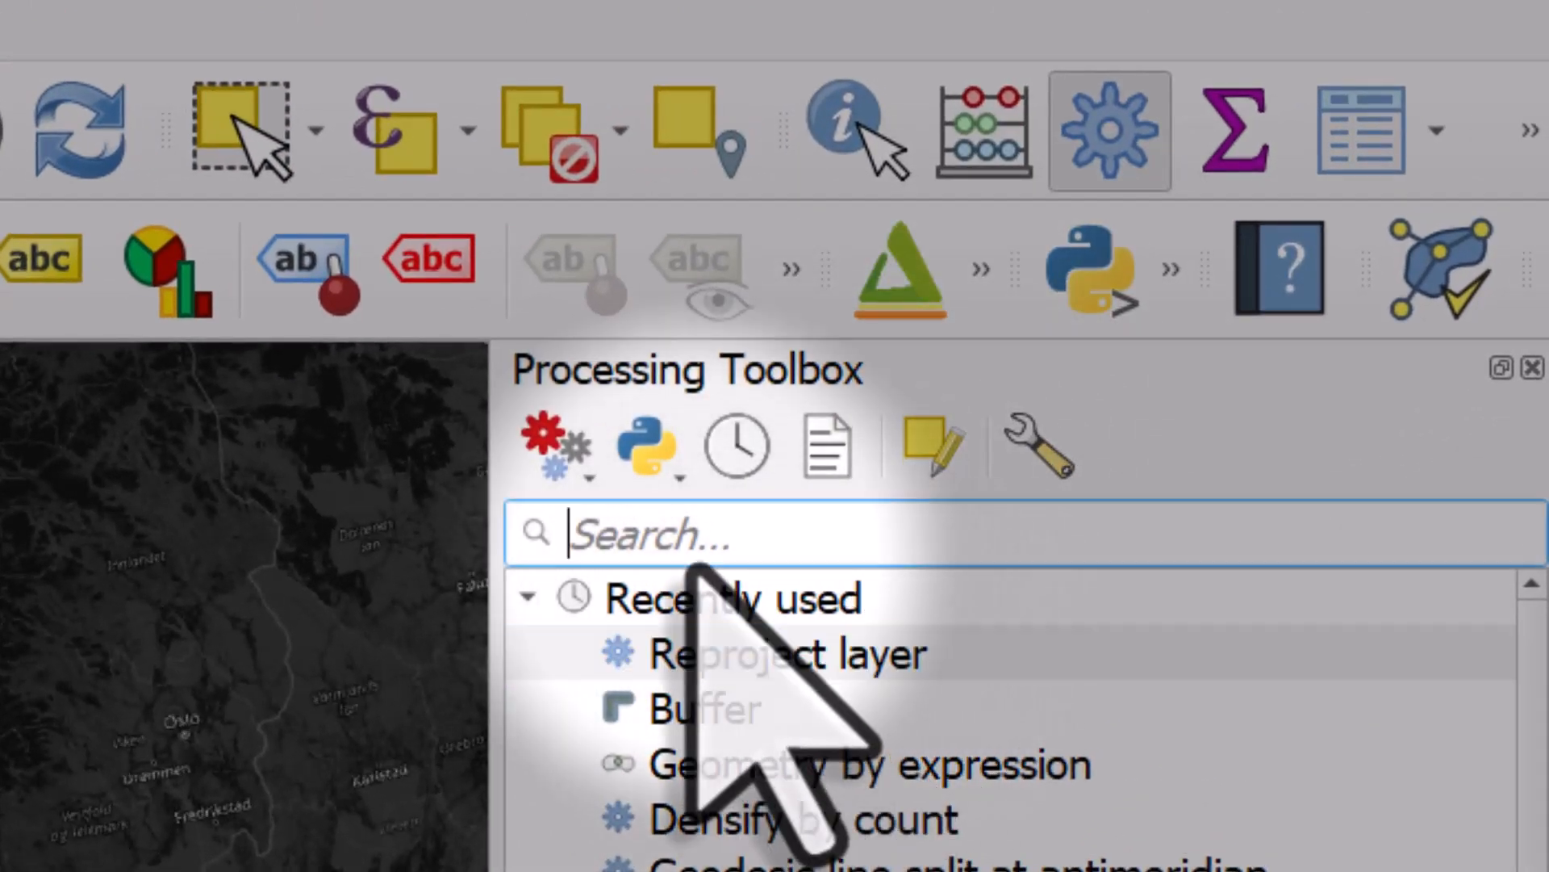
type("reproject")
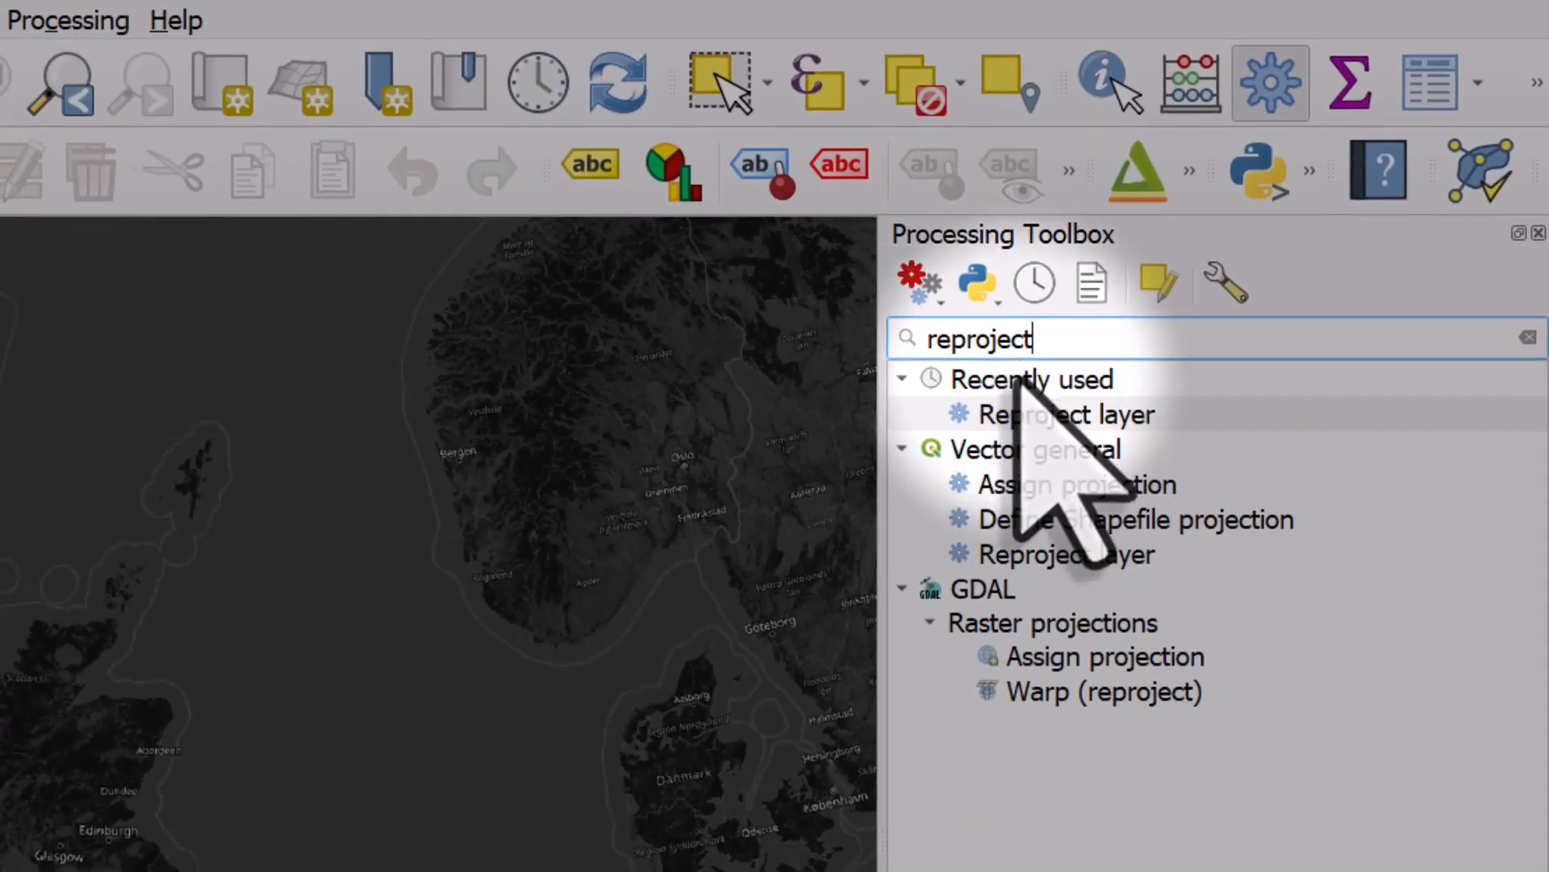
left_click(1065, 415)
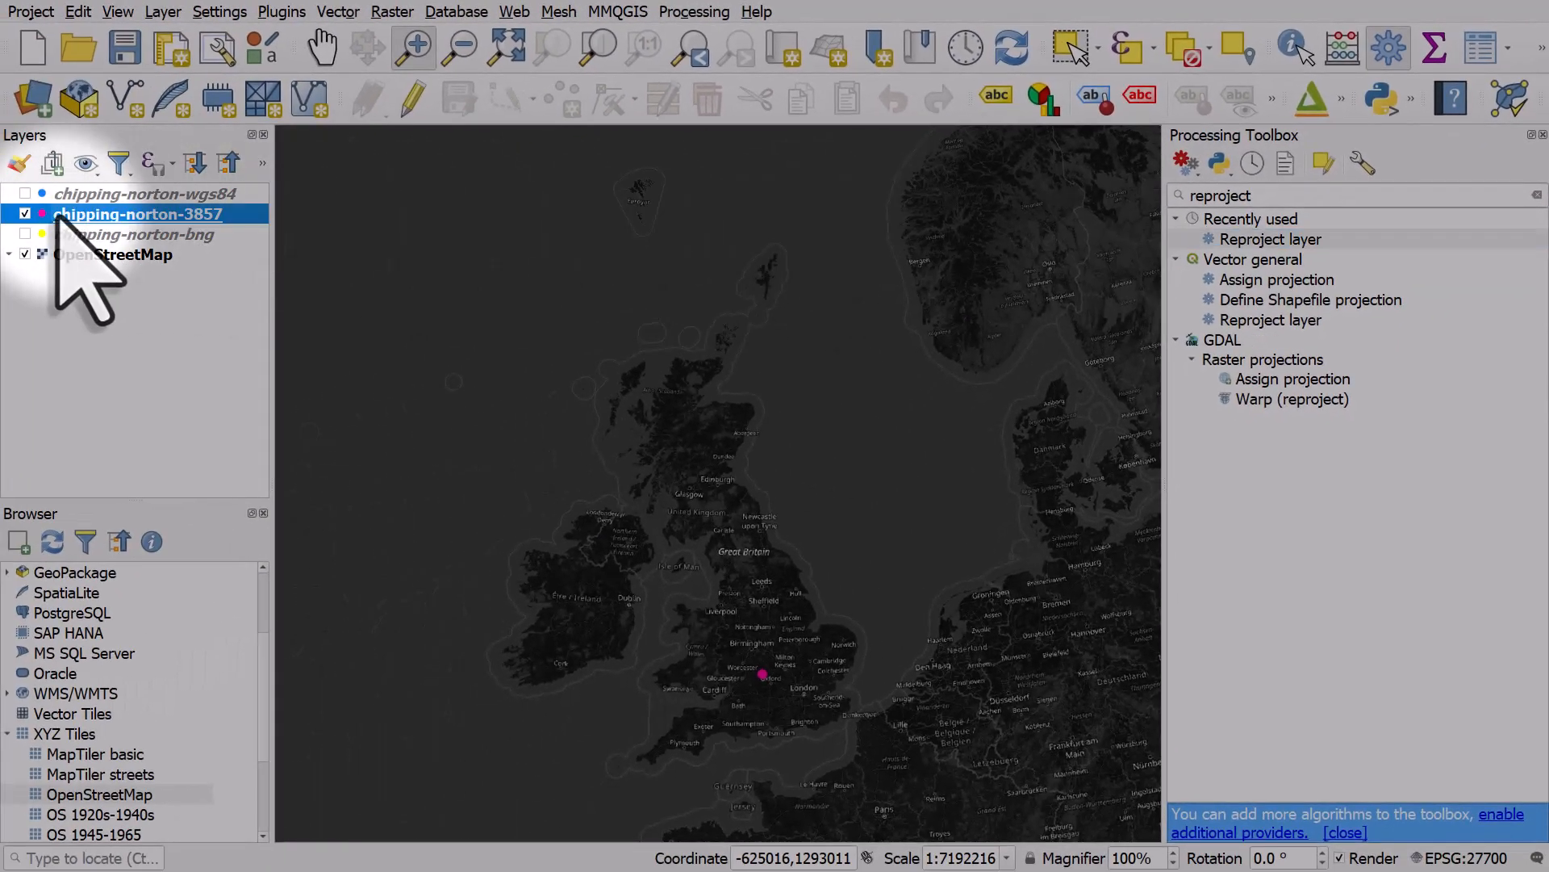
mouse_move(139, 215)
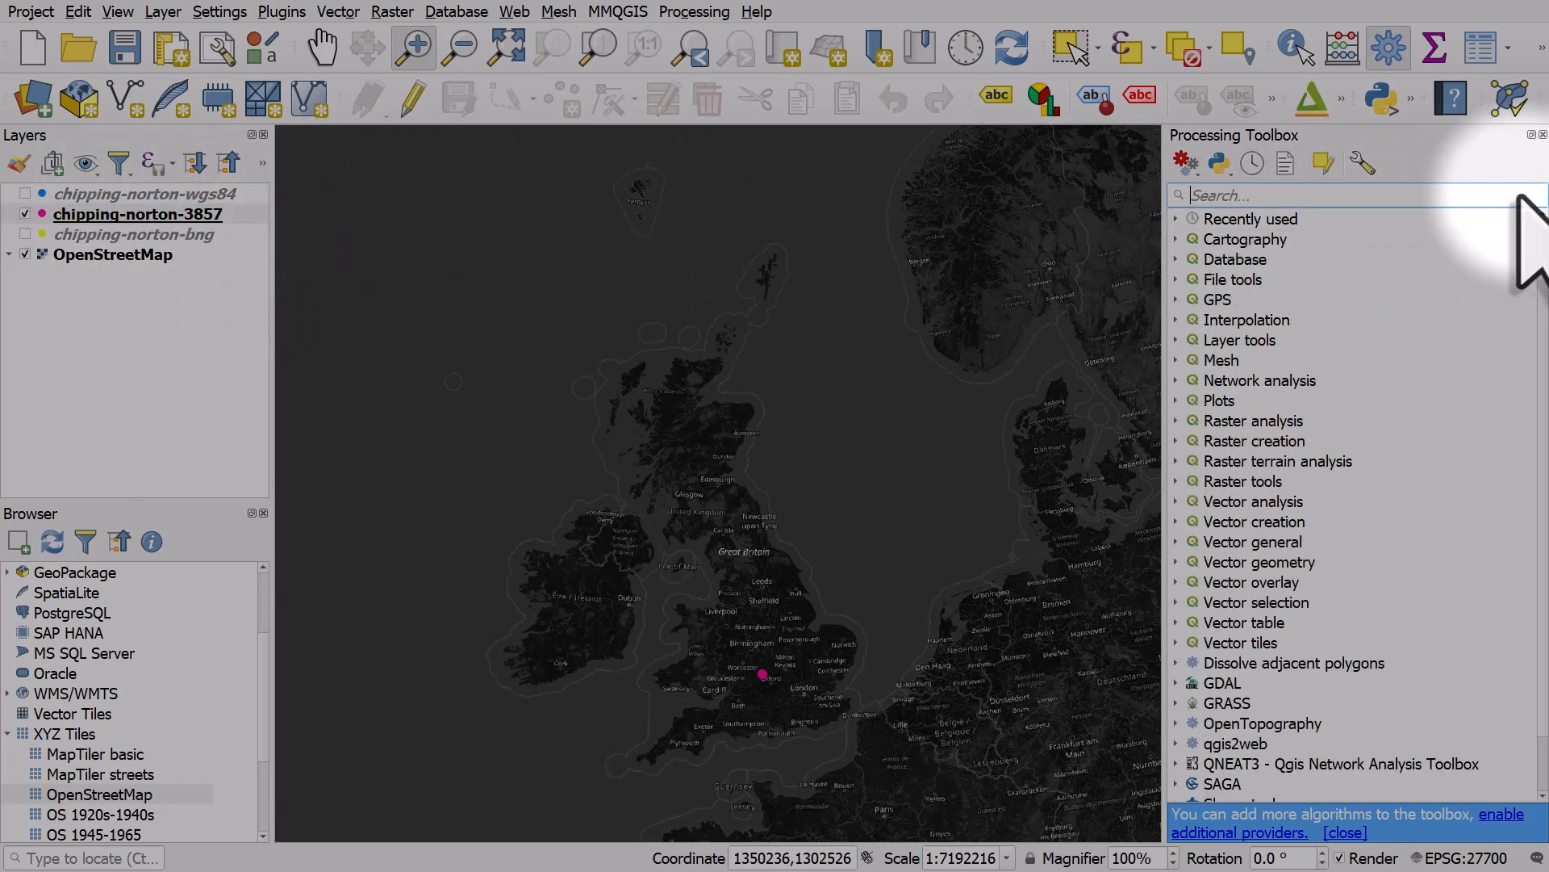
left_click(337, 12)
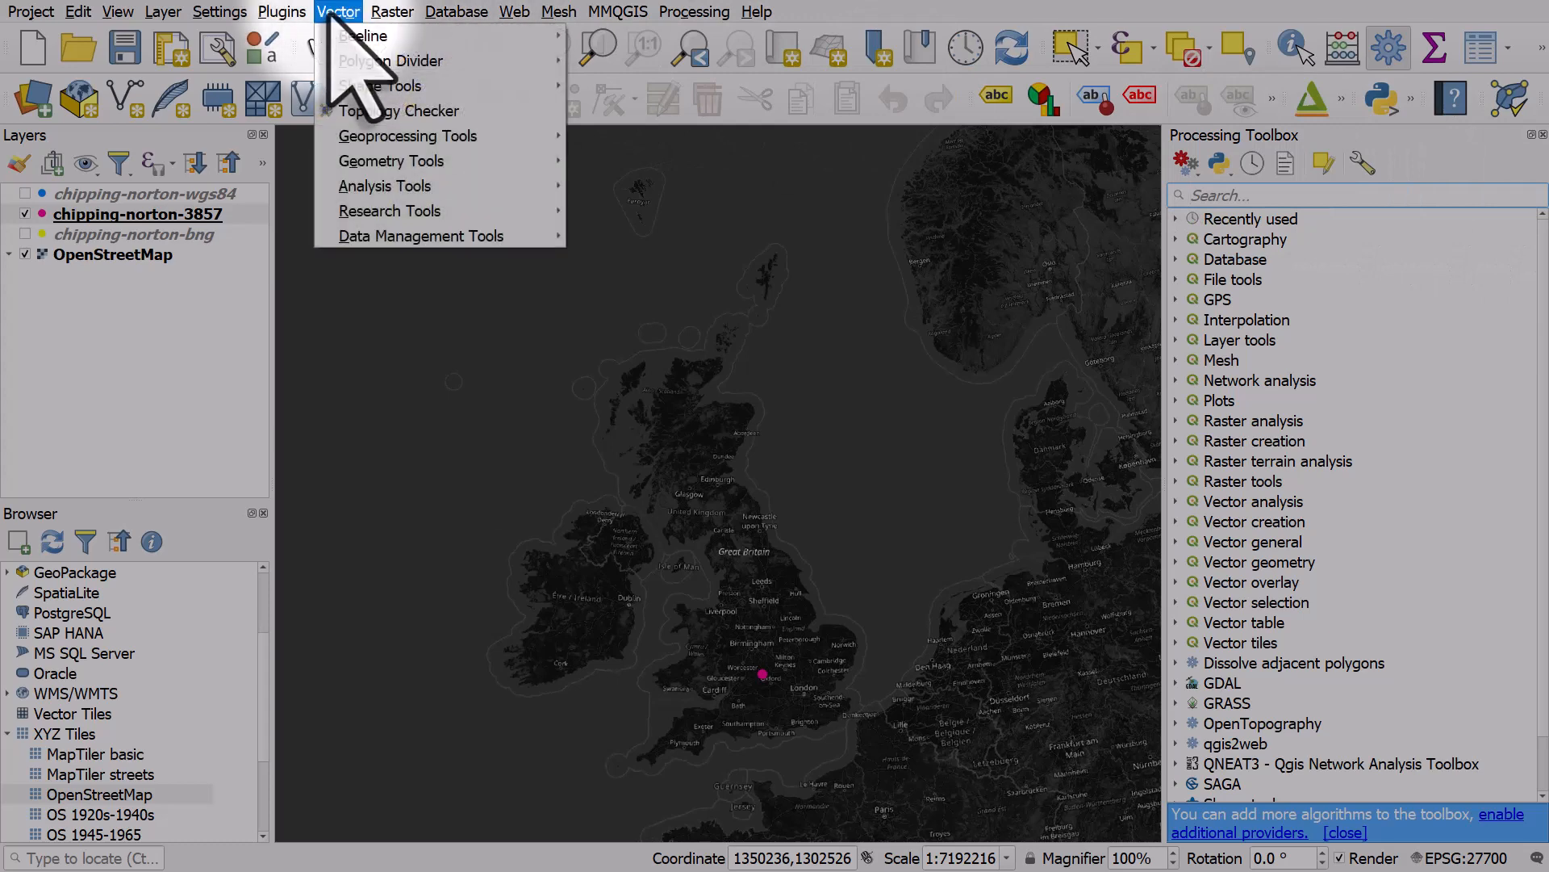
mouse_move(406, 136)
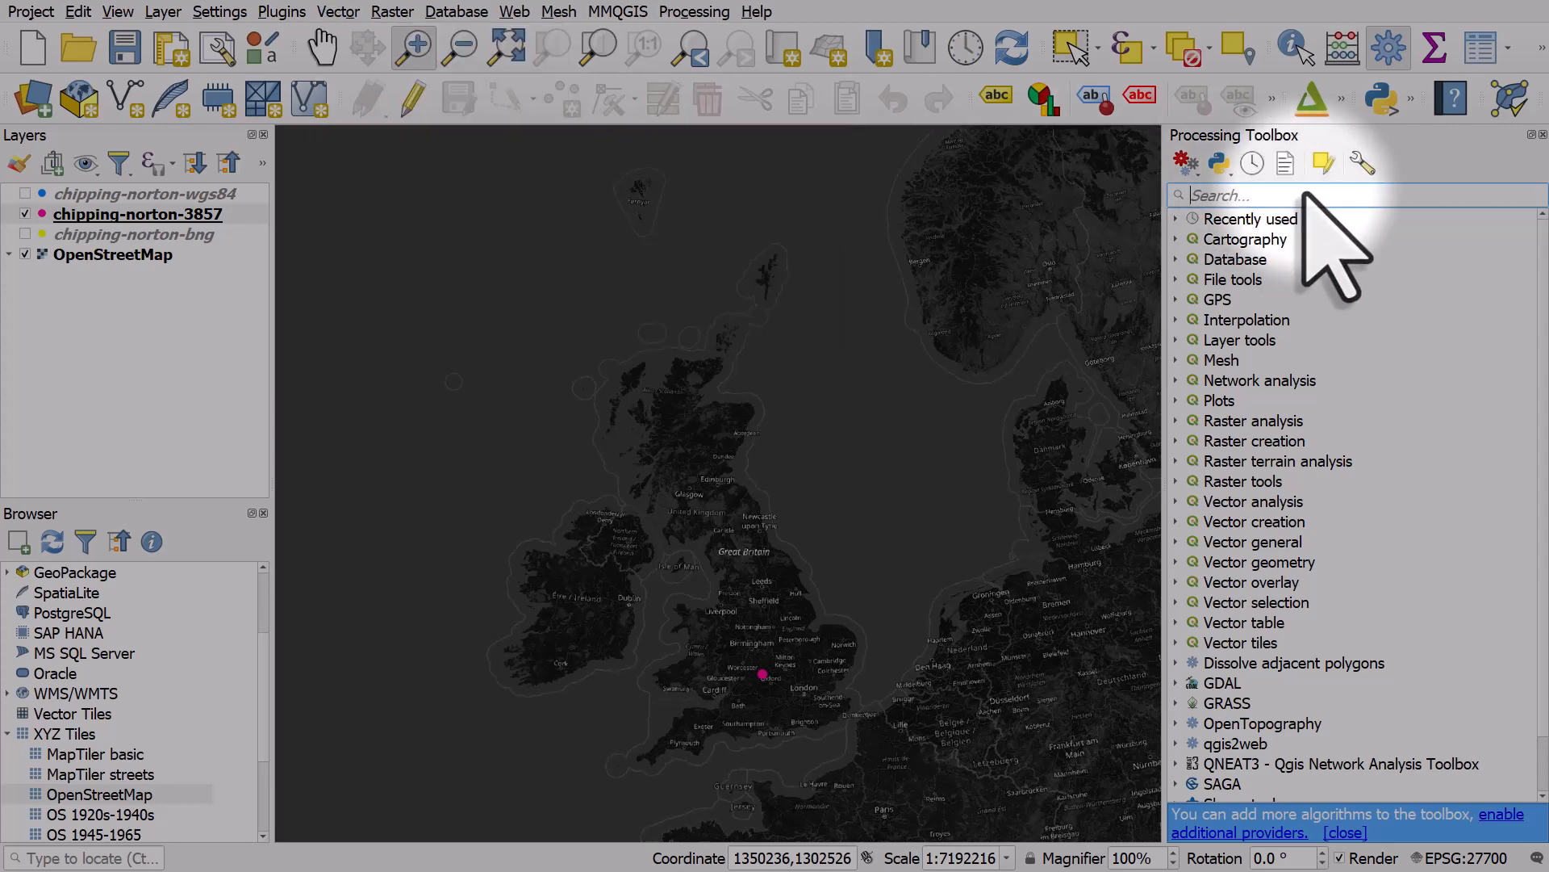
type("buffer")
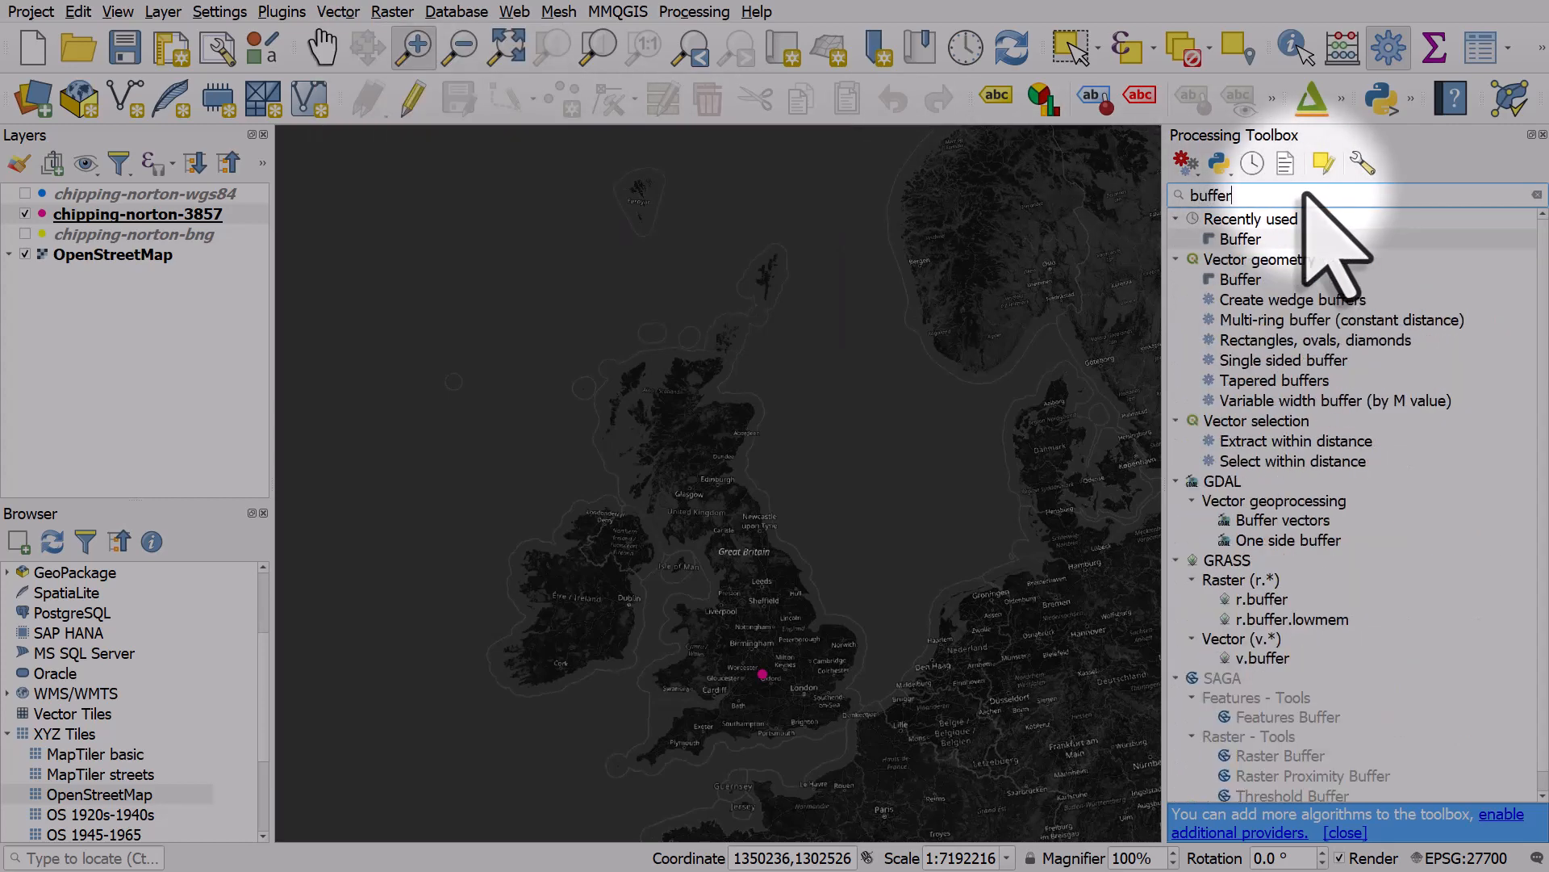
Run a Buffer on chipping-norton-3857 with distance 500 miles and 500 segments
double_click(1239, 239)
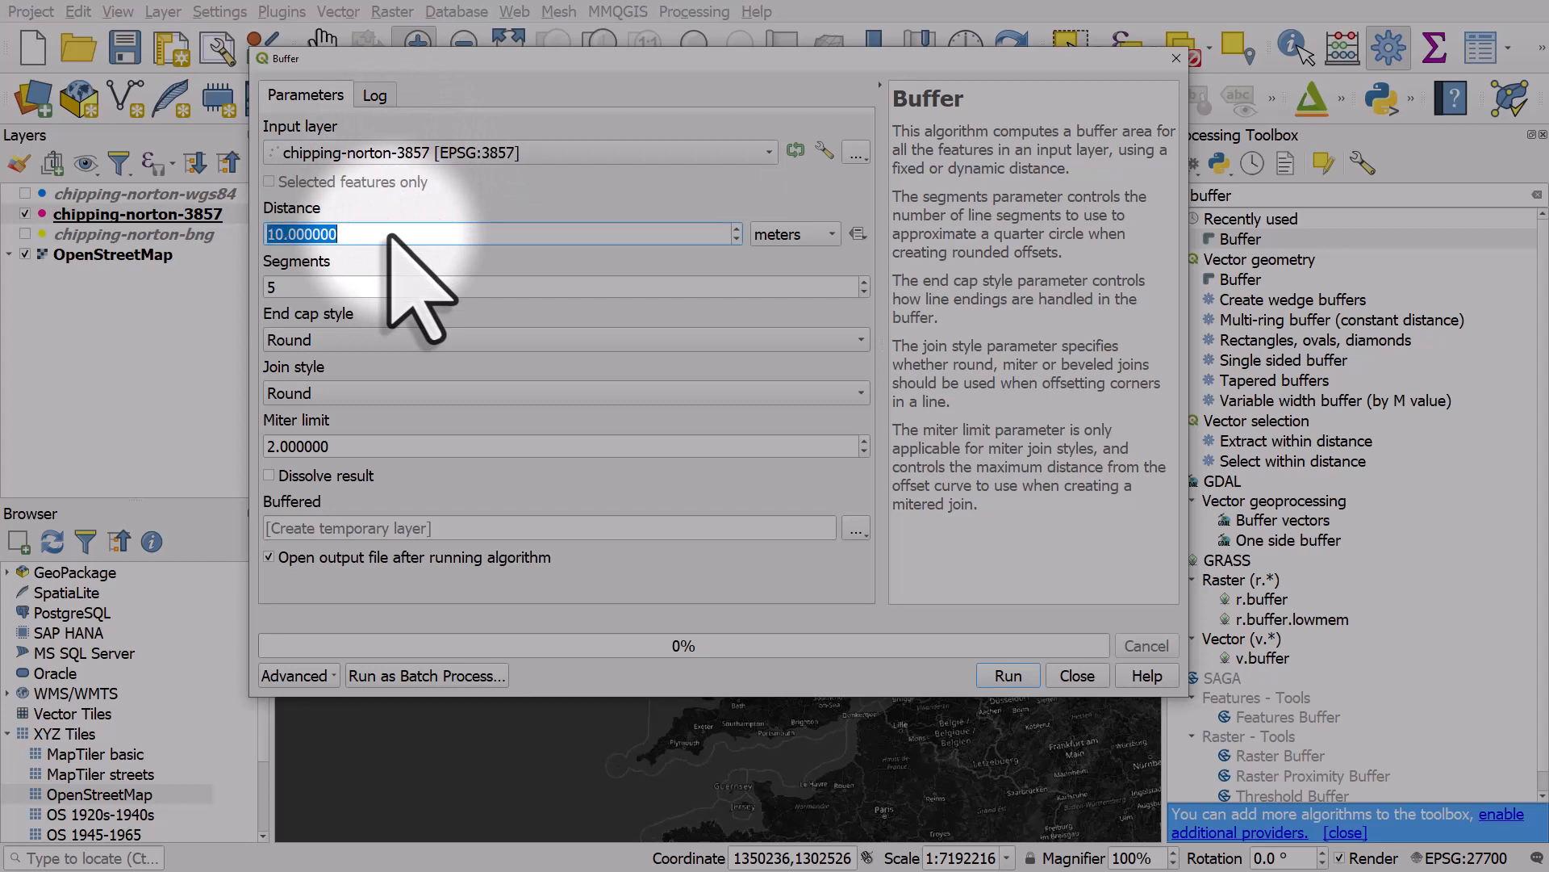
type("500")
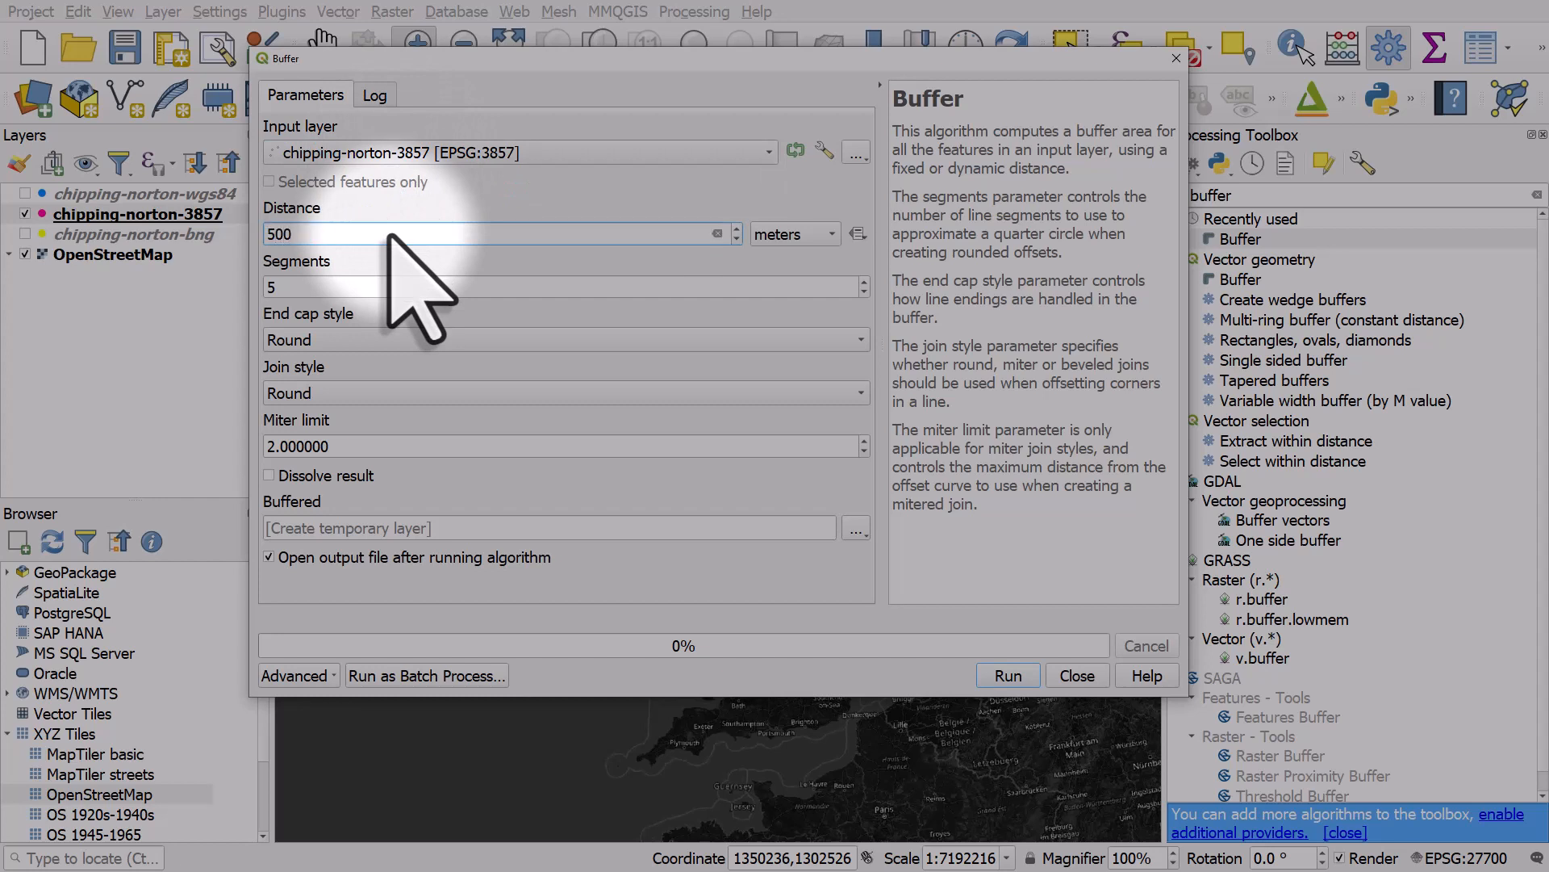
left_click(789, 234)
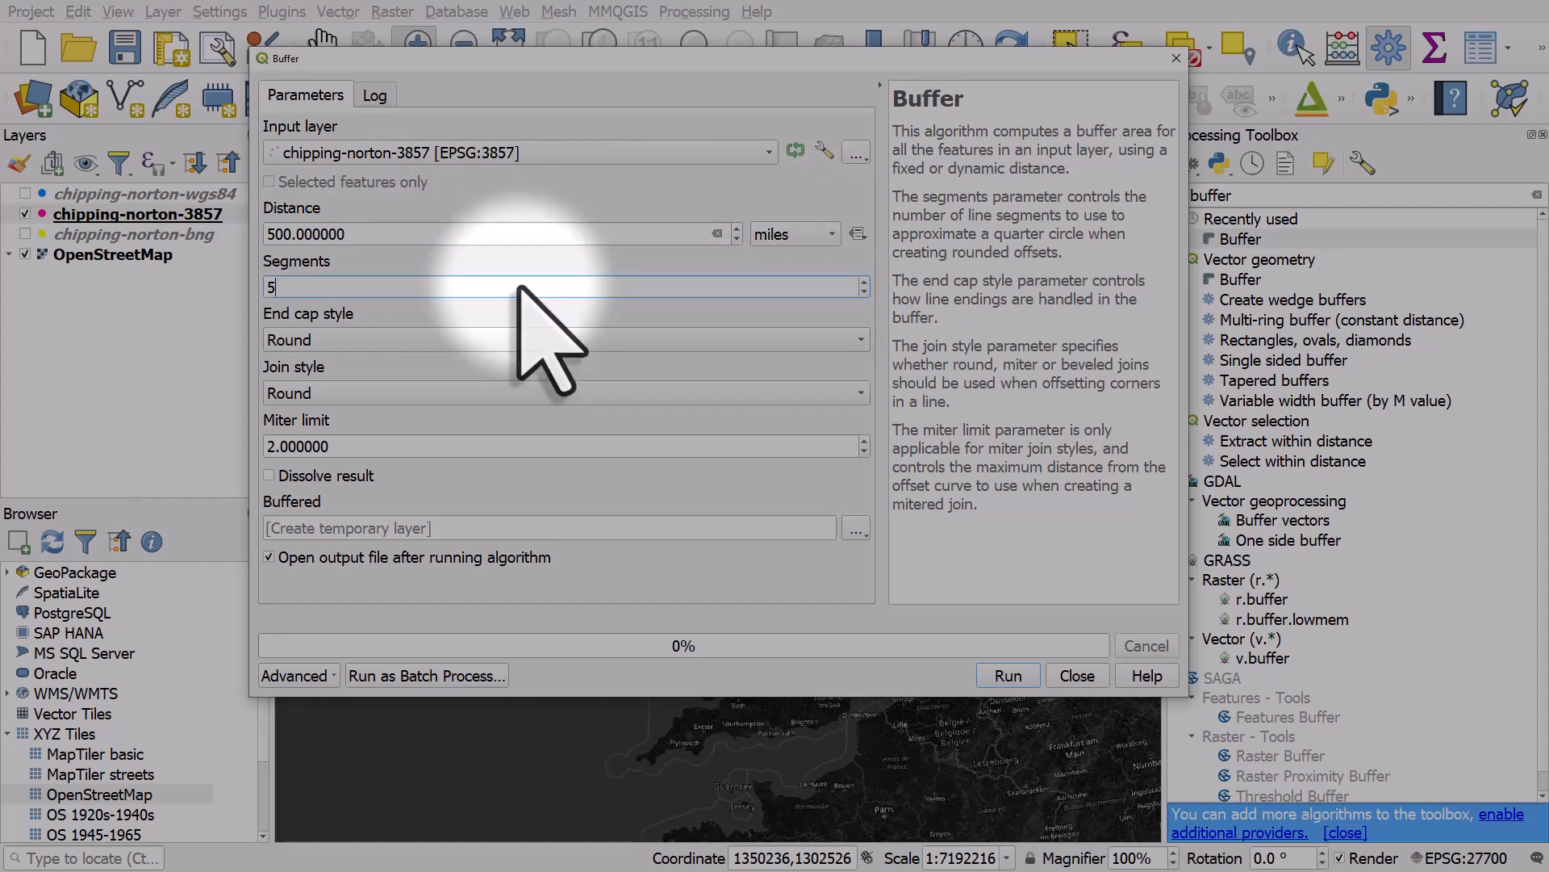
type("00")
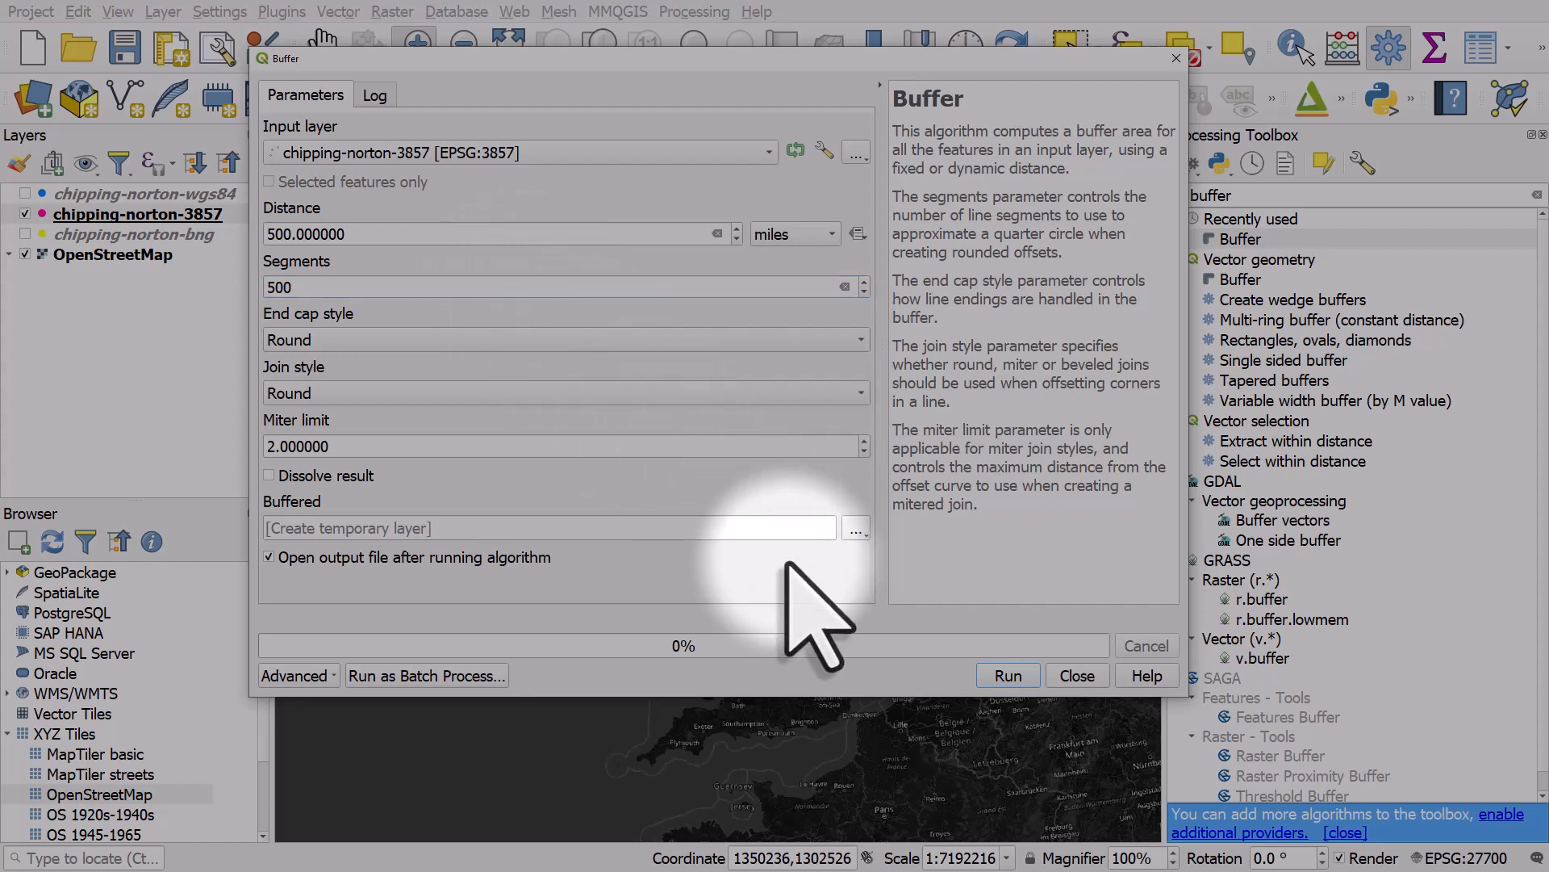
left_click(854, 528)
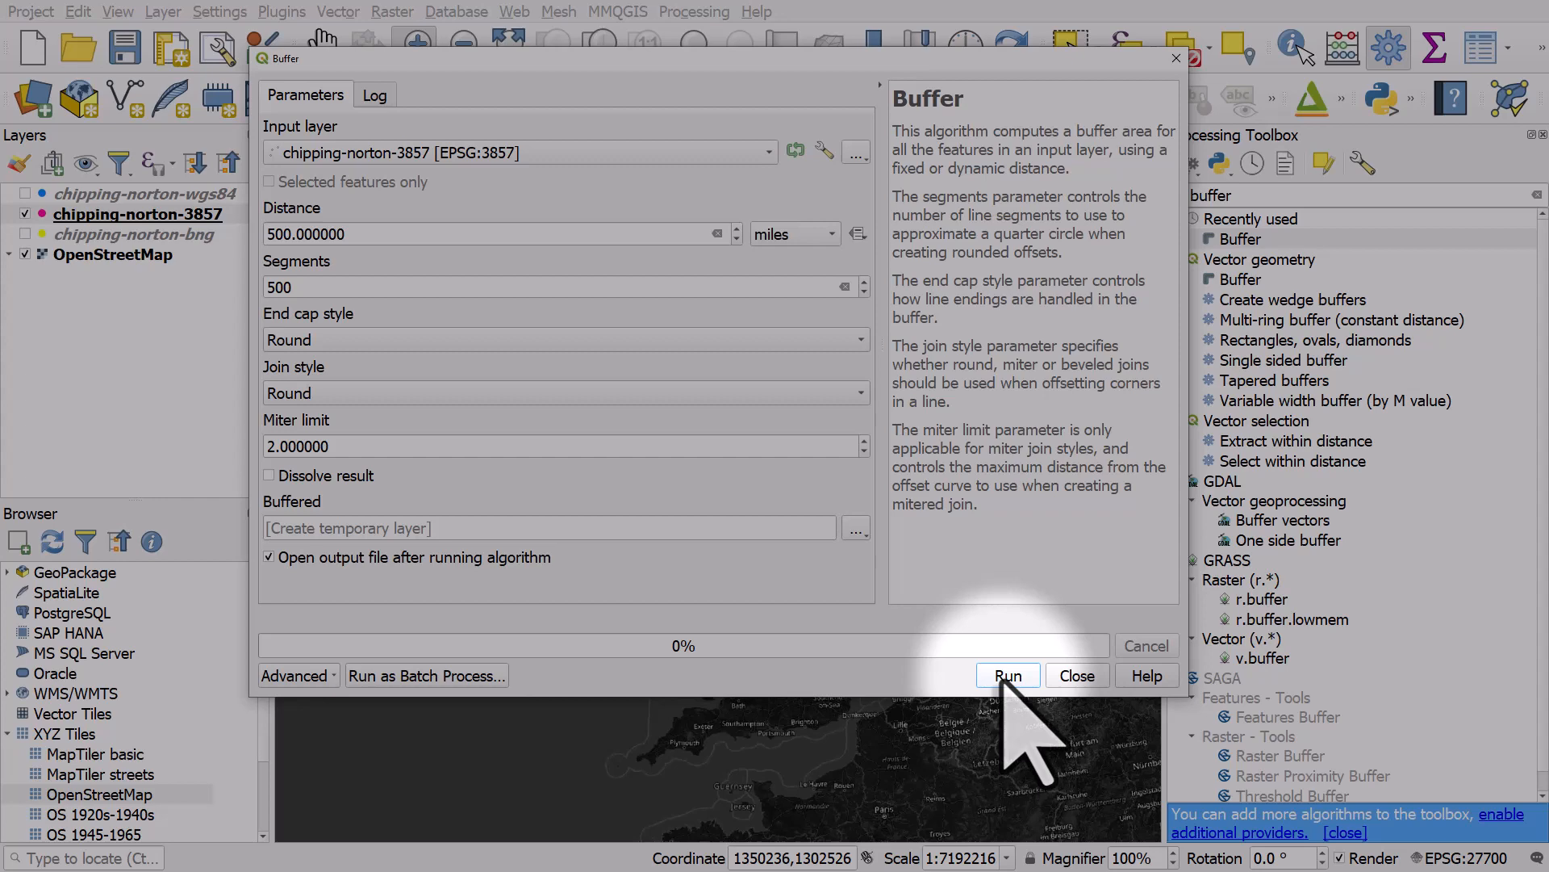
left_click(1005, 674)
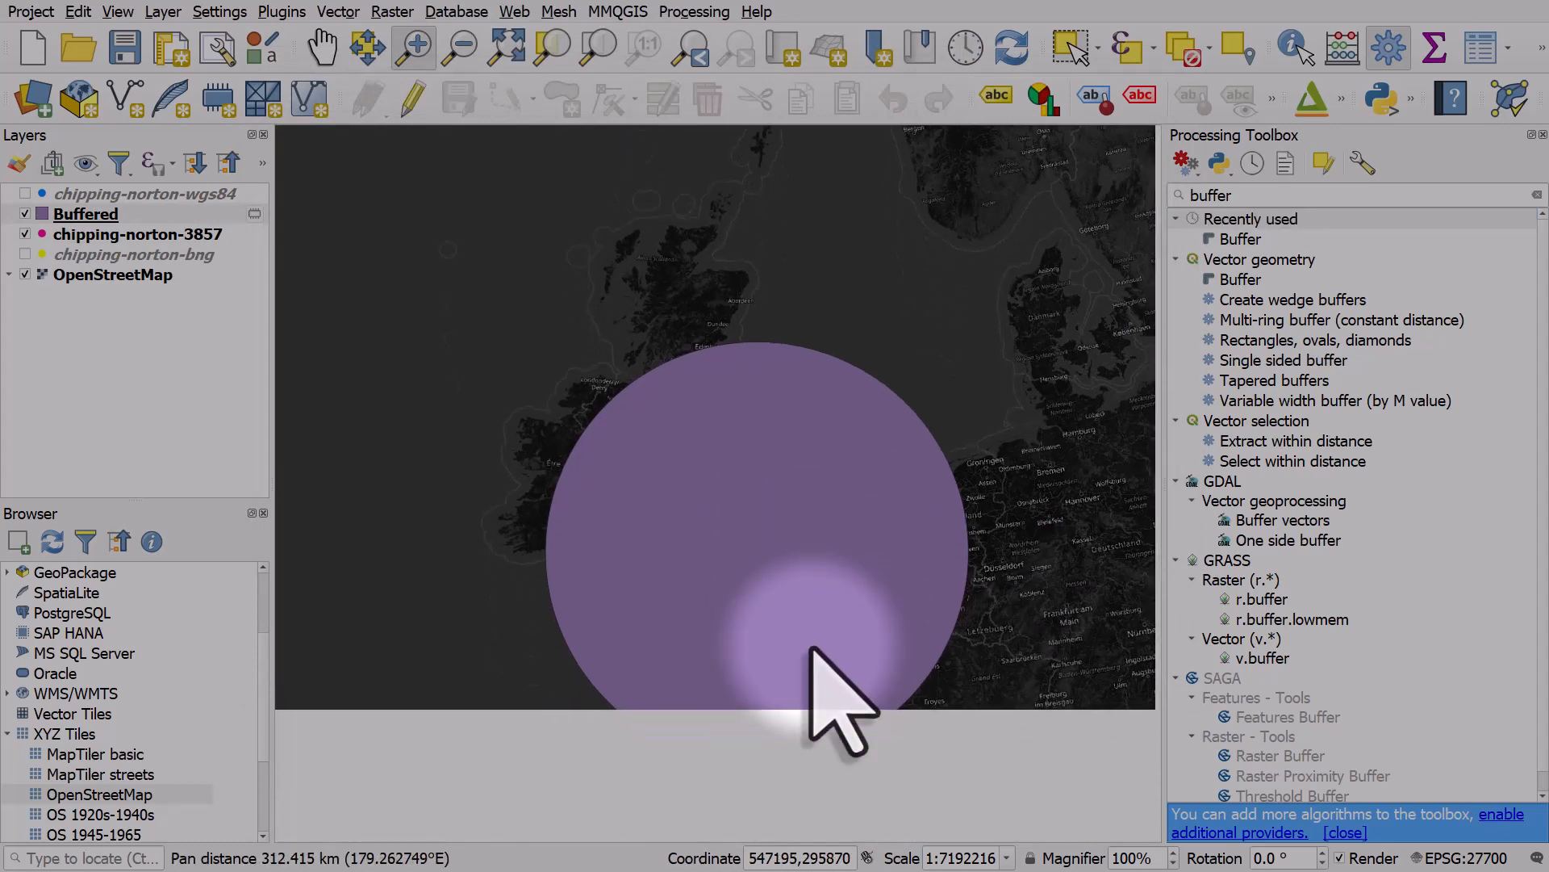
Rename the Buffered layer to Buffered 3857, drawn as an unfilled outline
left_click(84, 214)
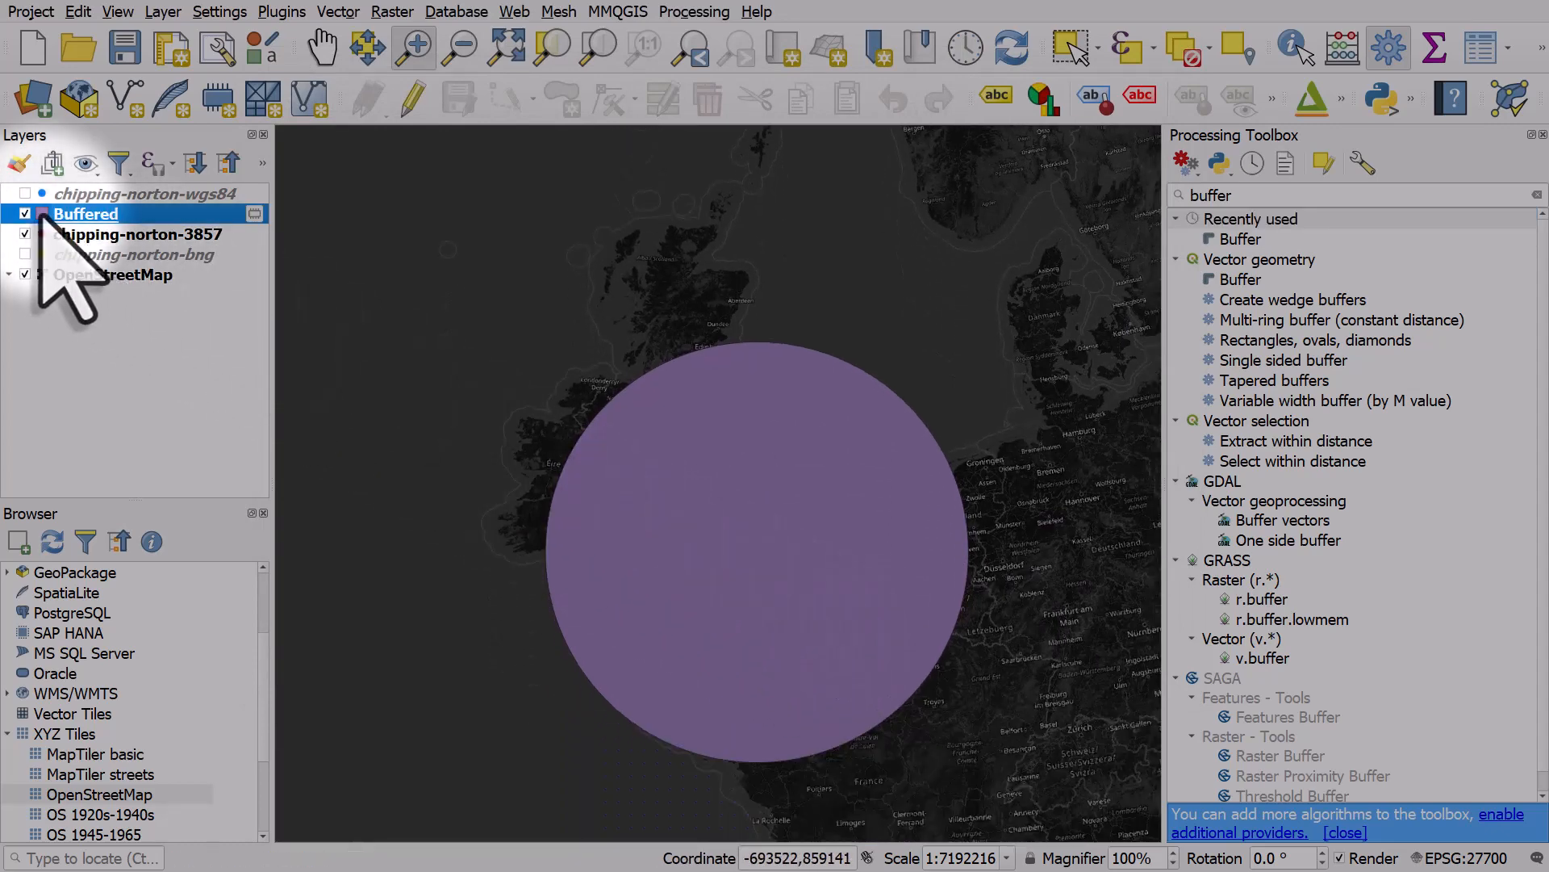
double_click(85, 213)
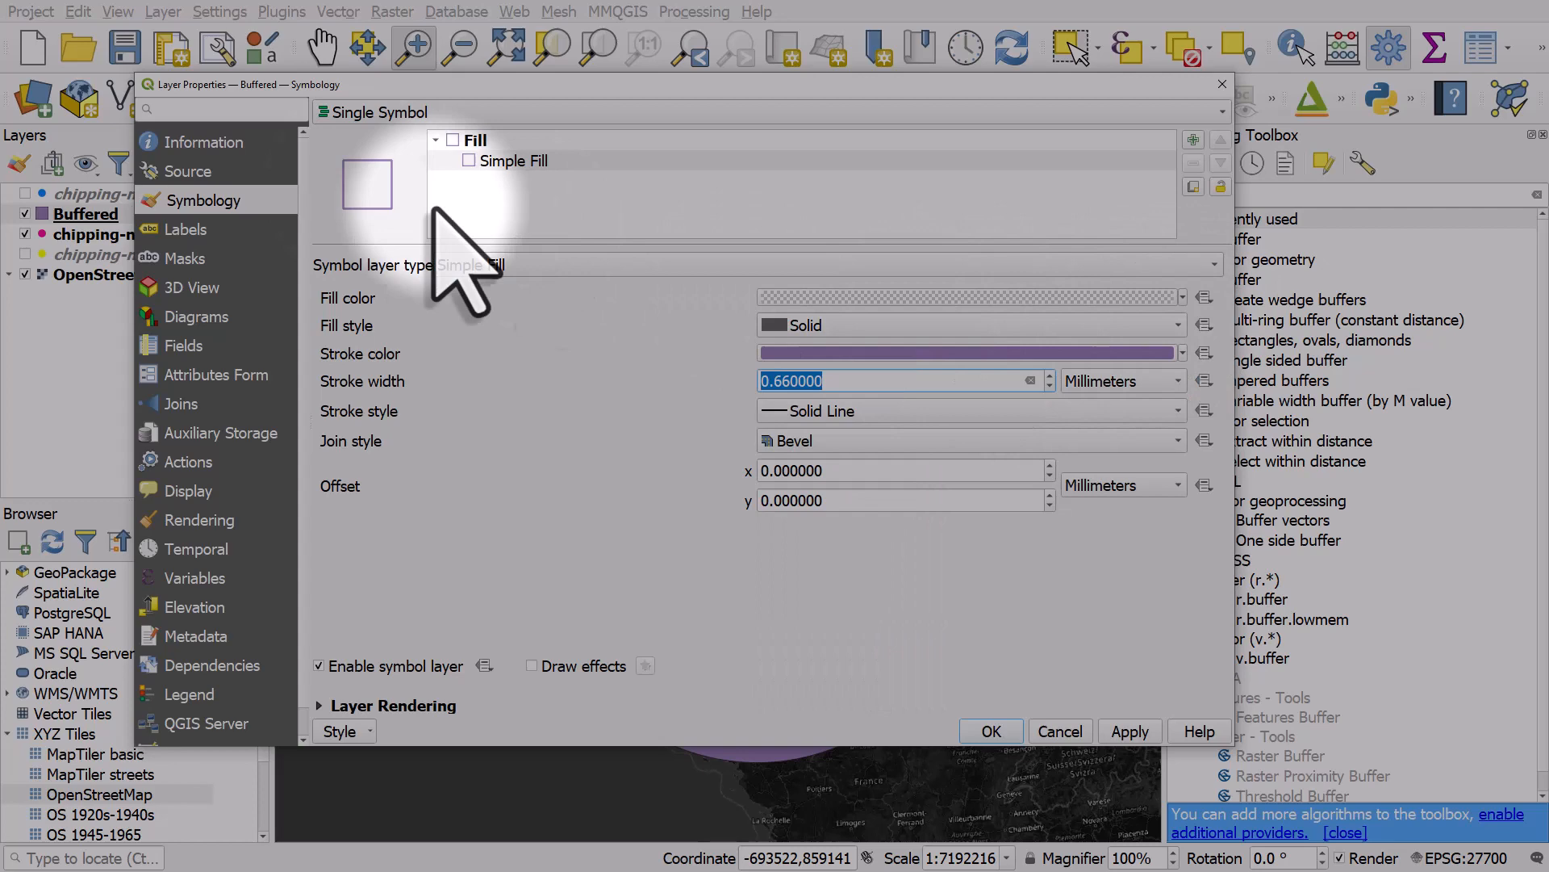
left_click(205, 142)
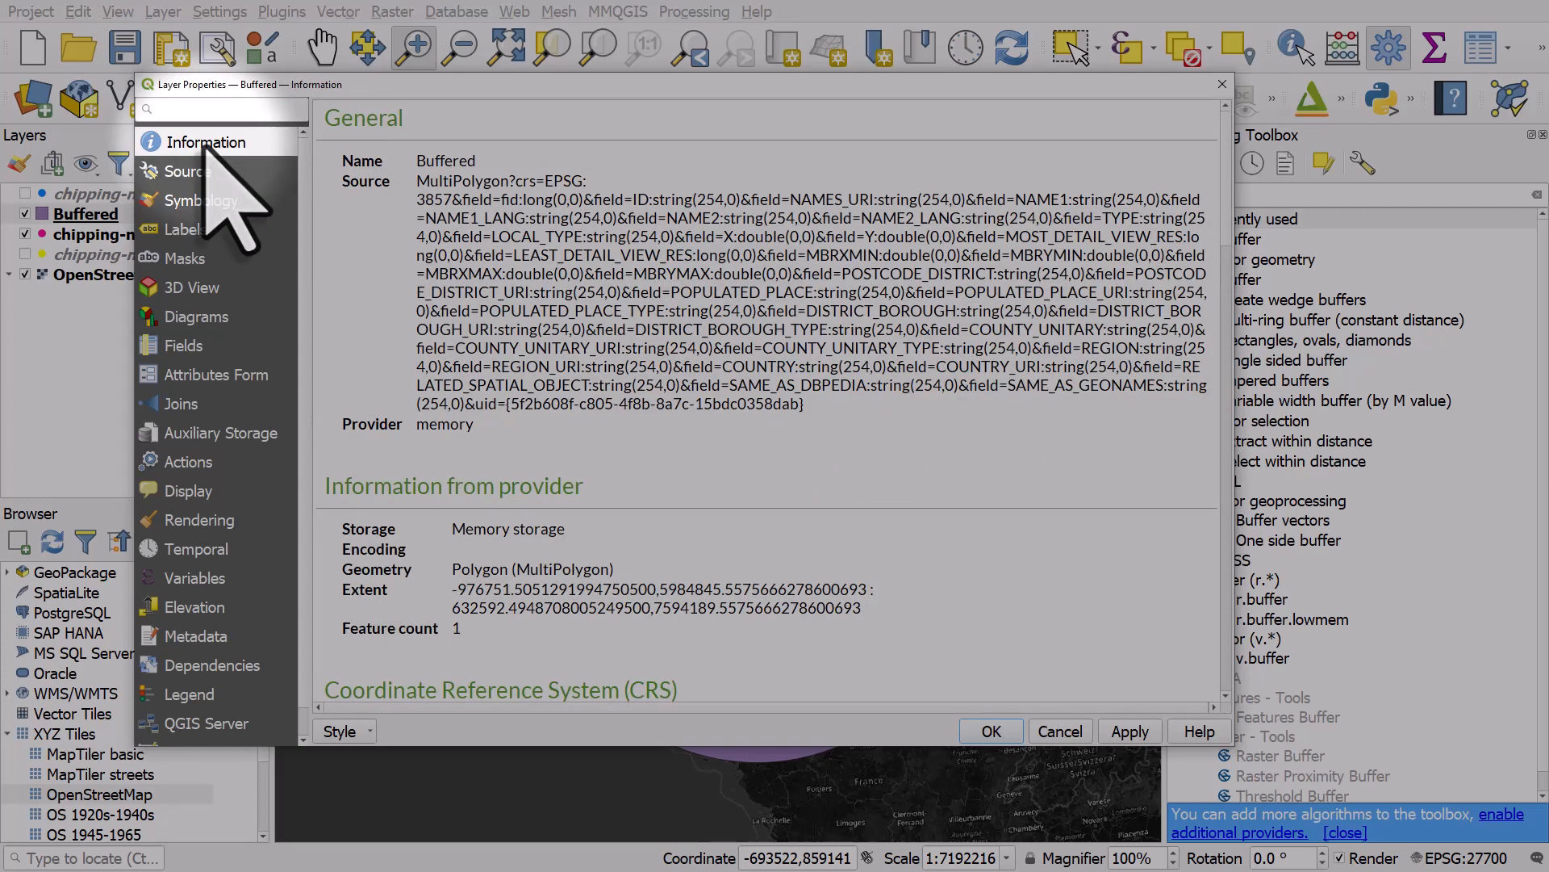
left_click(188, 172)
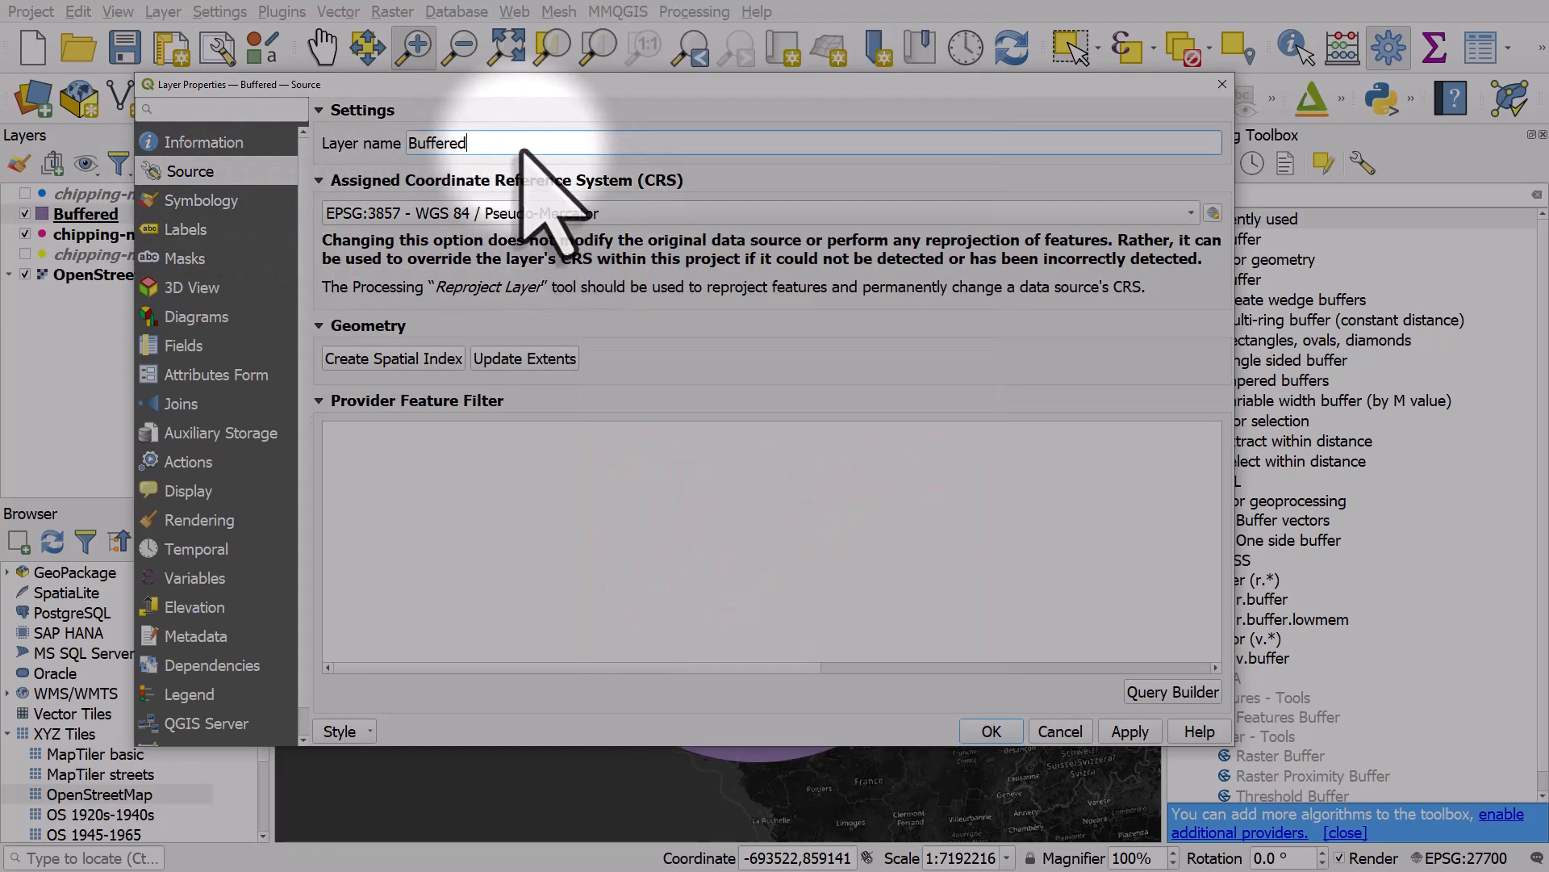
type("3")
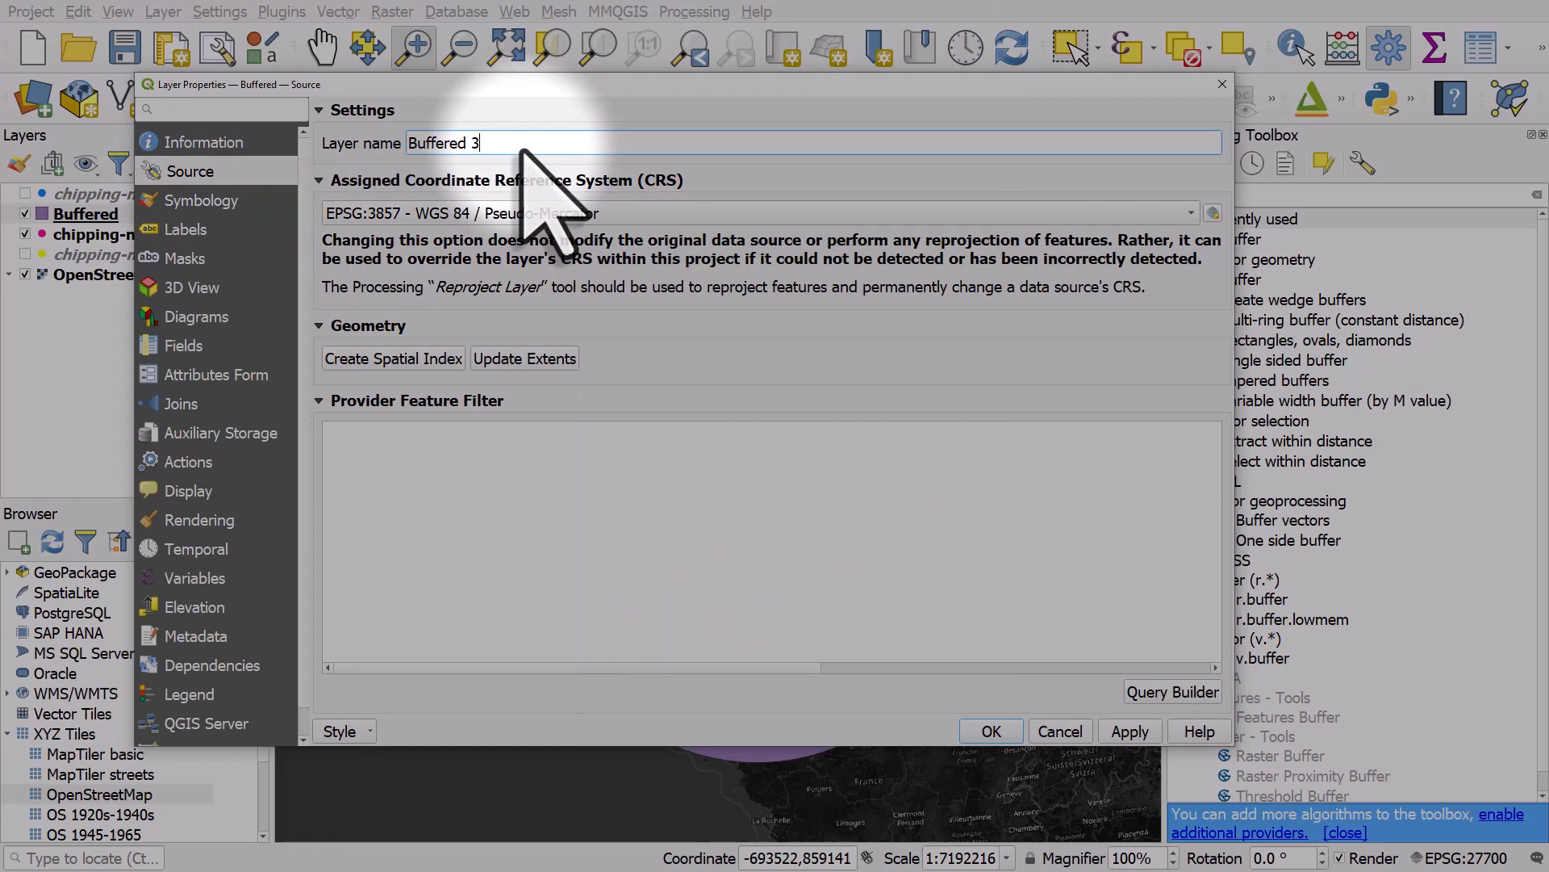
type("857")
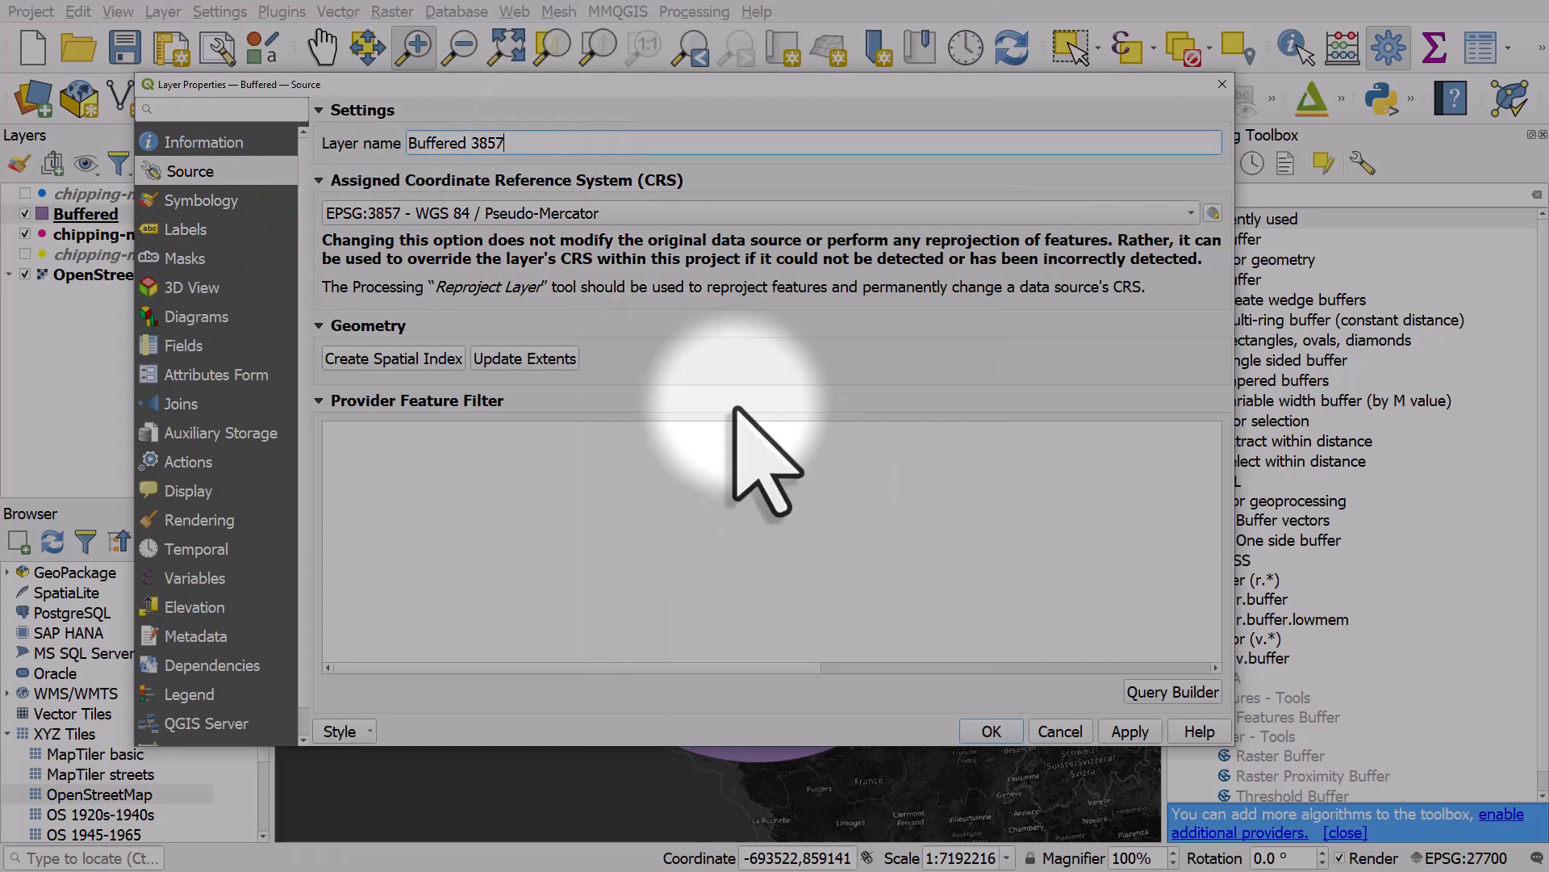
left_click(989, 731)
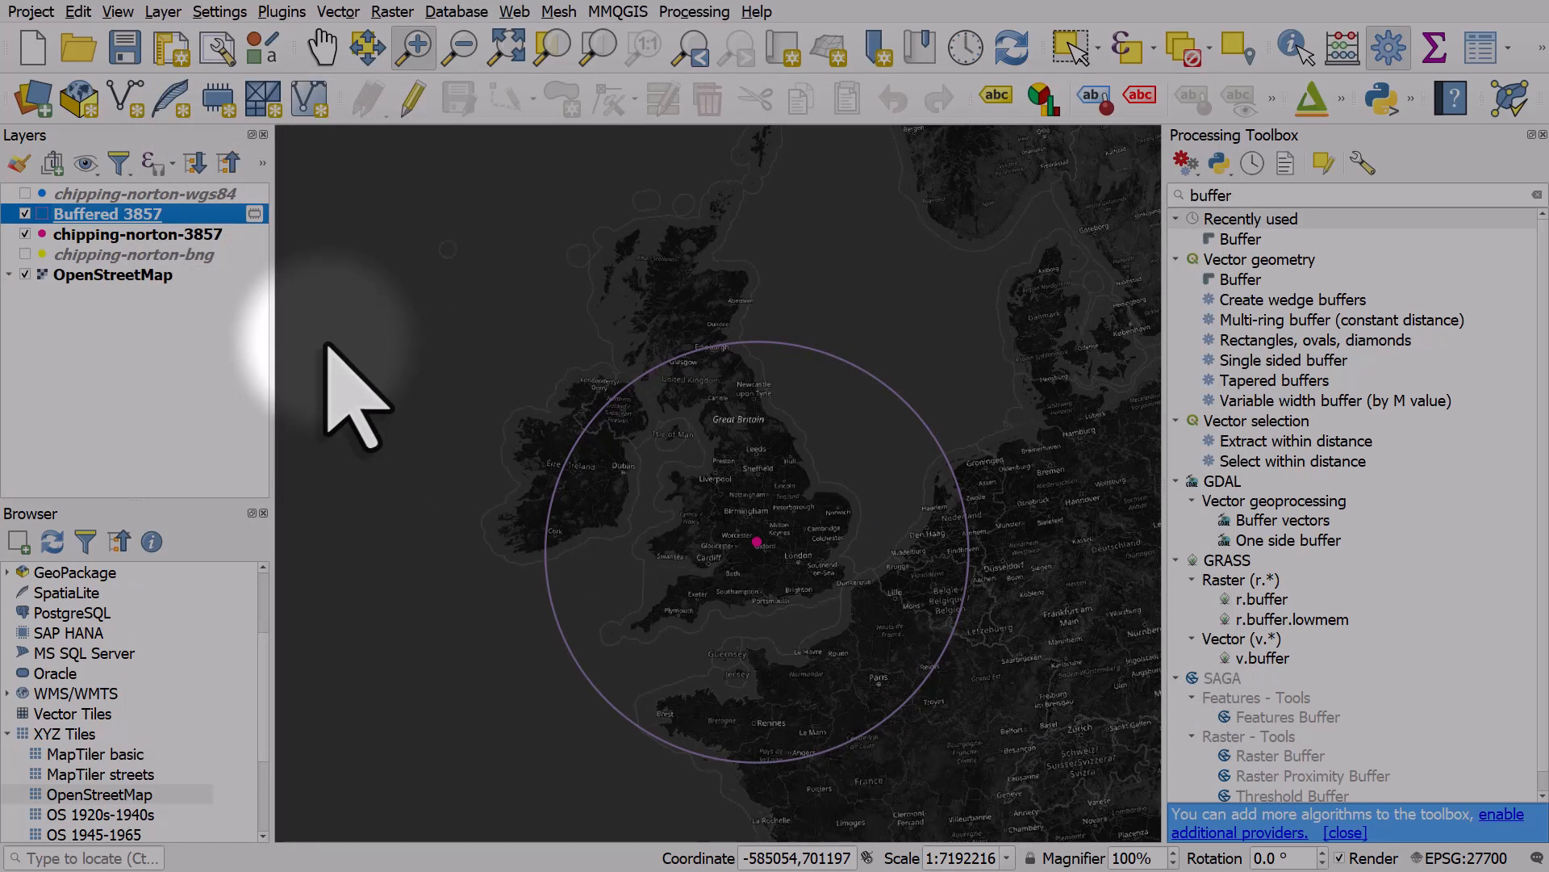
Show chipping-norton-wgs84 and set up its buffer at 2 degrees with 500 segments
left_click(136, 234)
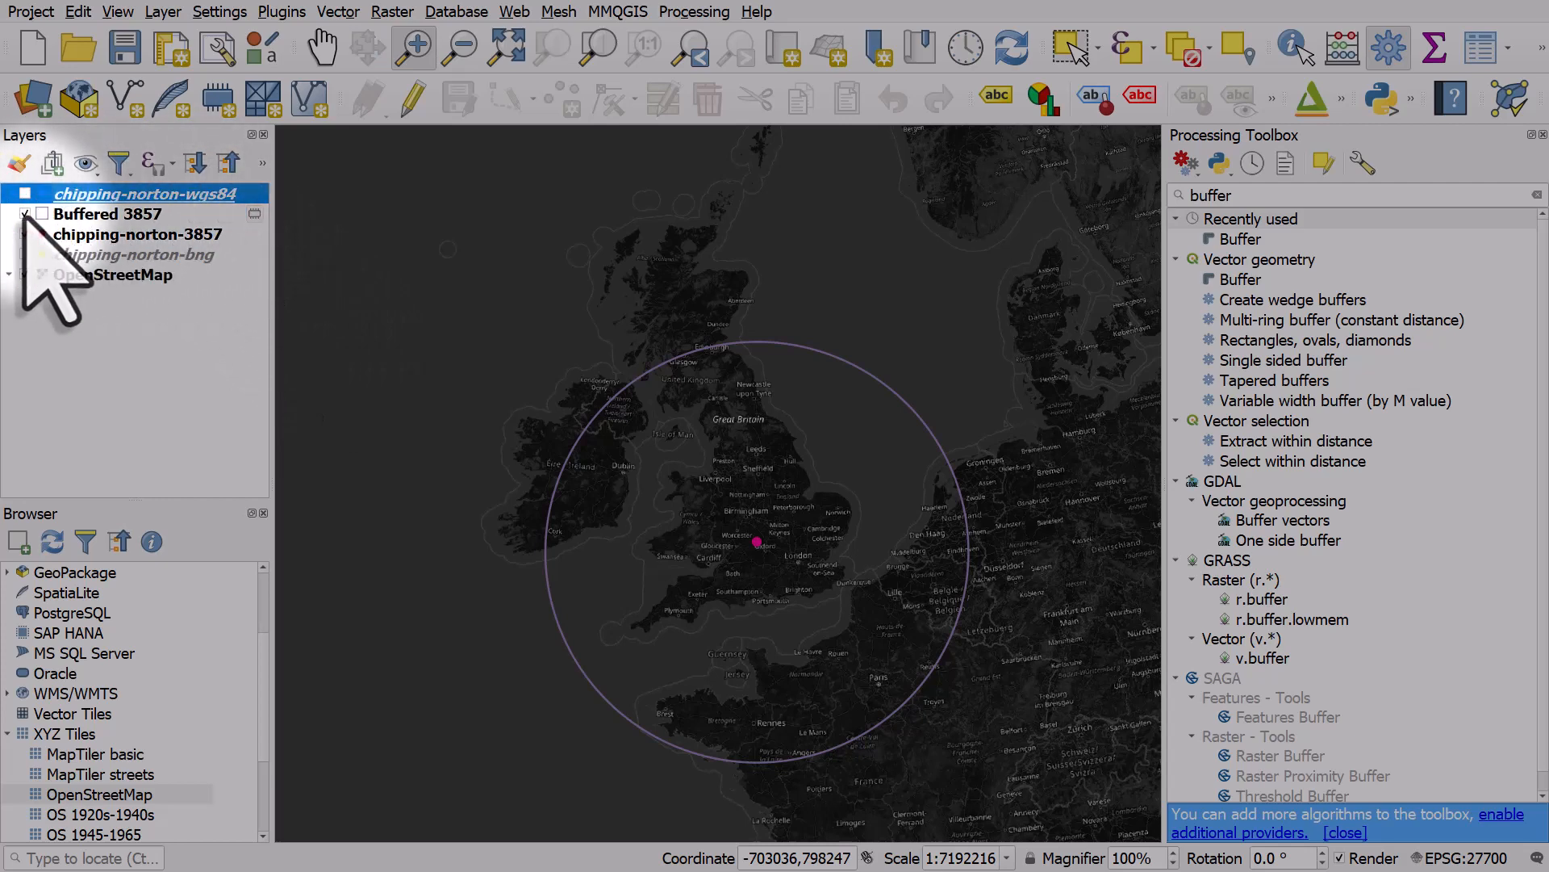
left_click(24, 213)
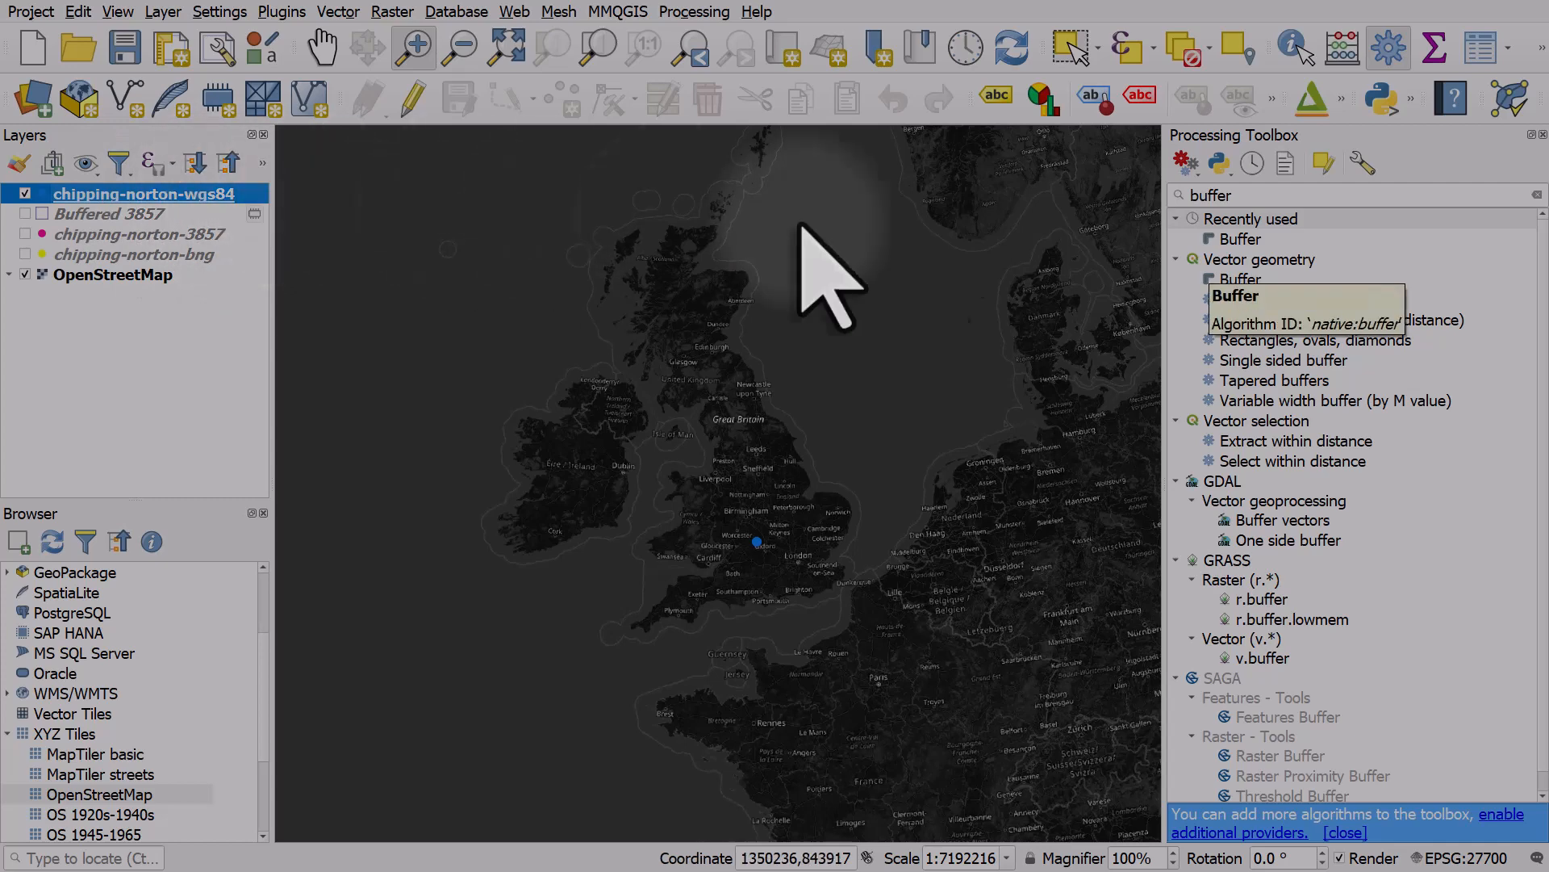
double_click(1240, 279)
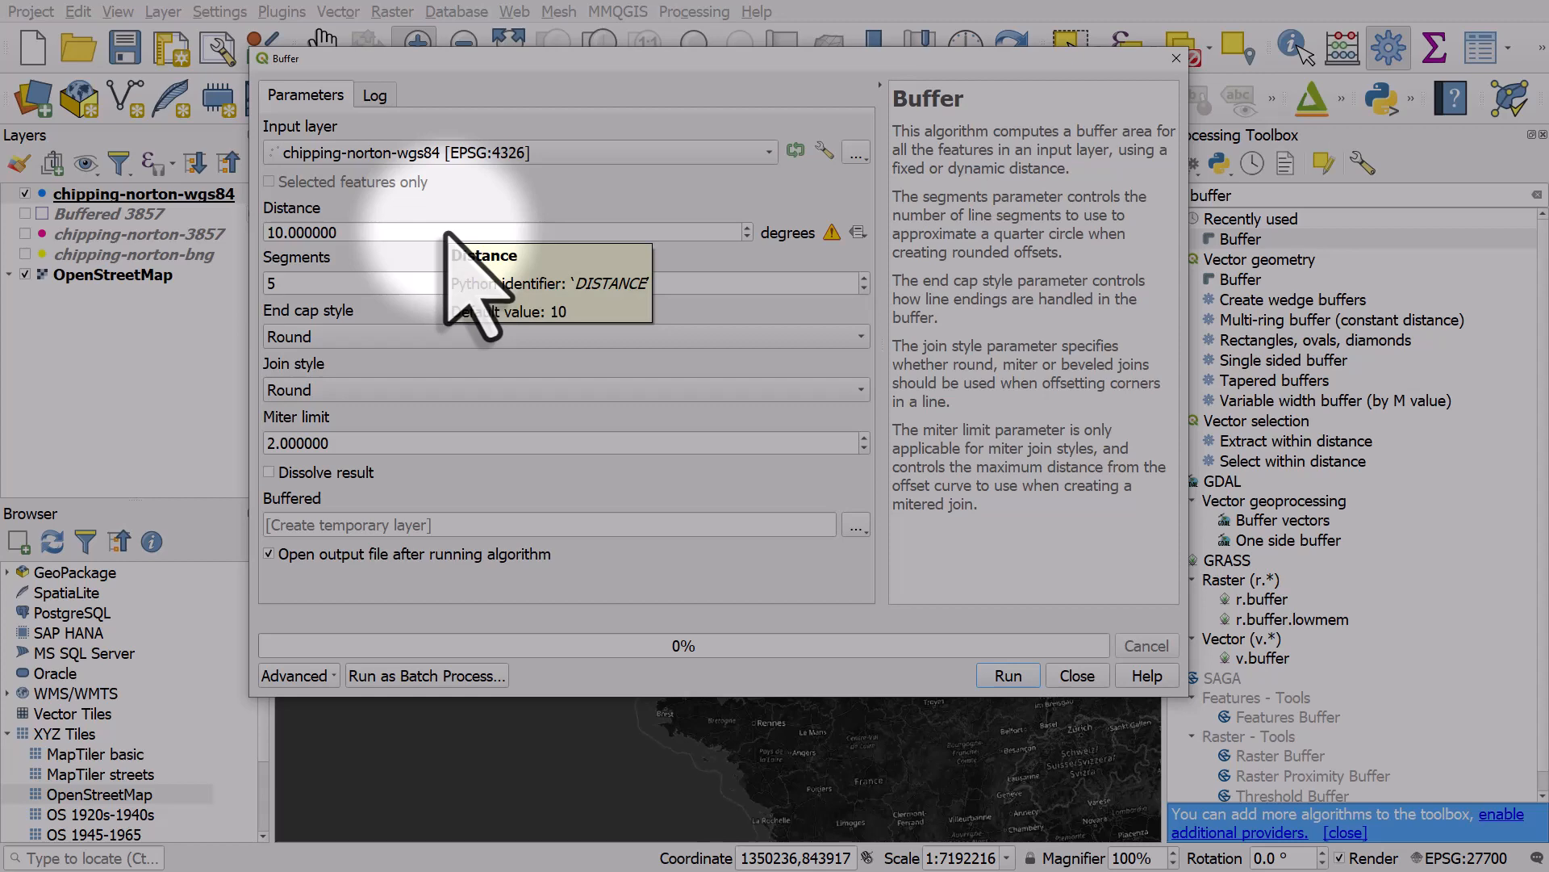
mouse_move(860, 297)
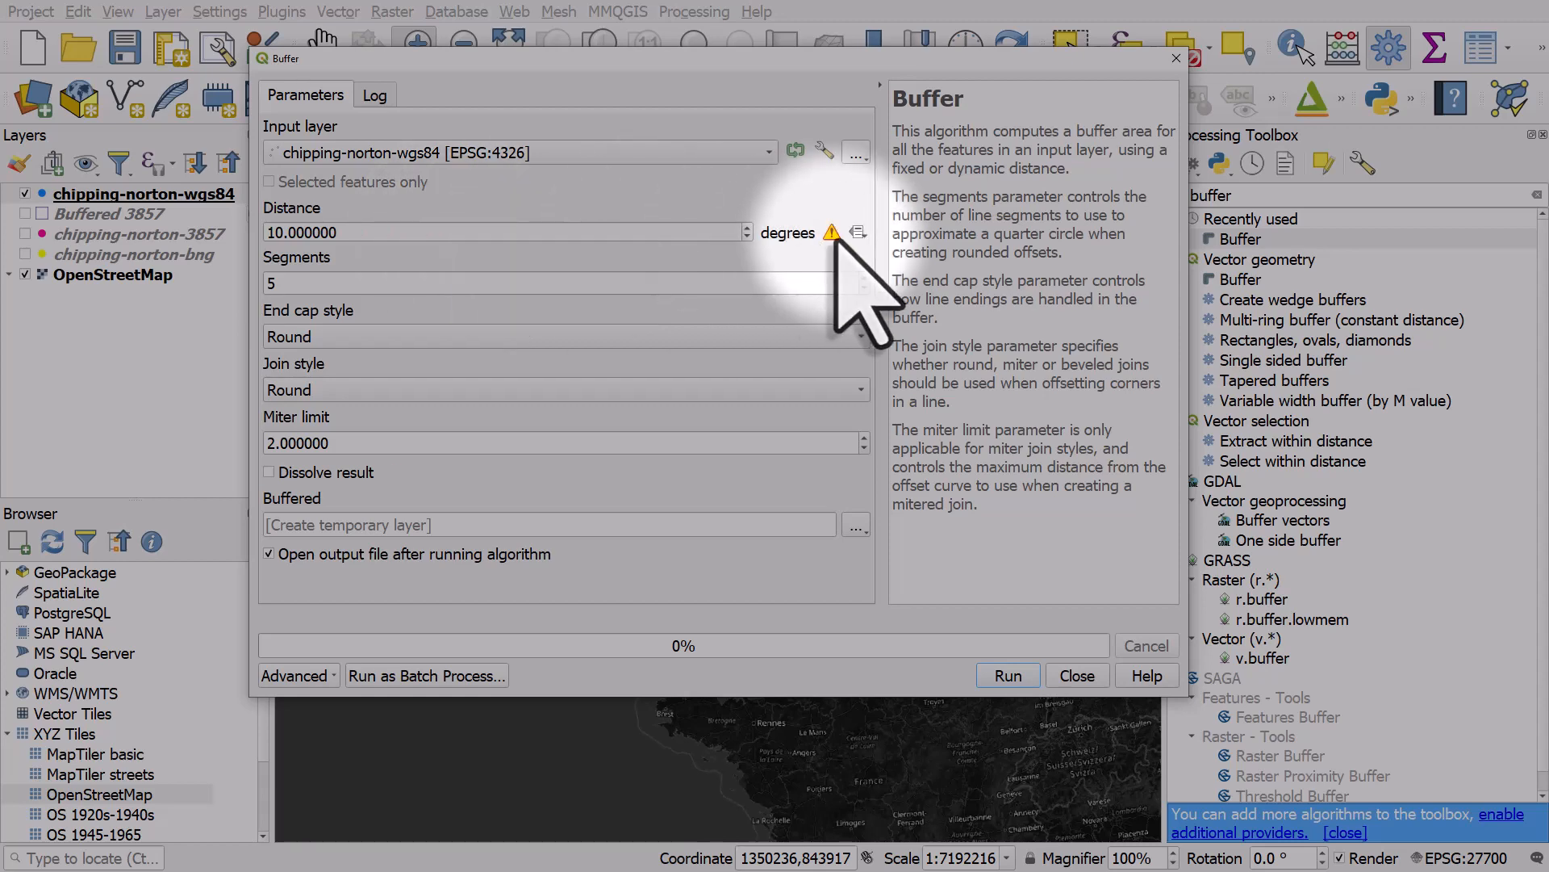
mouse_move(833, 231)
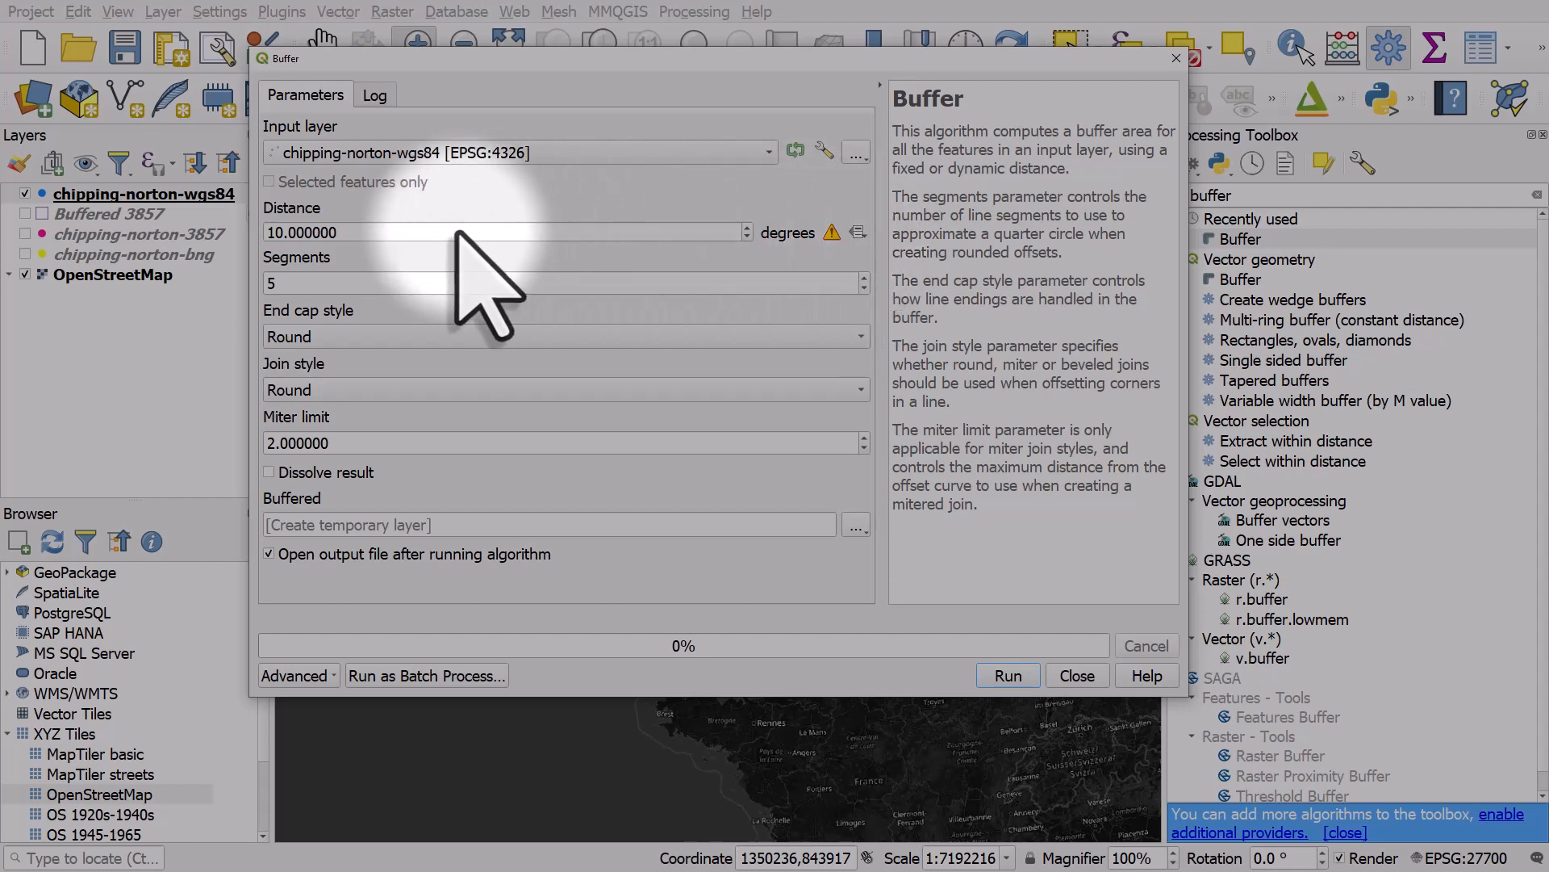
mouse_move(446, 231)
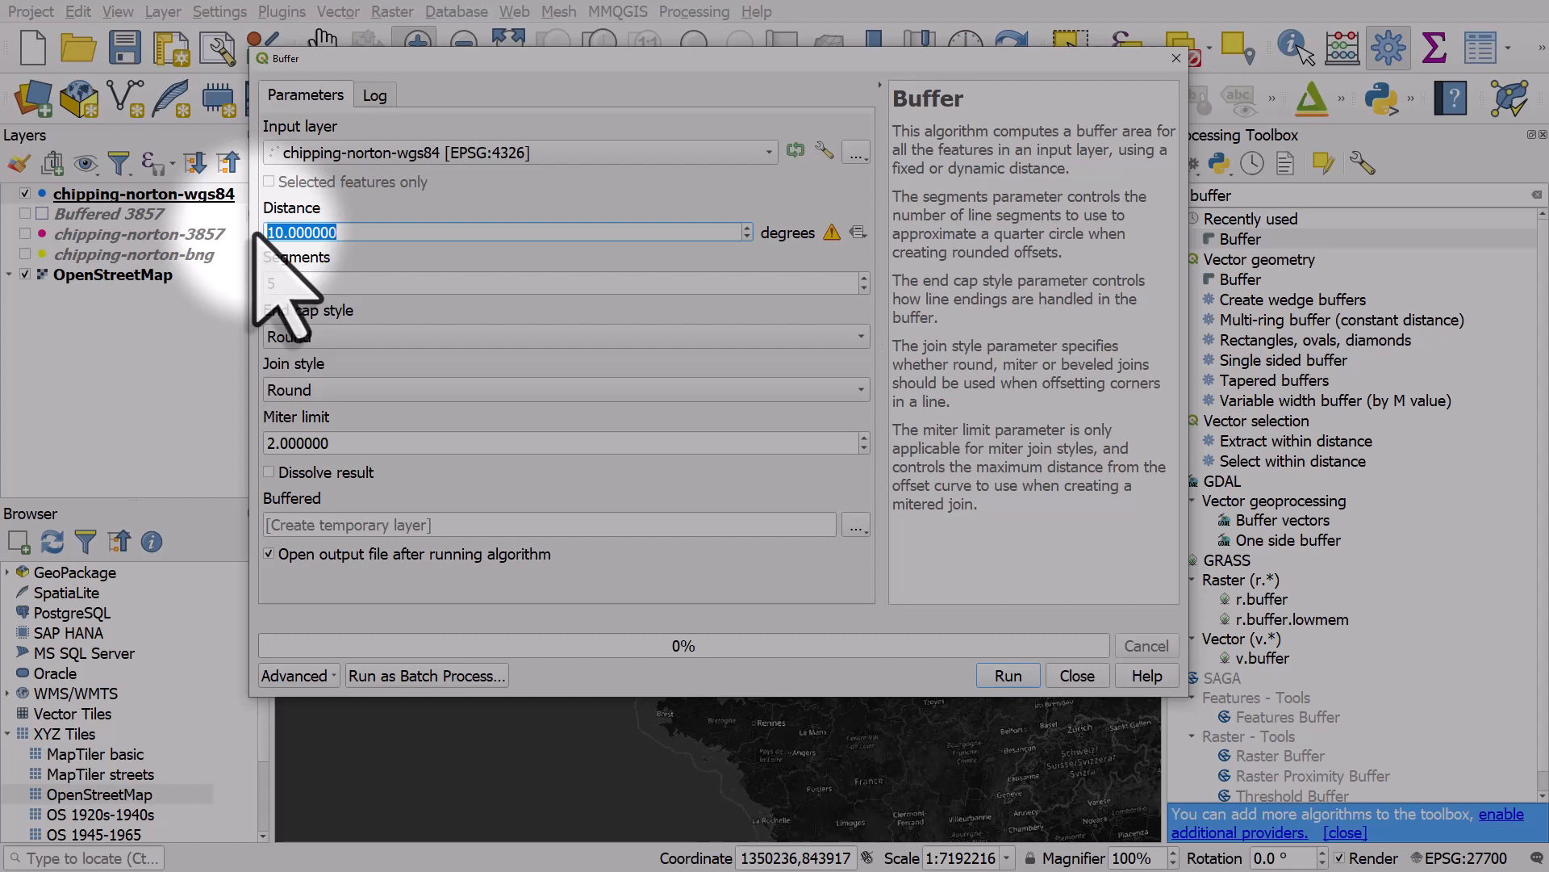
type("2")
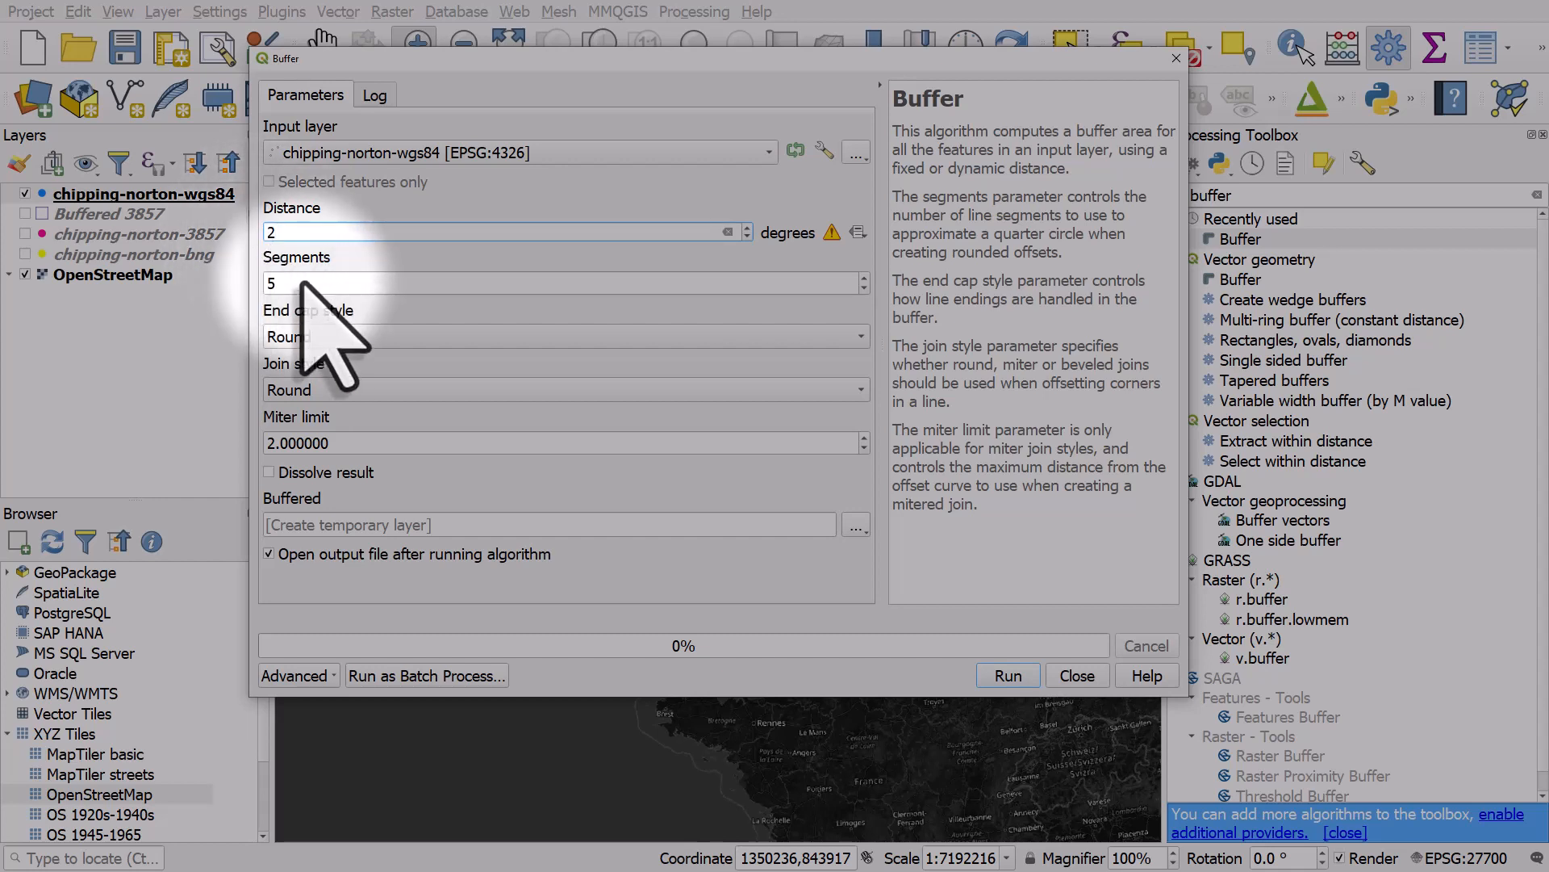
type("500")
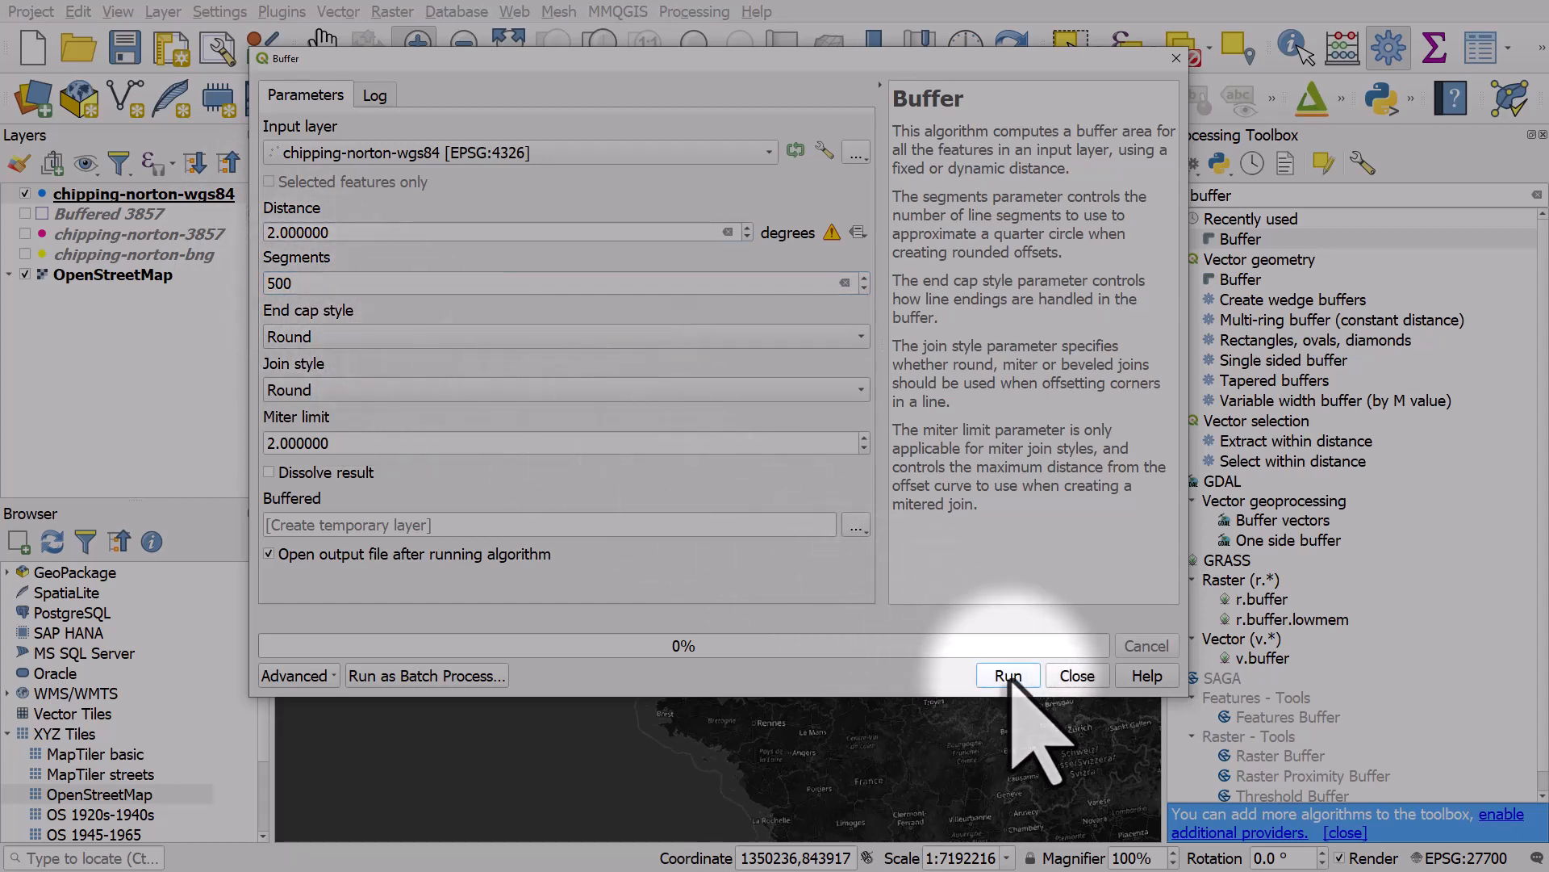
Run the 2-degree buffer, rename it Buffered WGS84 and style it outline-only
left_click(1006, 675)
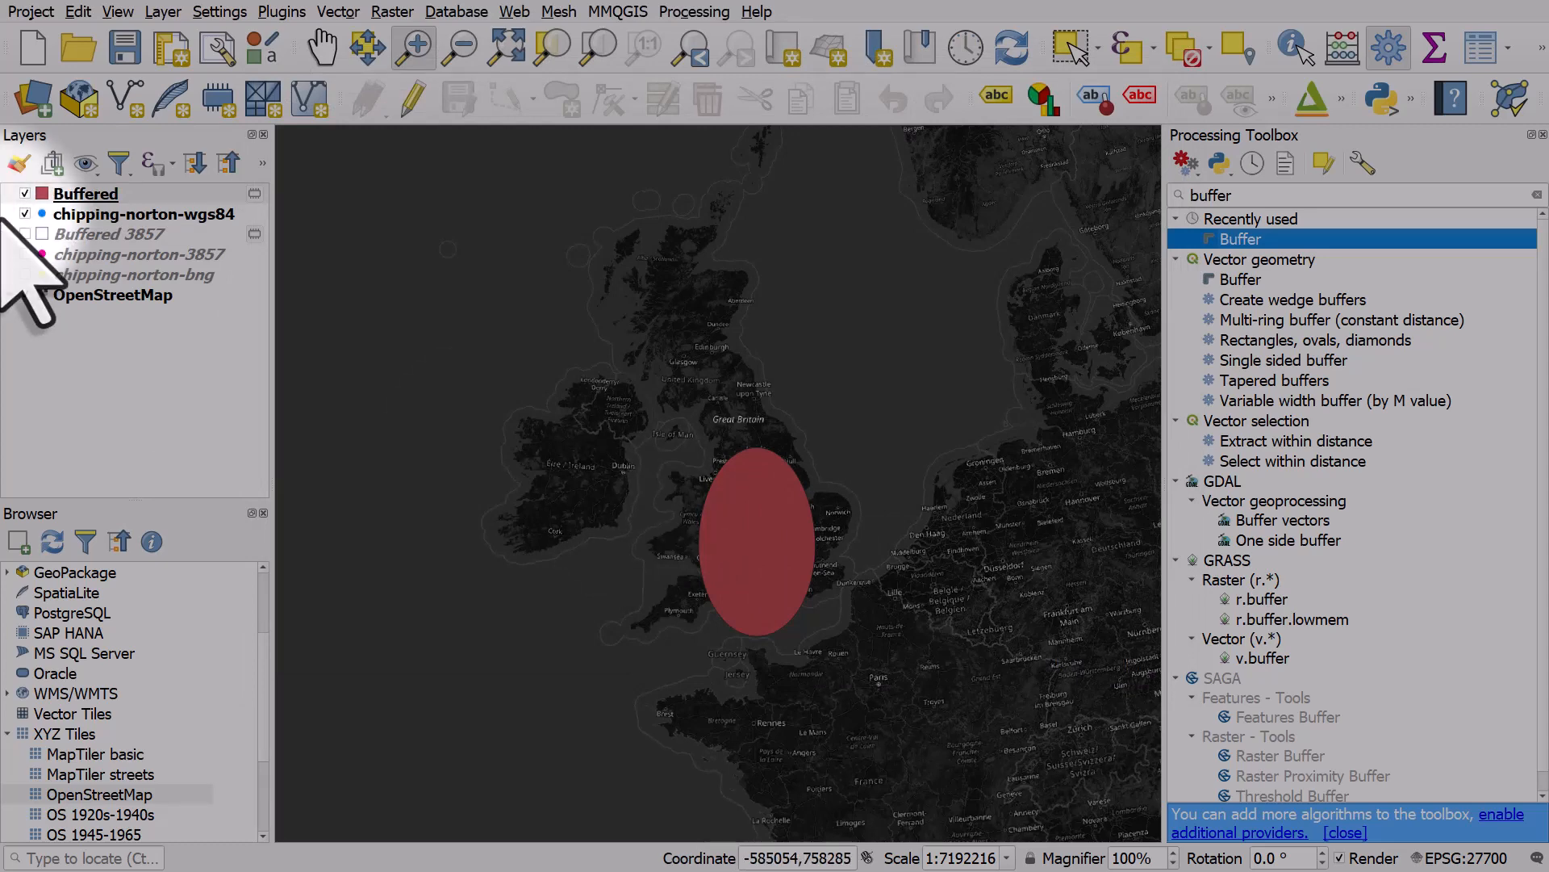
mouse_move(149, 213)
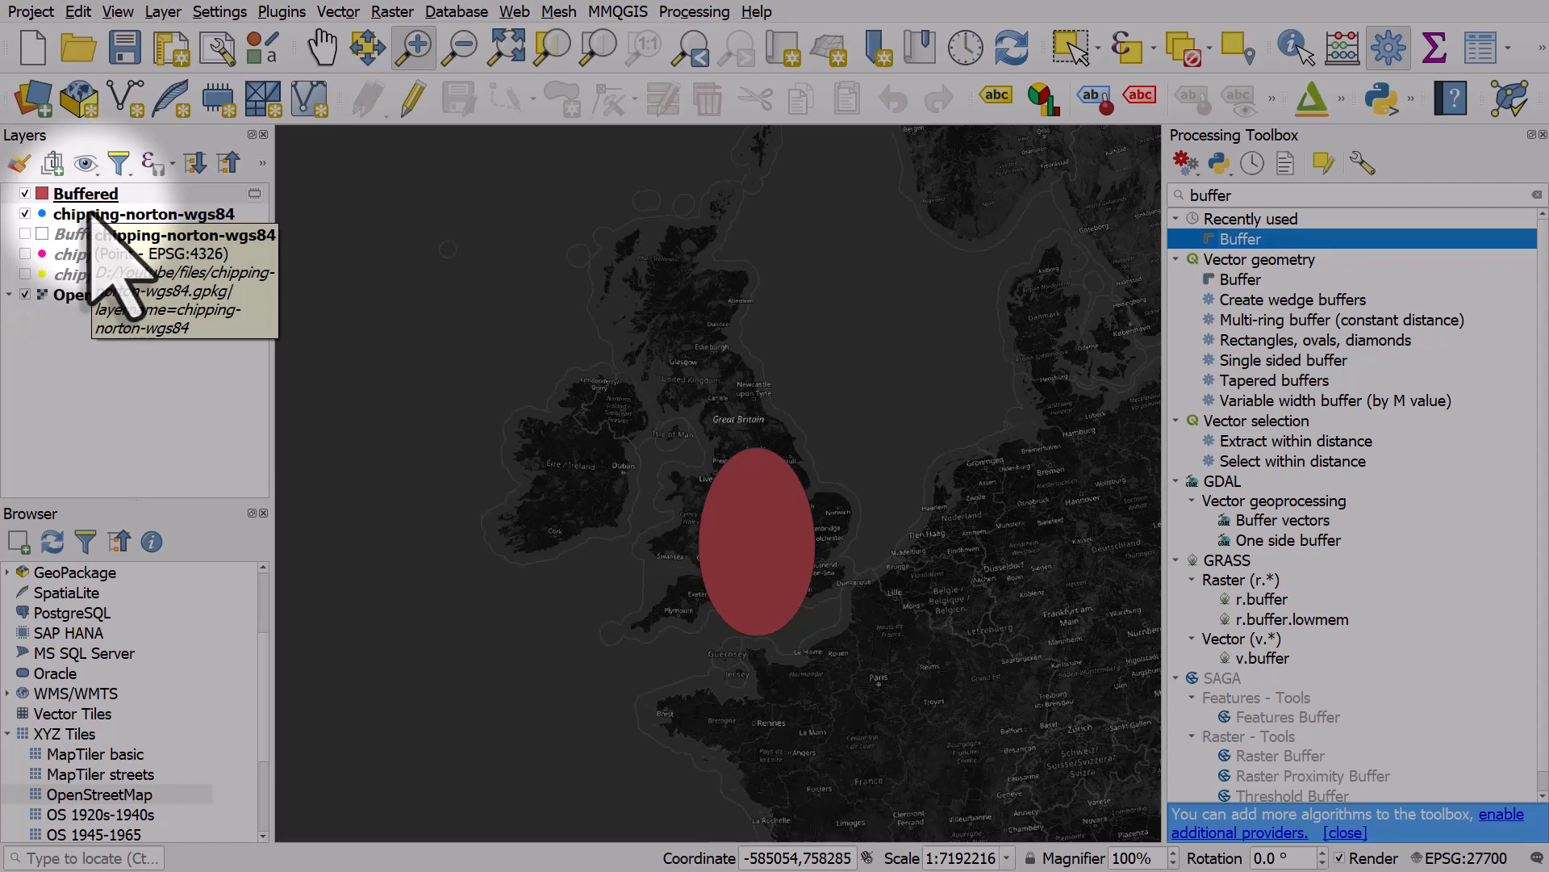
mouse_move(86, 192)
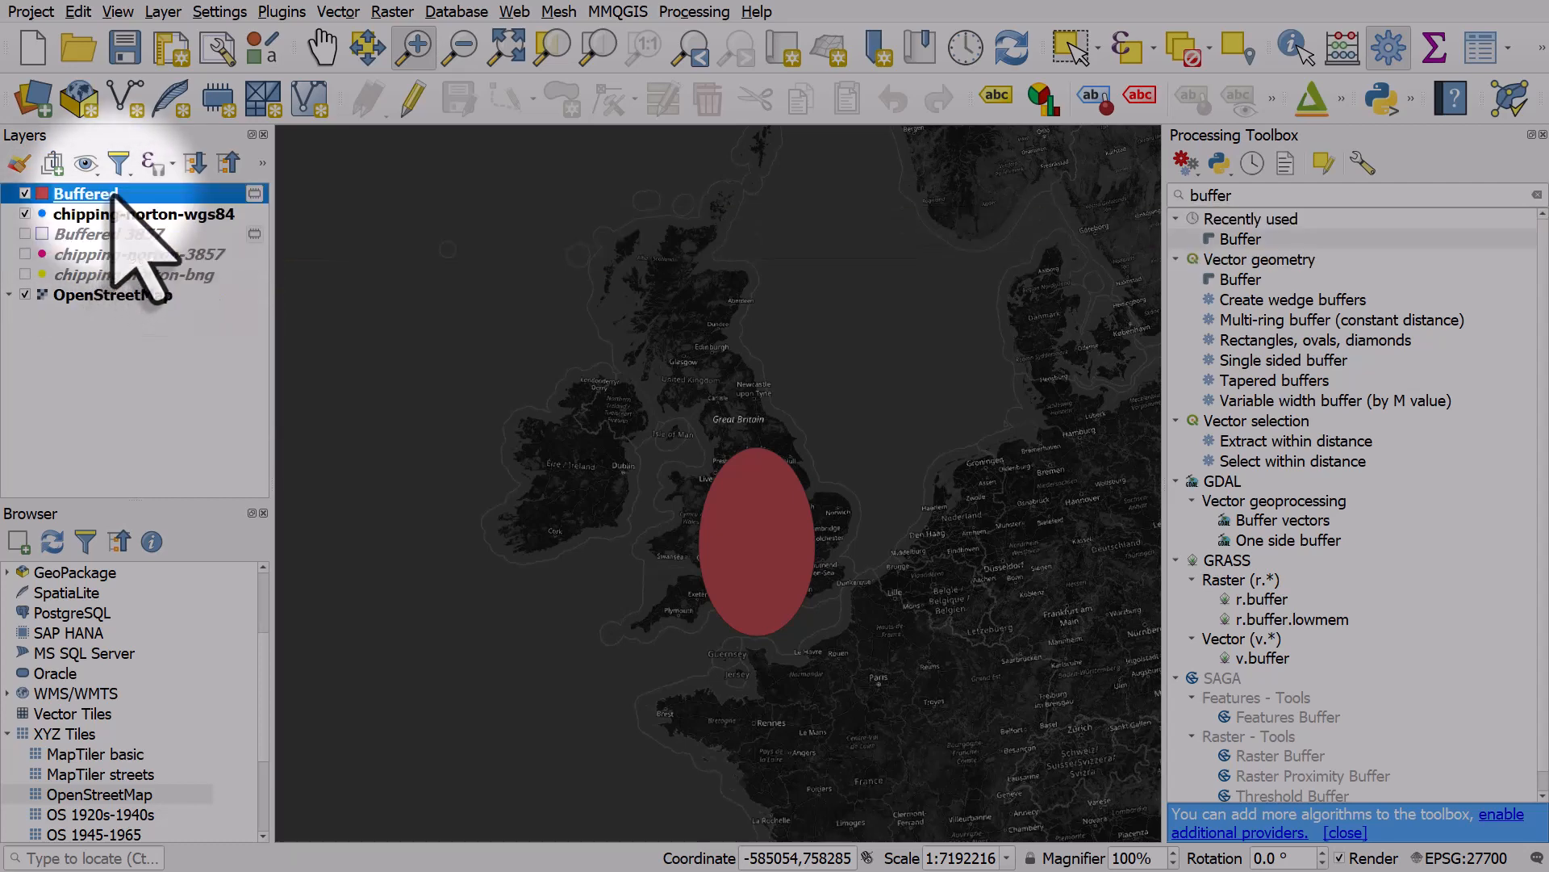
double_click(86, 192)
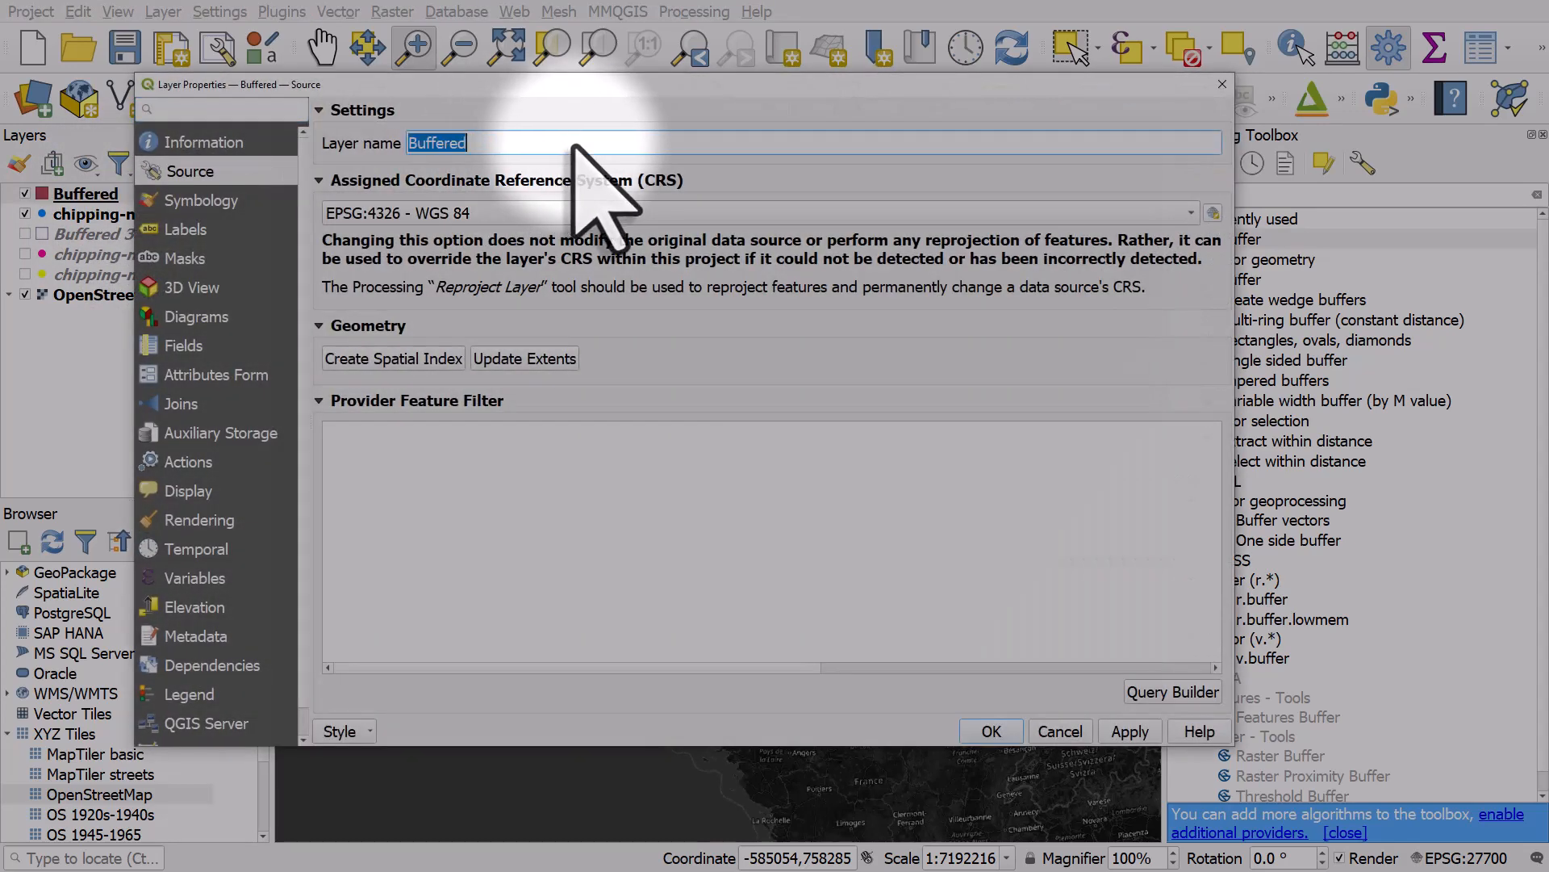
type("W")
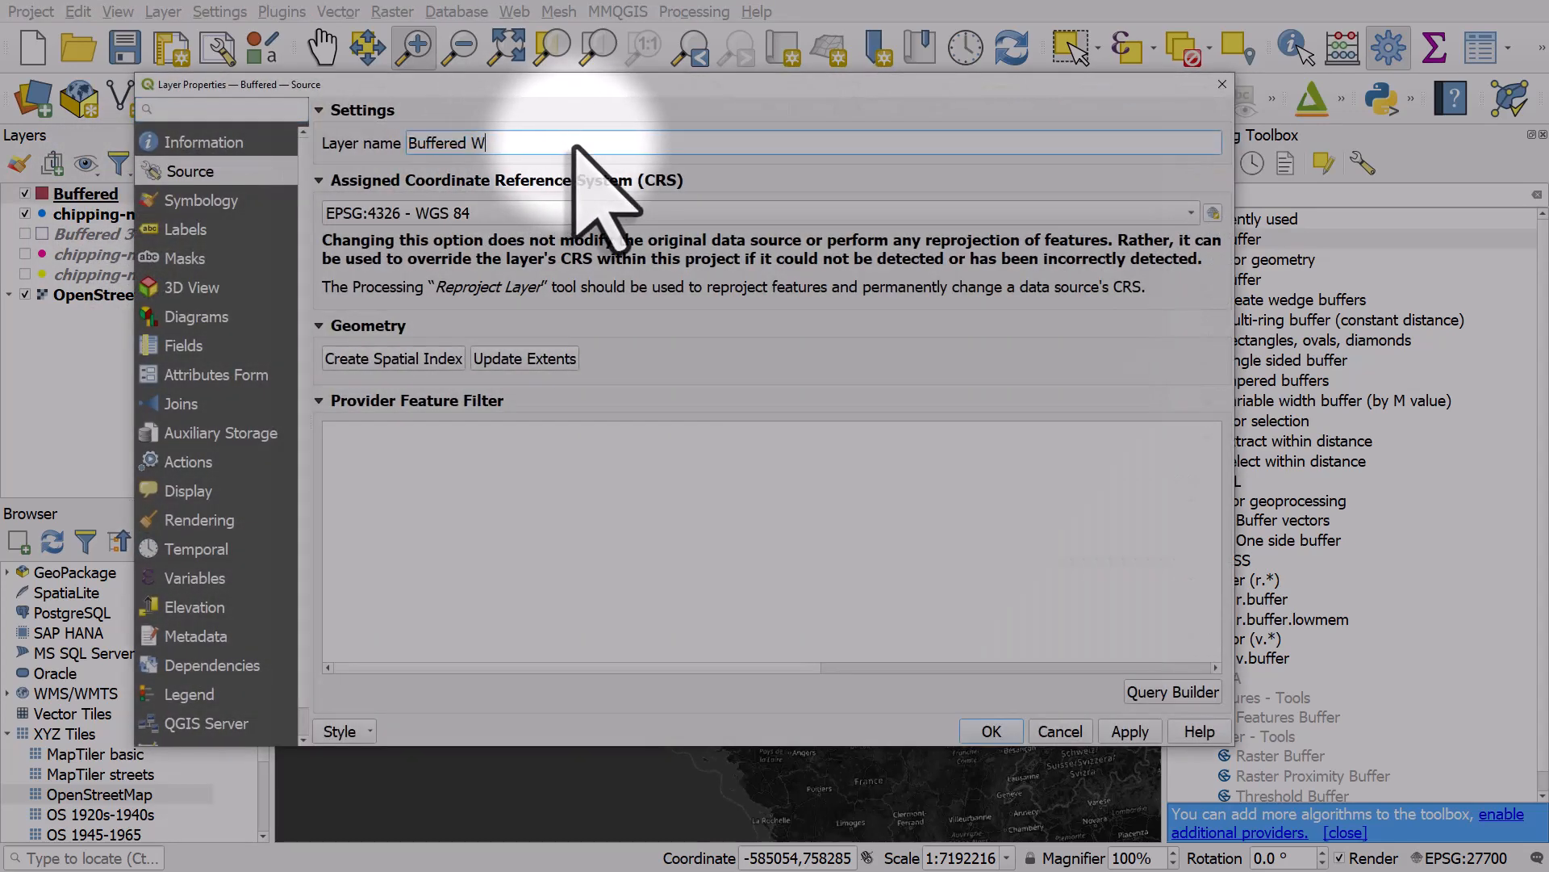
type("GS84")
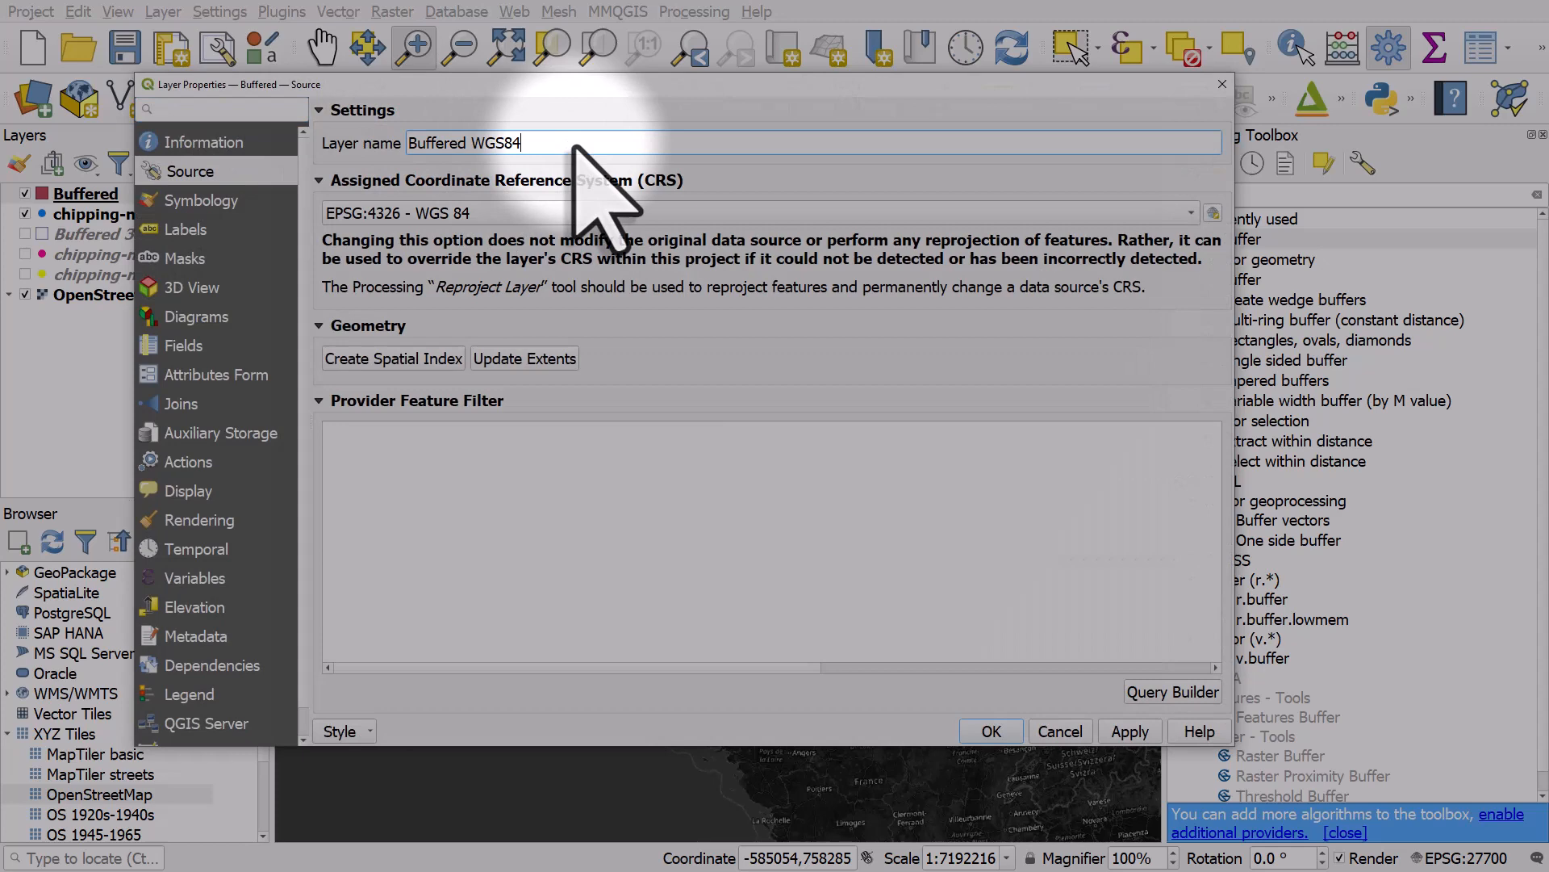
left_click(204, 200)
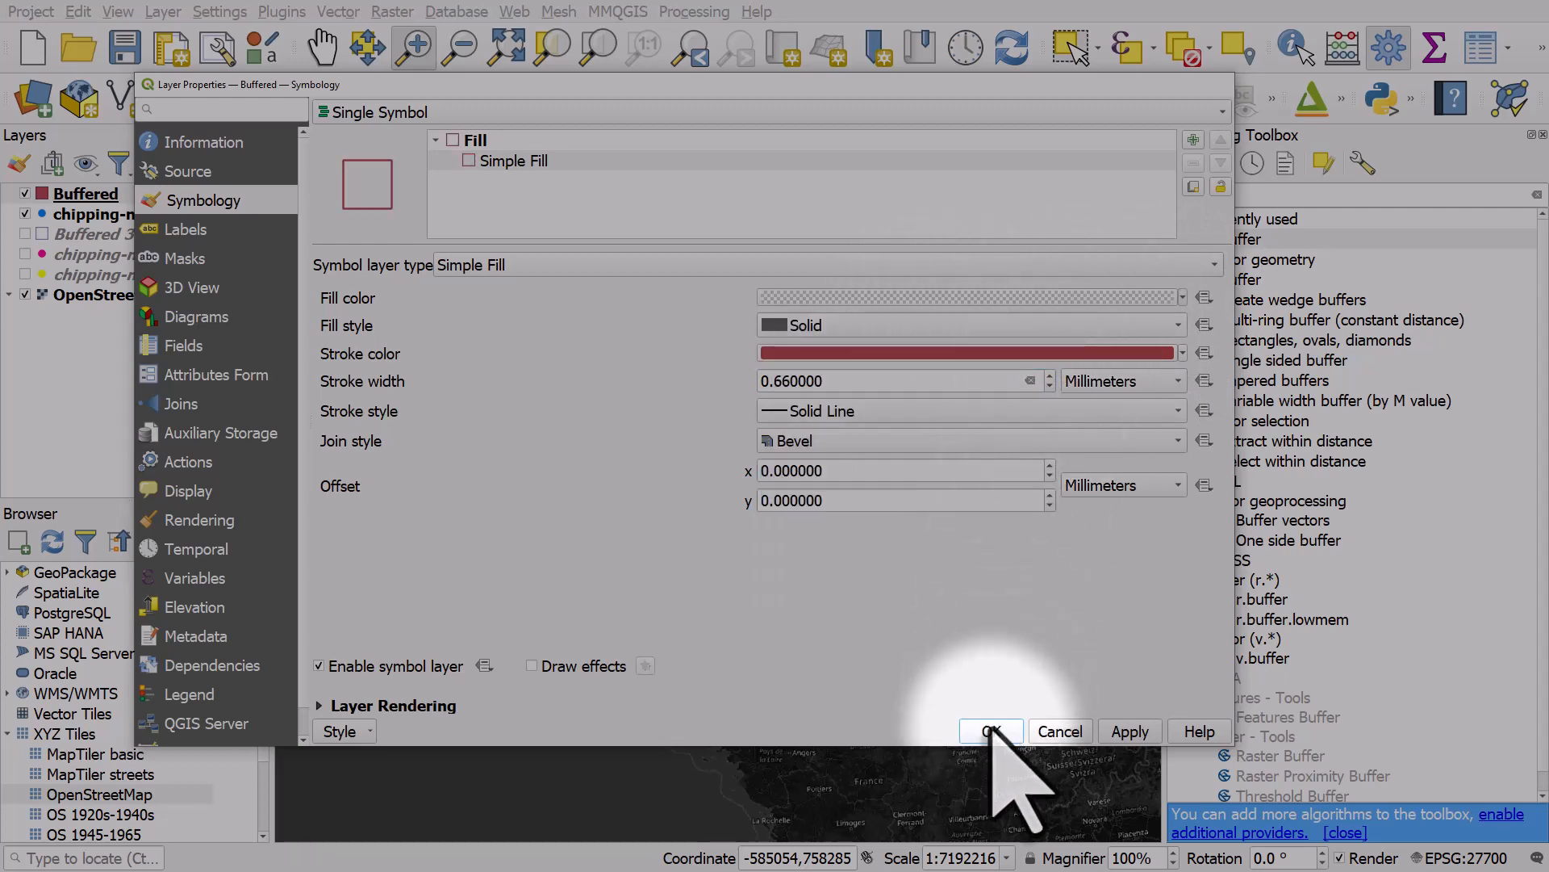
left_click(989, 731)
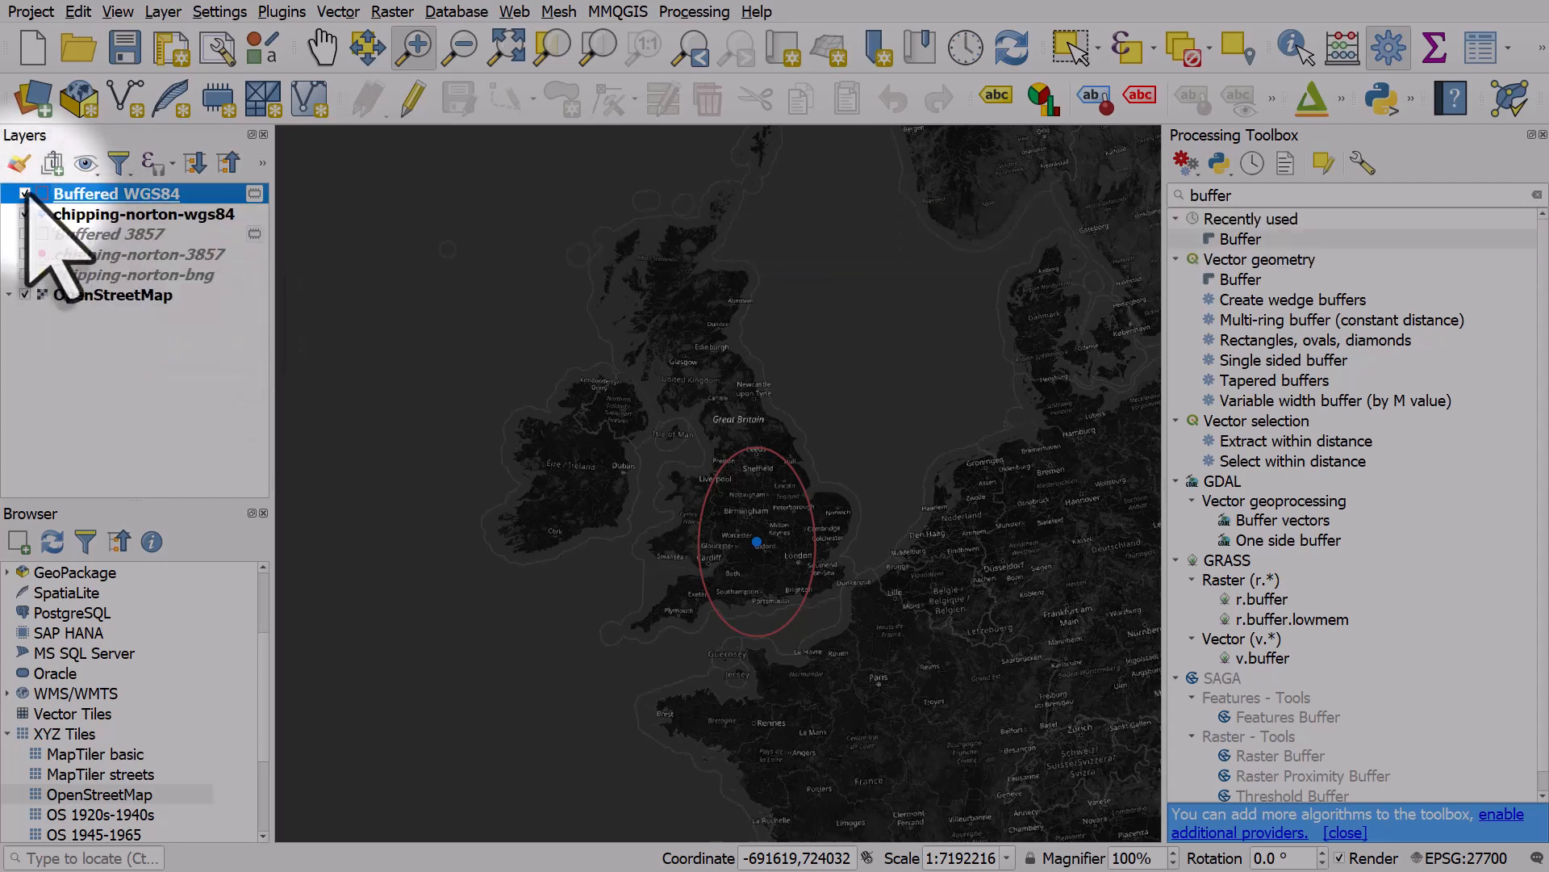
Hide Buffered WGS84 and show only the chipping-norton-bng point
left_click(23, 192)
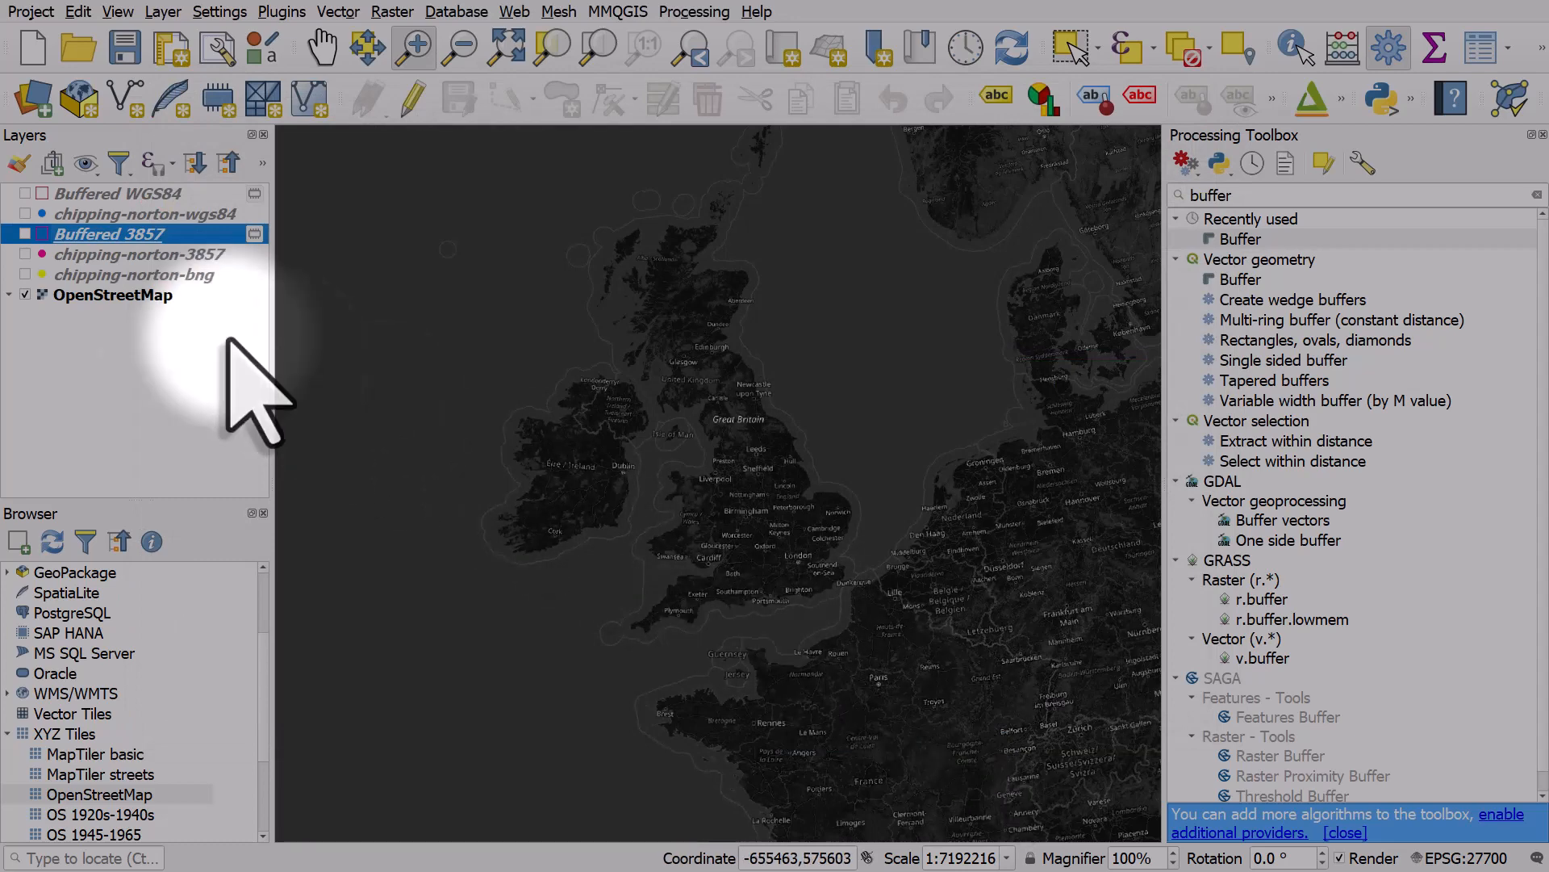
left_click(24, 234)
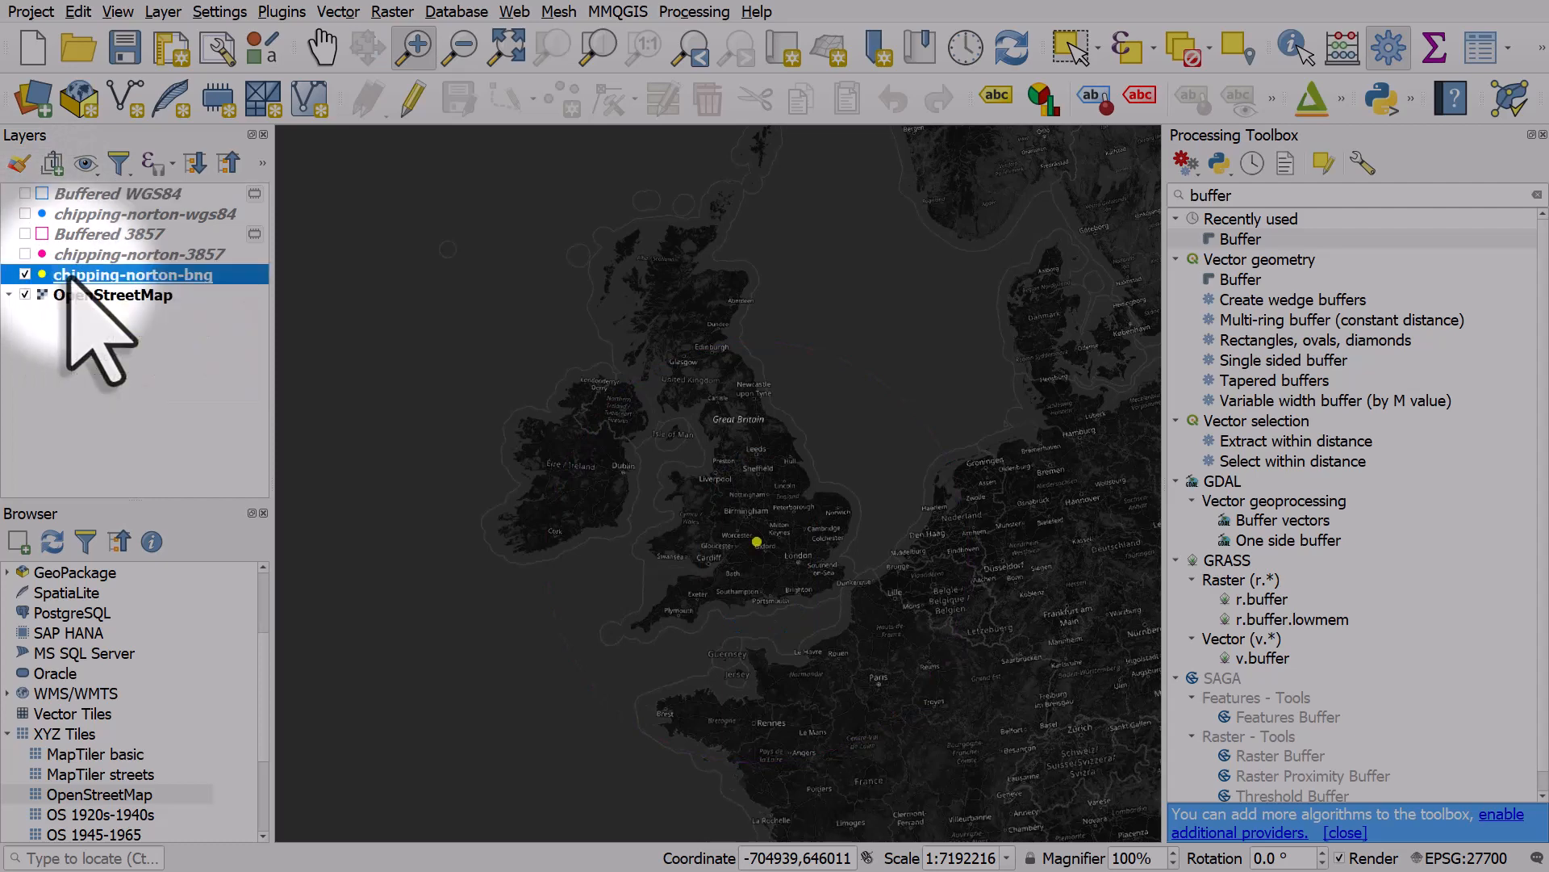
mouse_move(134, 275)
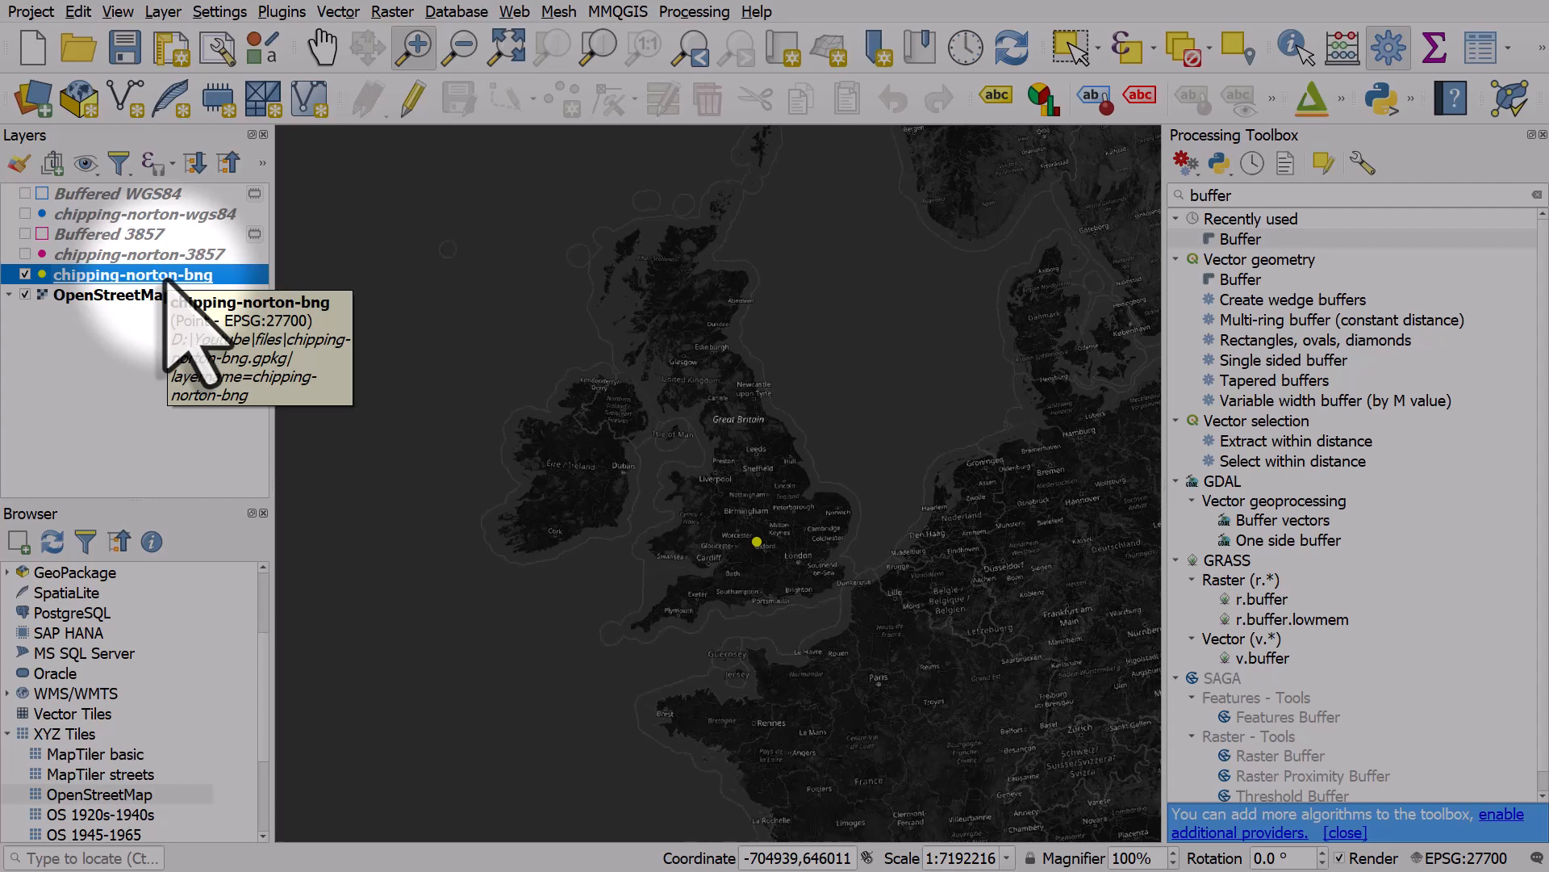
mouse_move(359, 331)
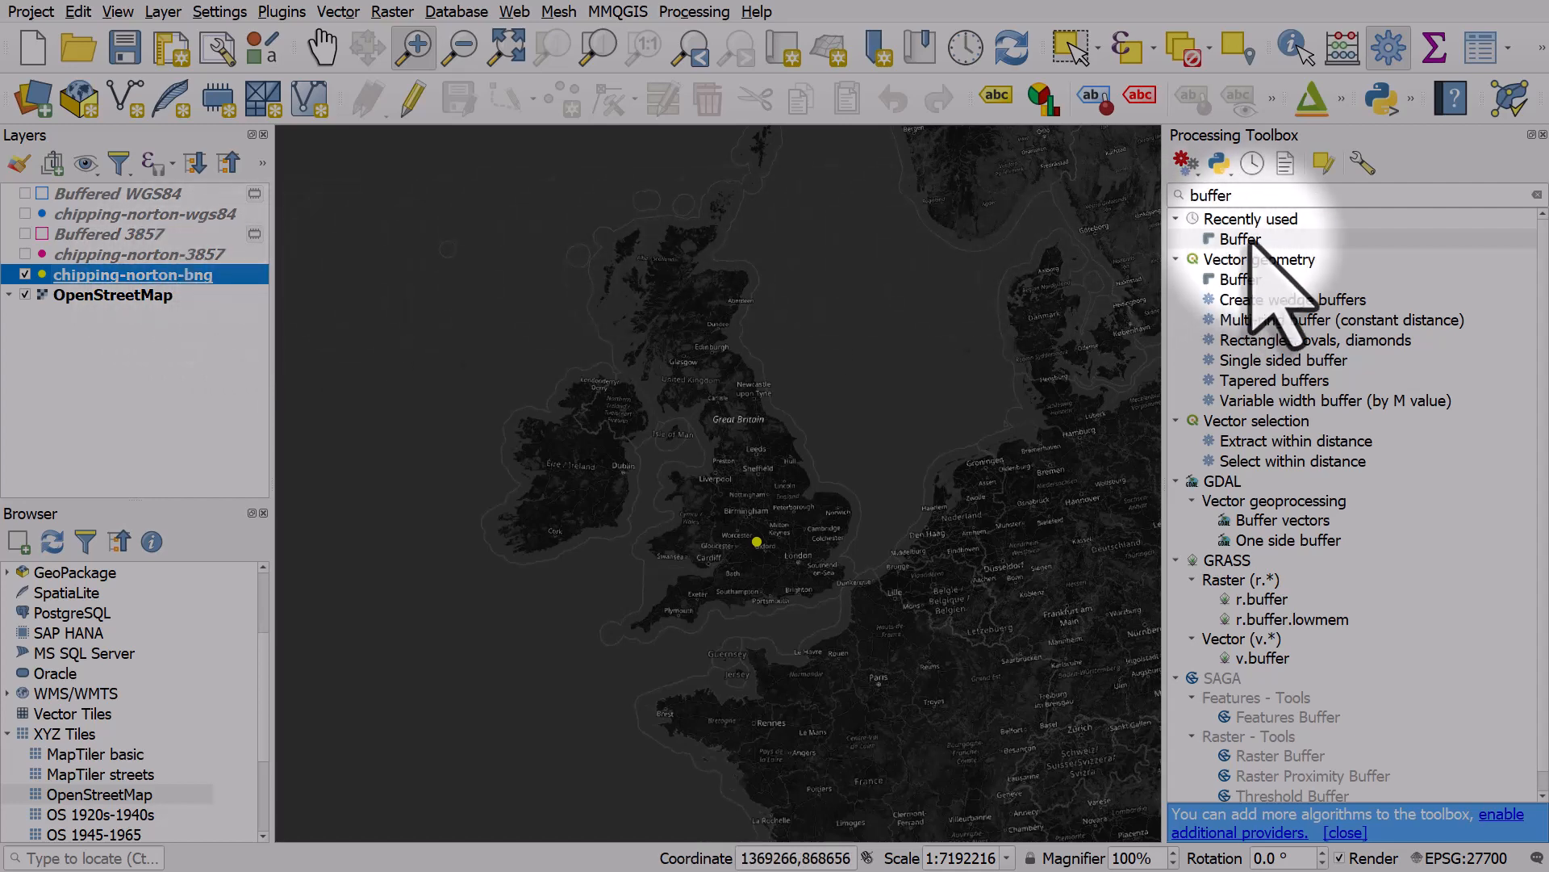
Run a Buffer on chipping-norton-bng with distance 500 miles and 500 segments
double_click(1240, 239)
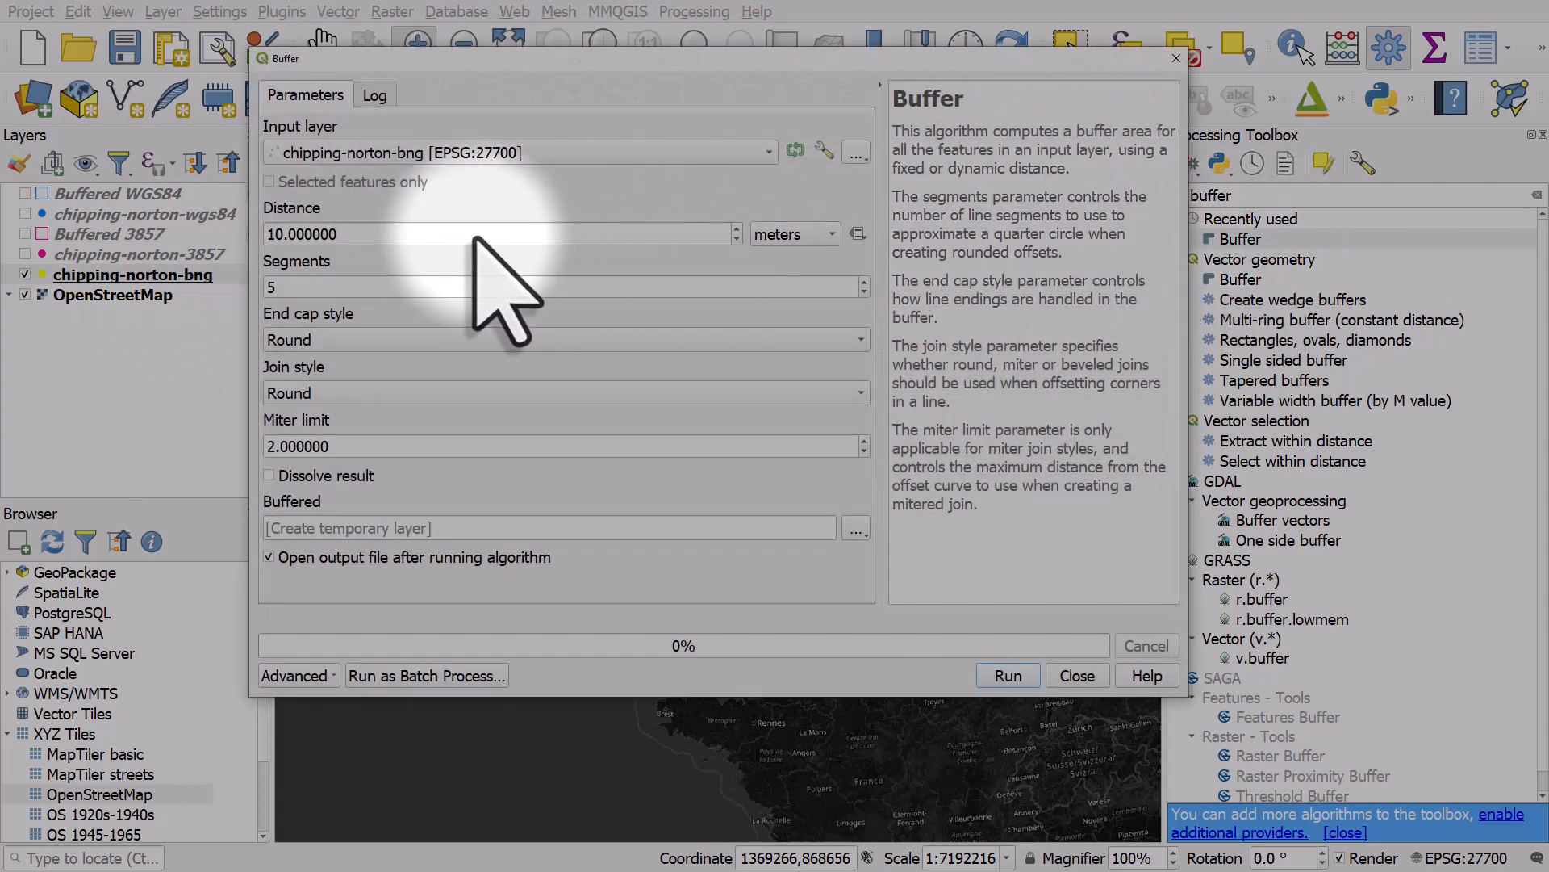
type("5")
type("00")
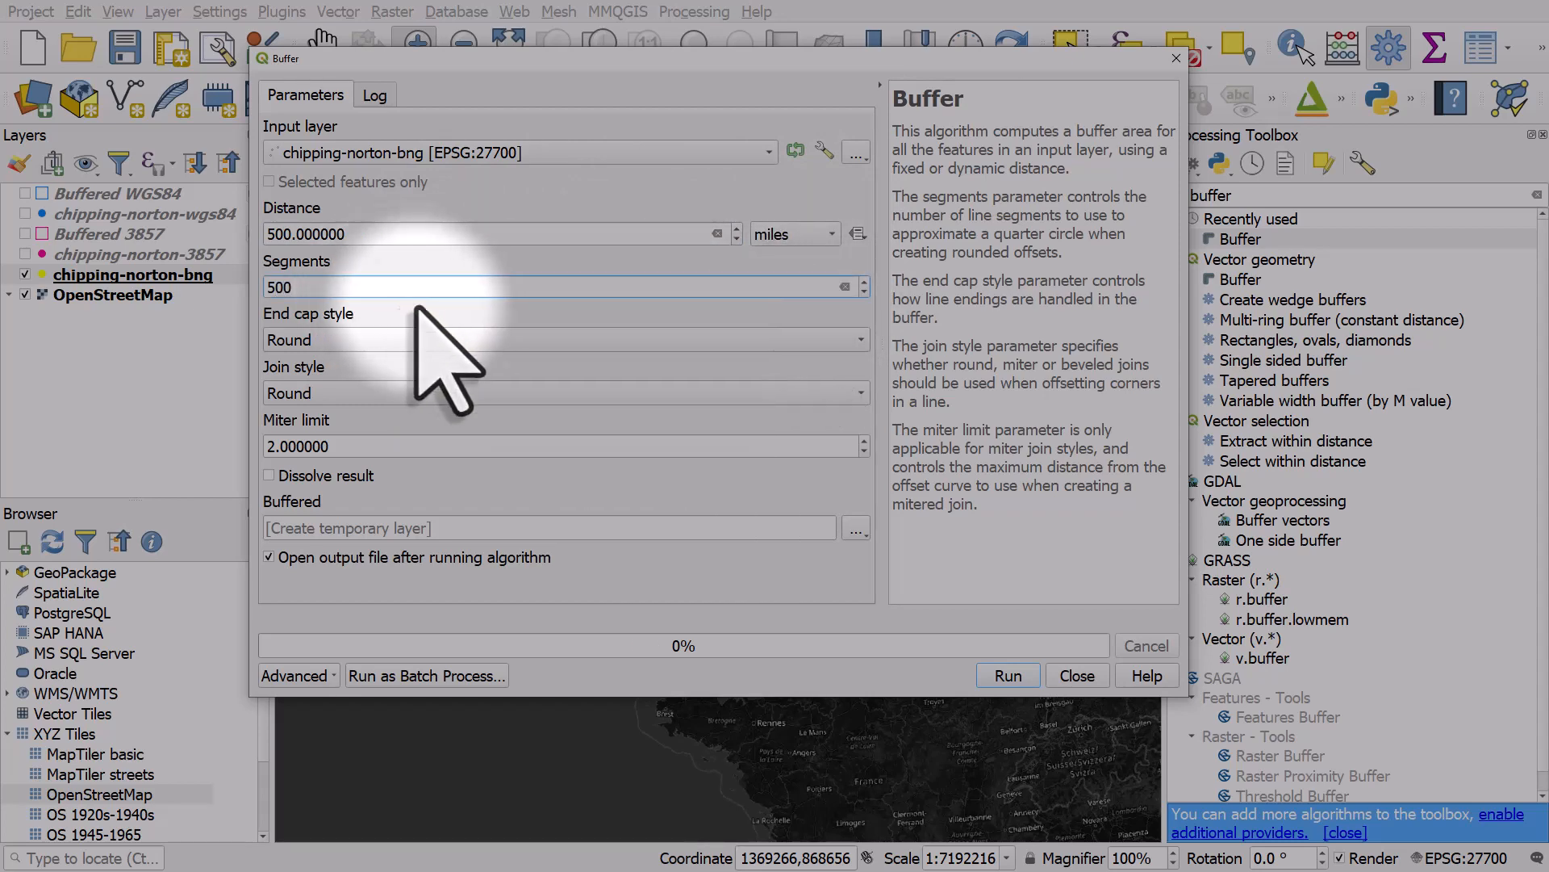
left_click(854, 528)
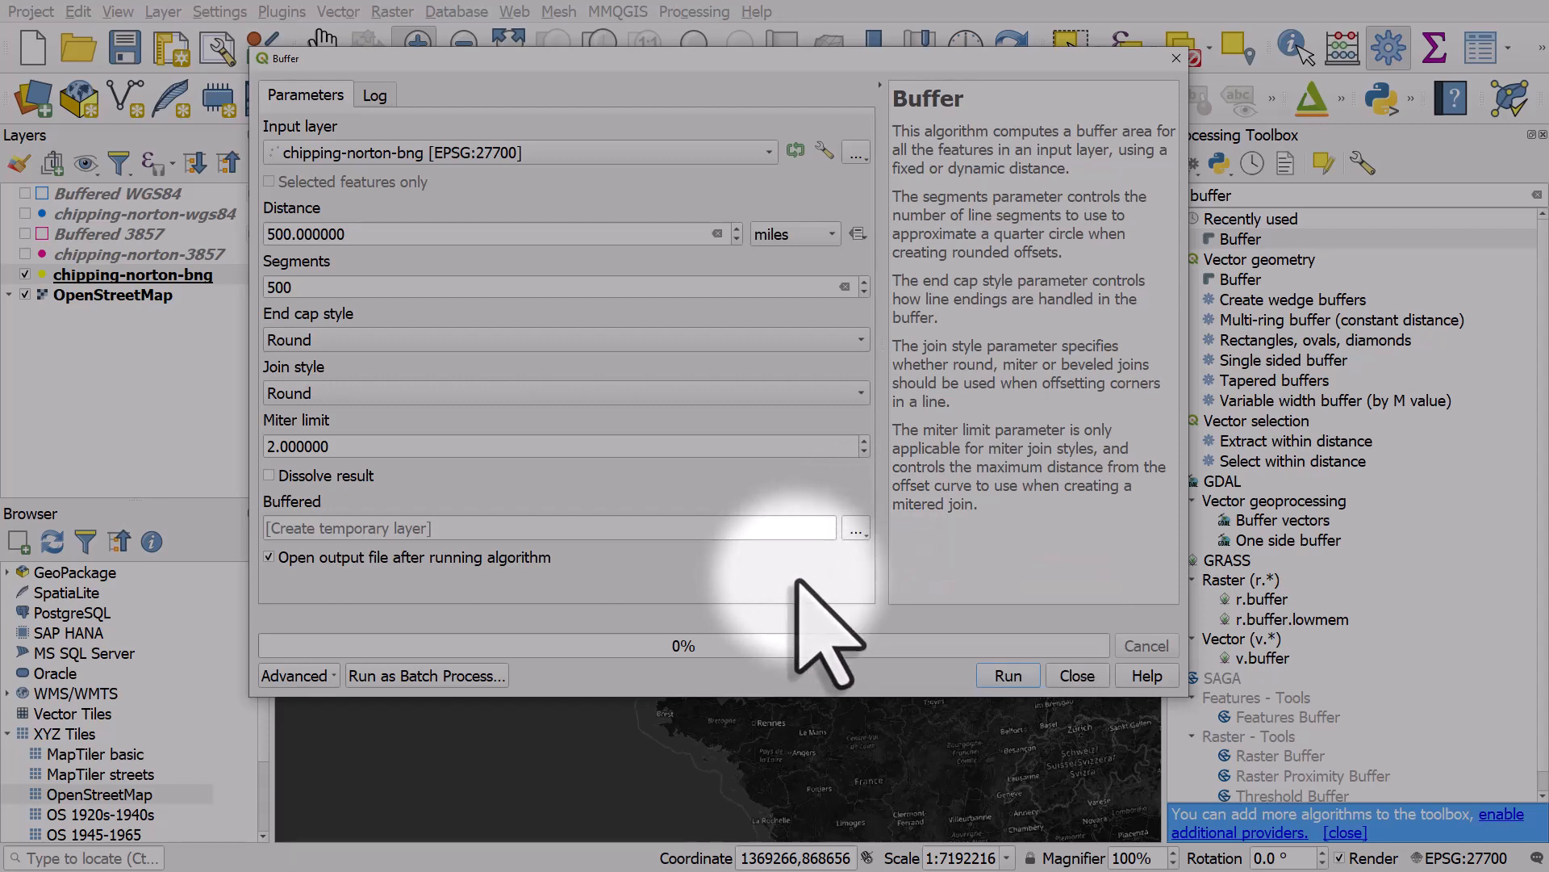
left_click(1006, 674)
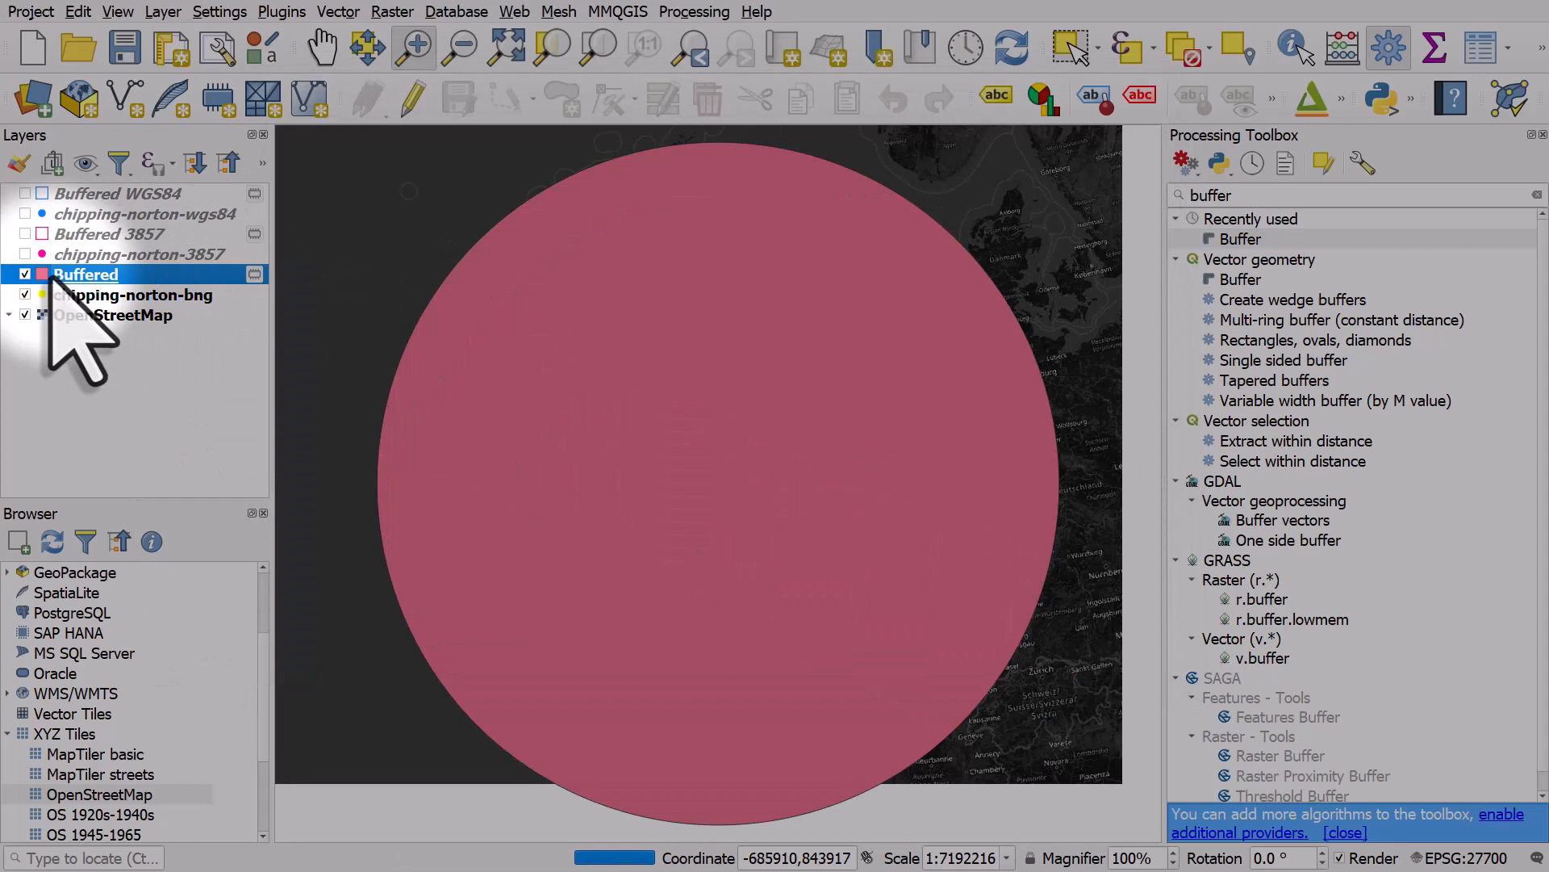
Style the BNG buffer as a yellow unfilled outline beside the other buffer outlines
double_click(86, 274)
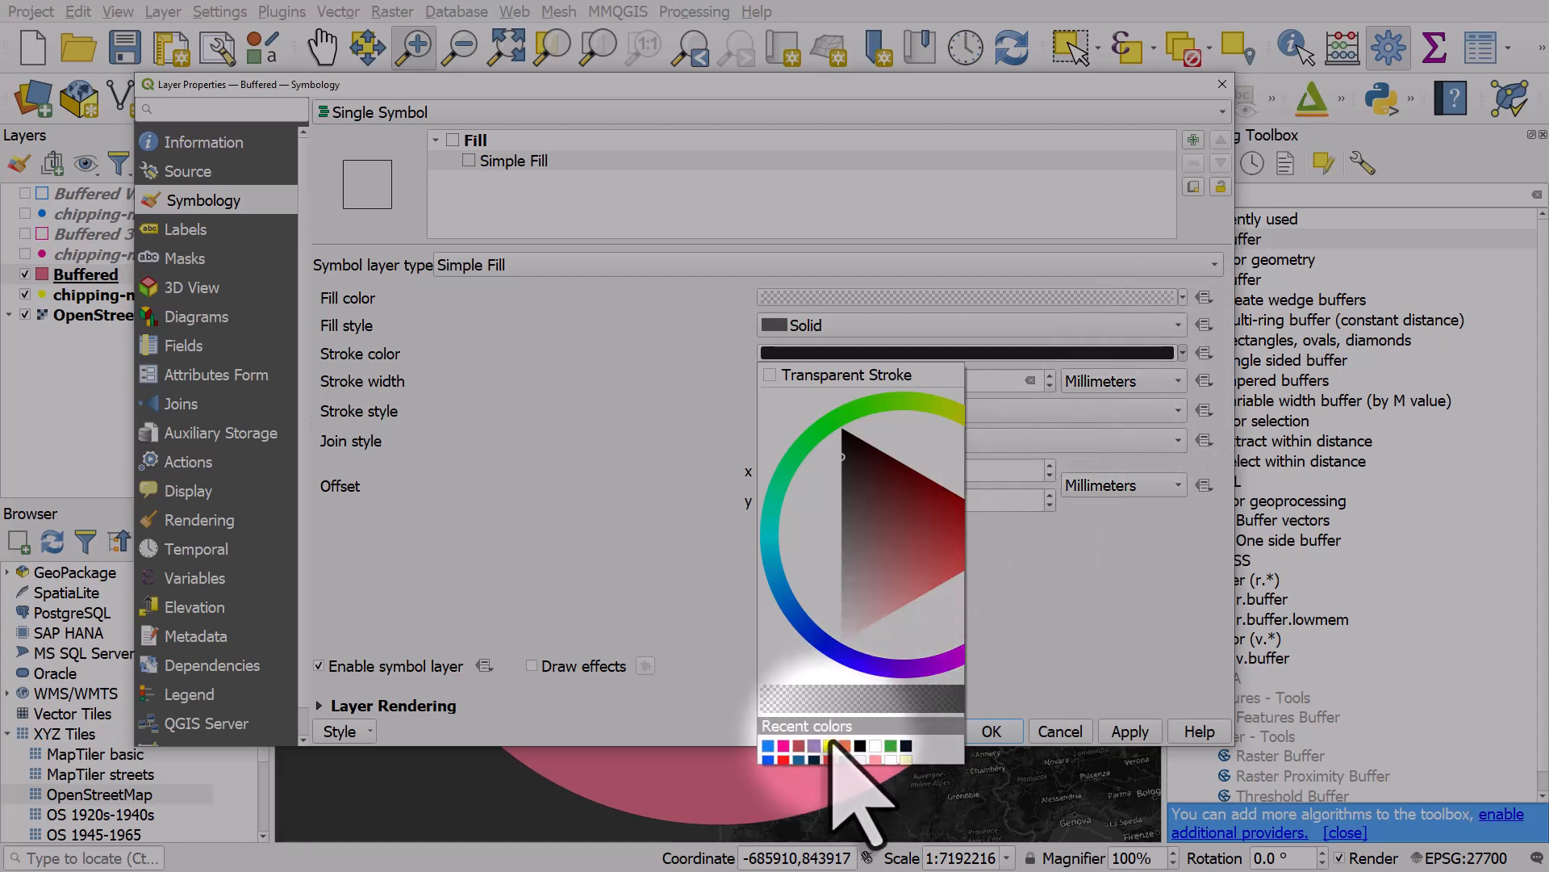
left_click(842, 748)
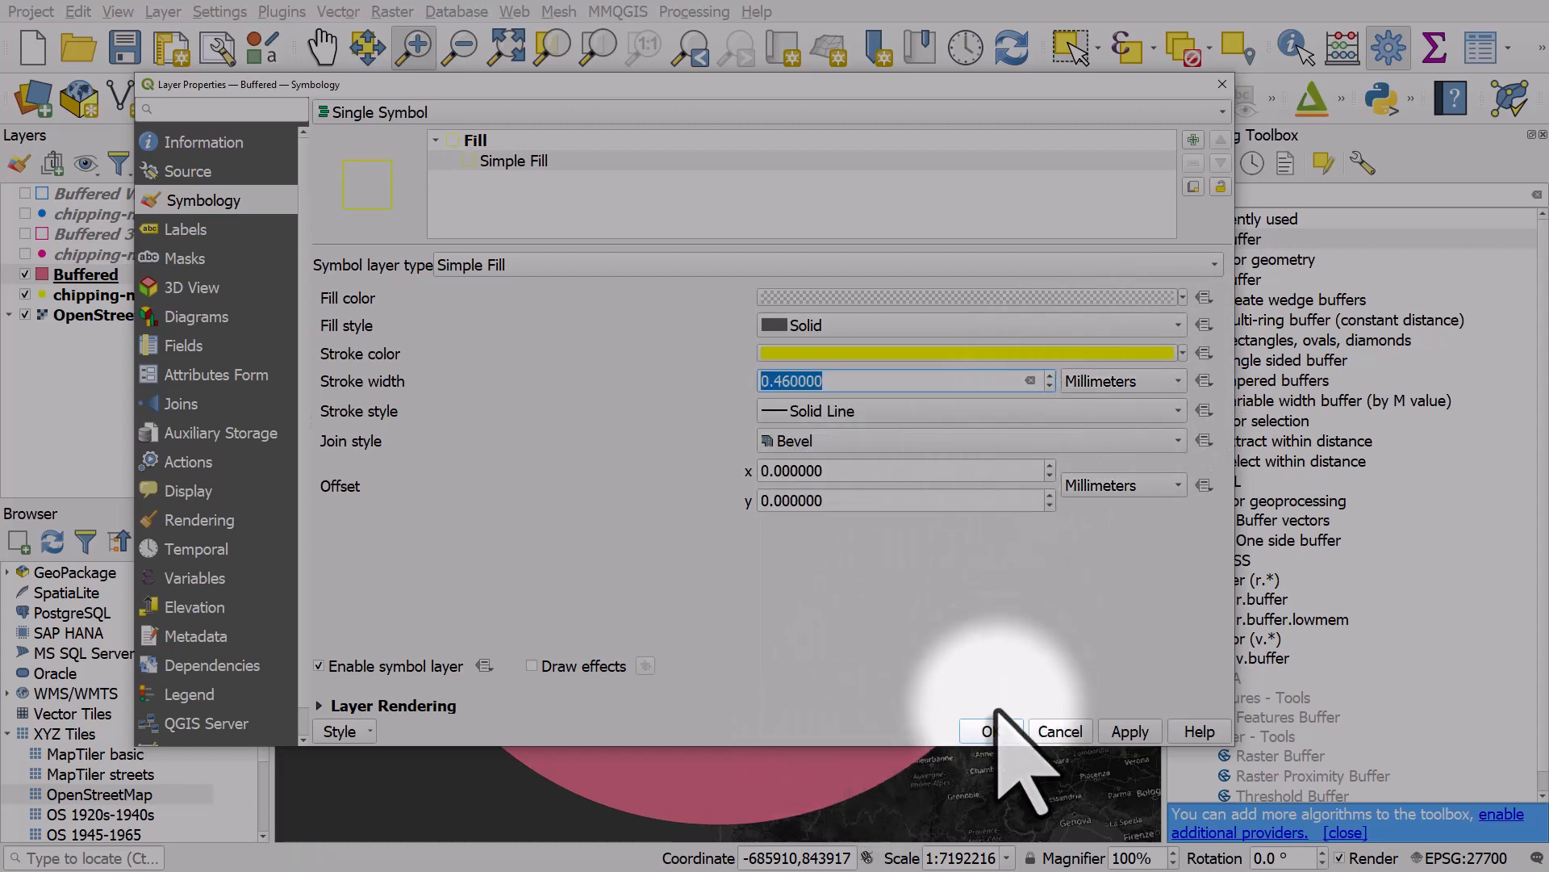
left_click(988, 731)
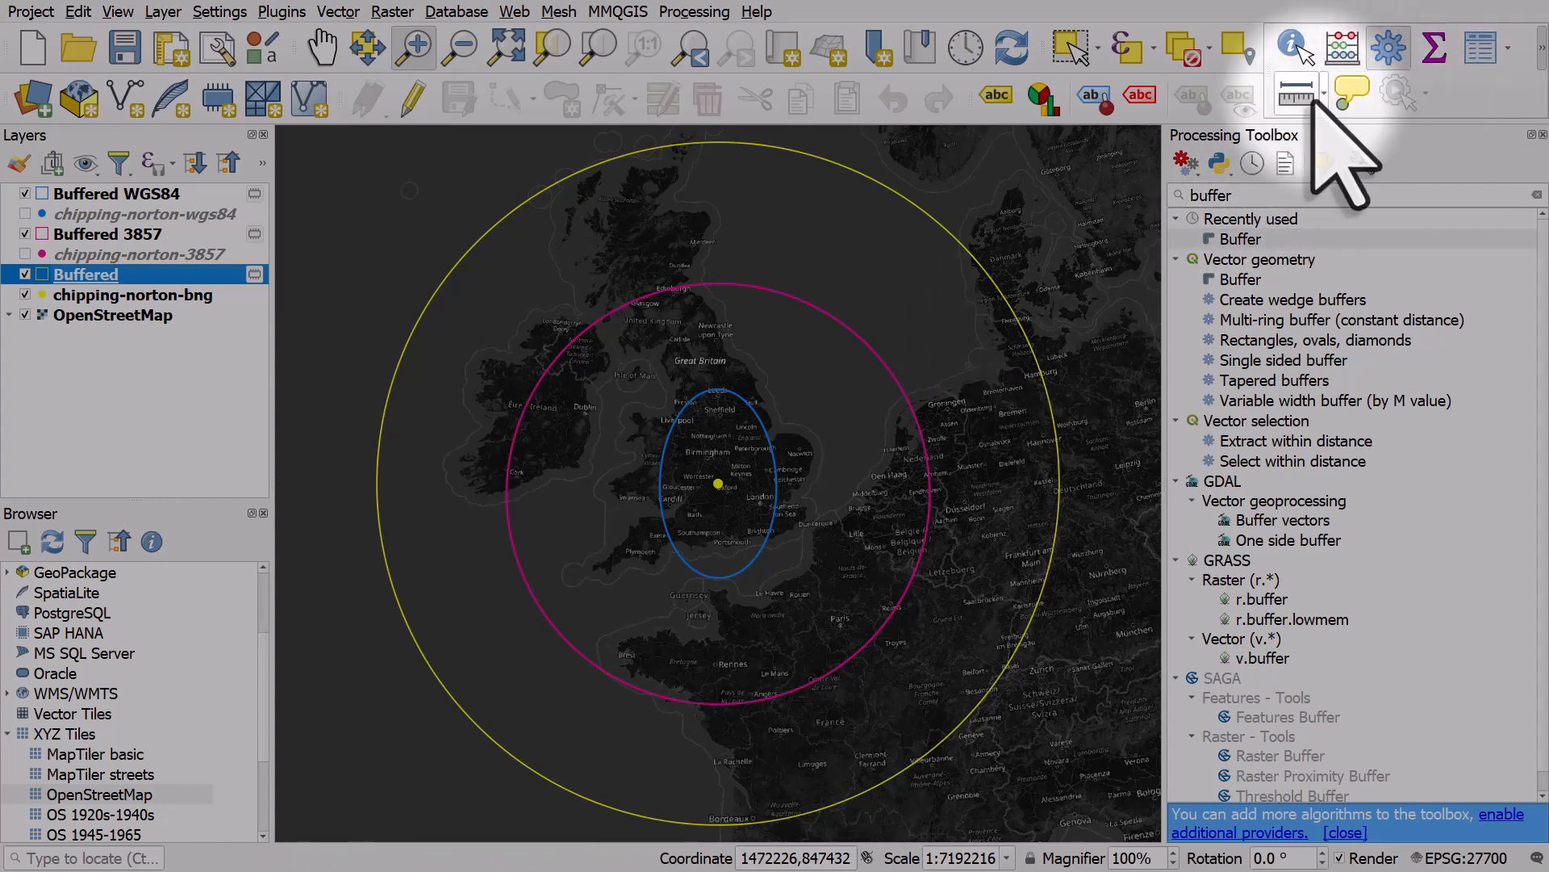
Measure ellipsoidal distances to the buffer outlines in miles with the Measure Line tool
left_click(1295, 90)
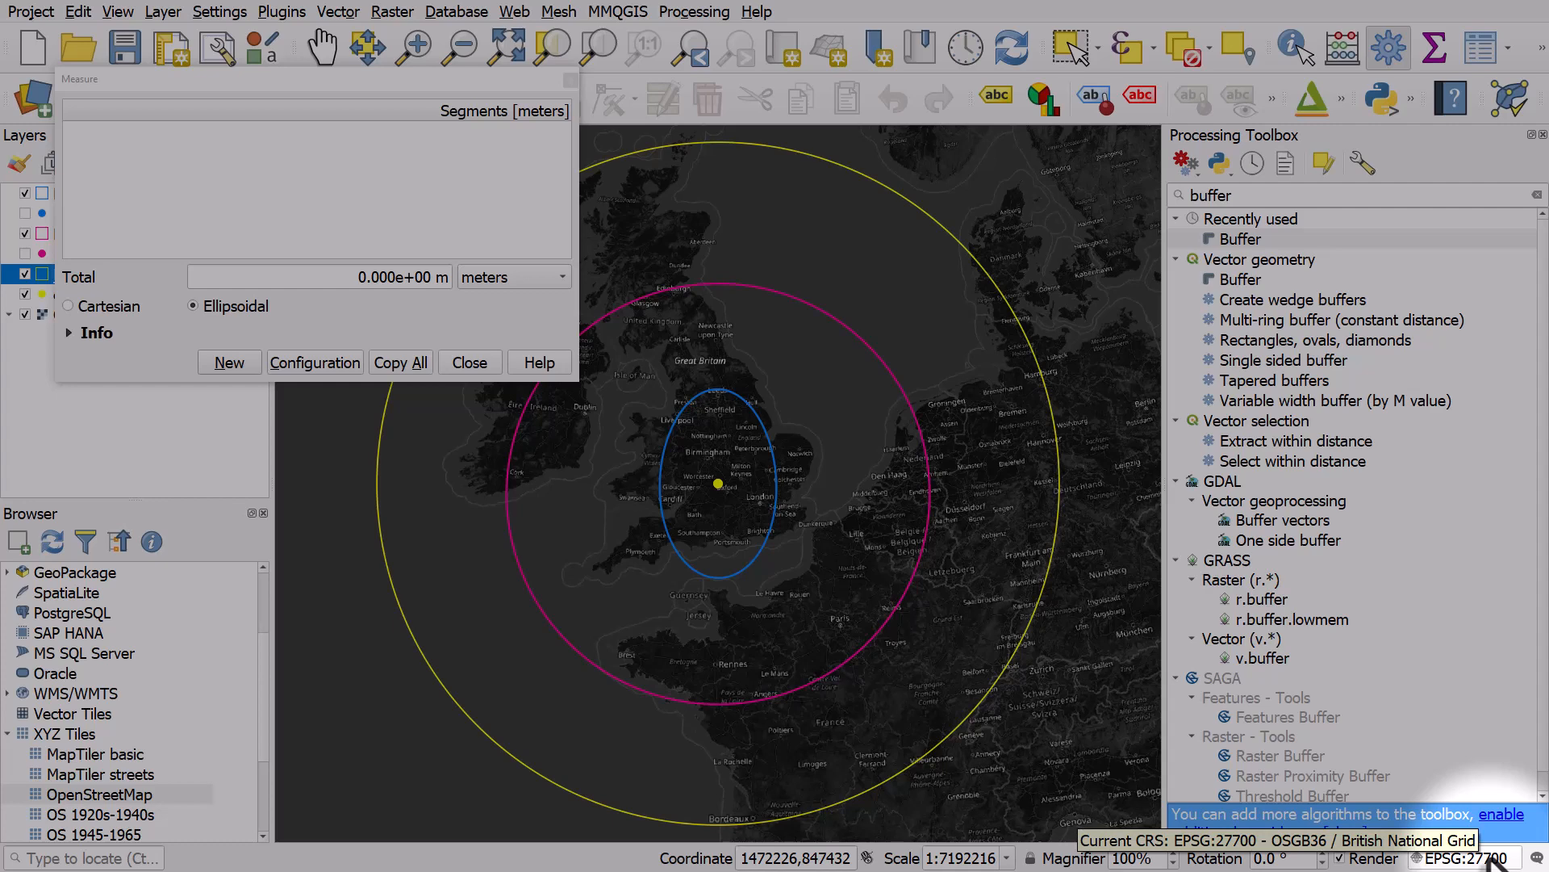
mouse_move(939, 633)
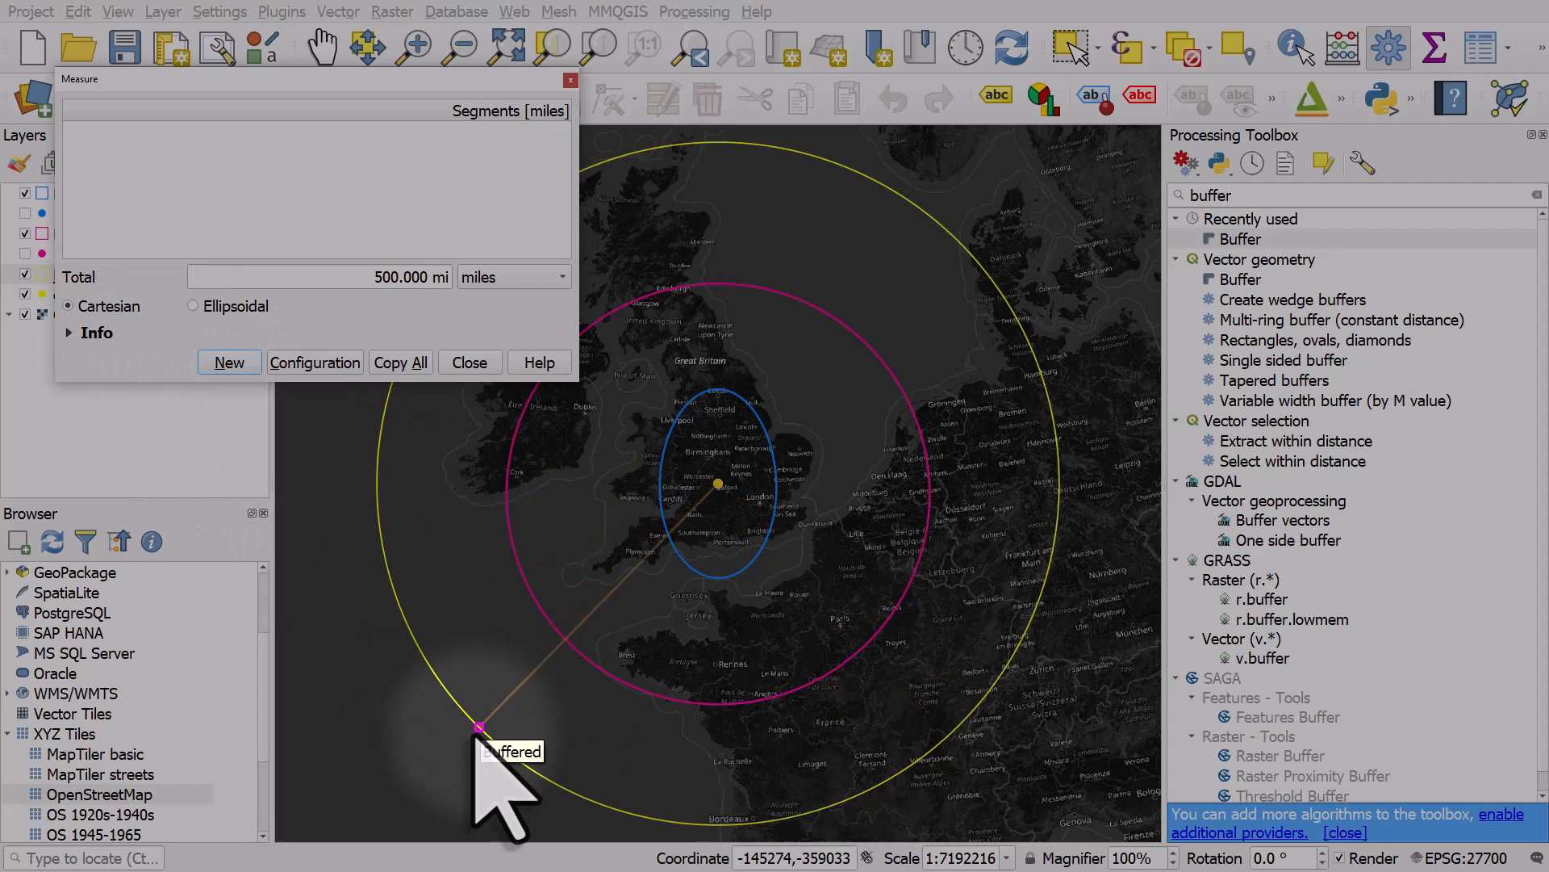
left_click(672, 513)
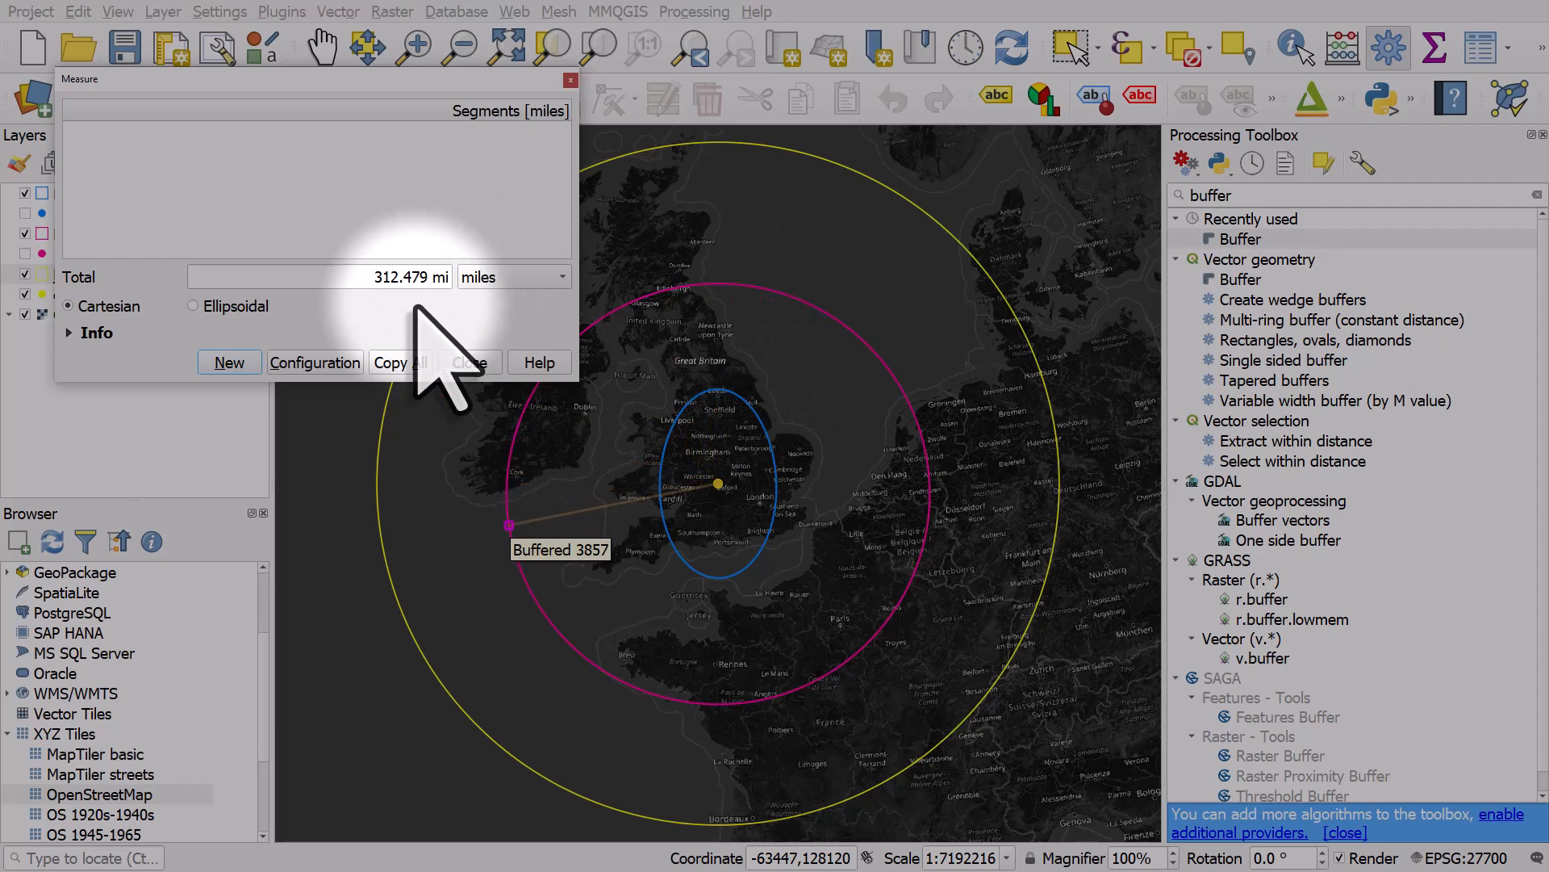
left_click(193, 305)
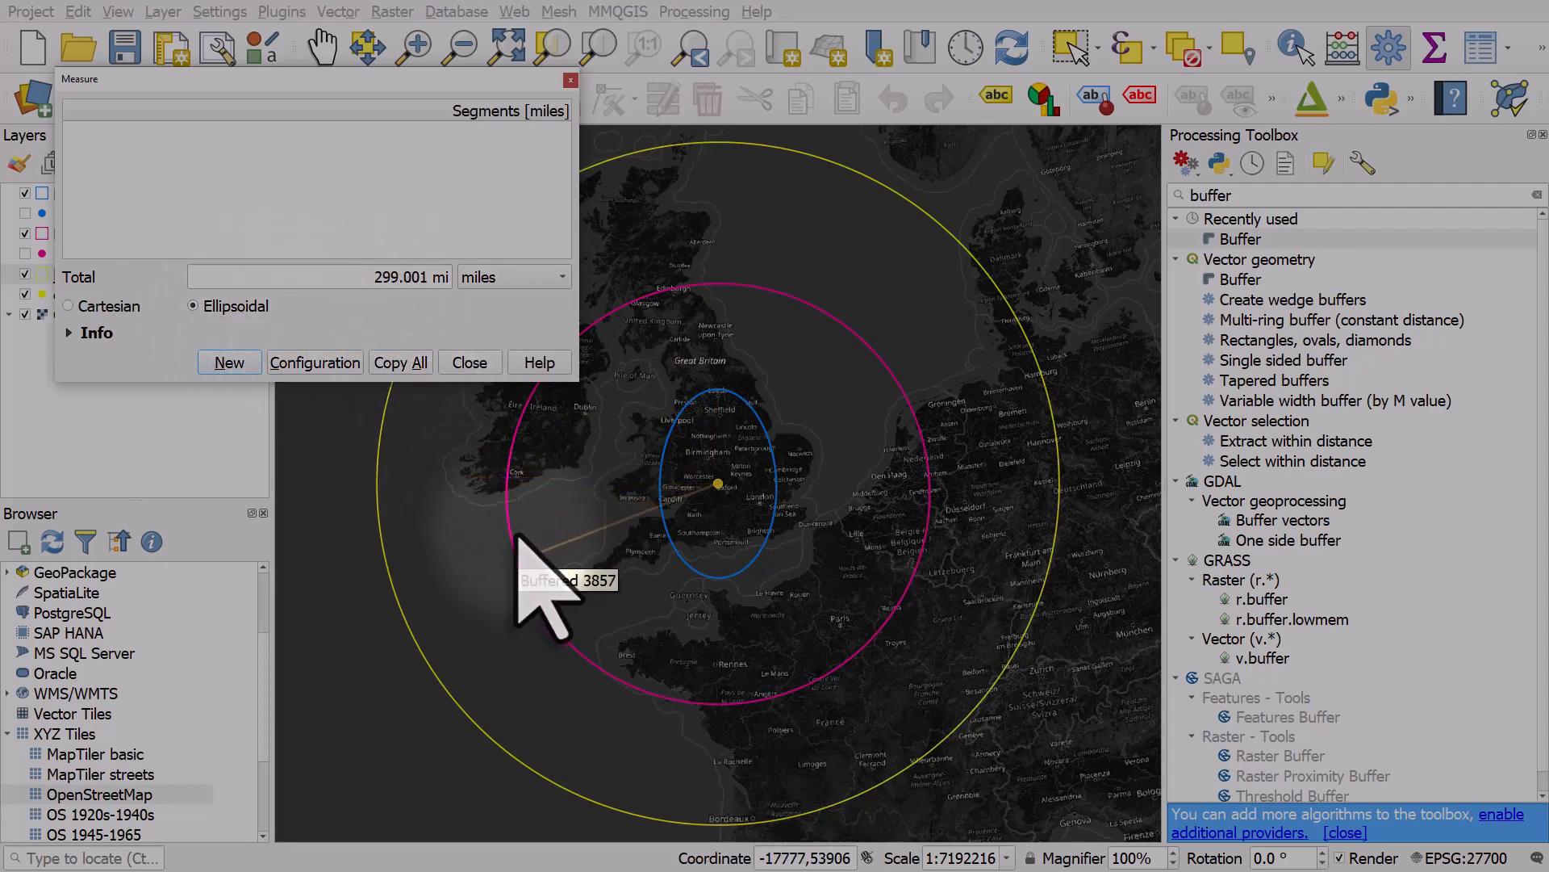
mouse_move(563, 661)
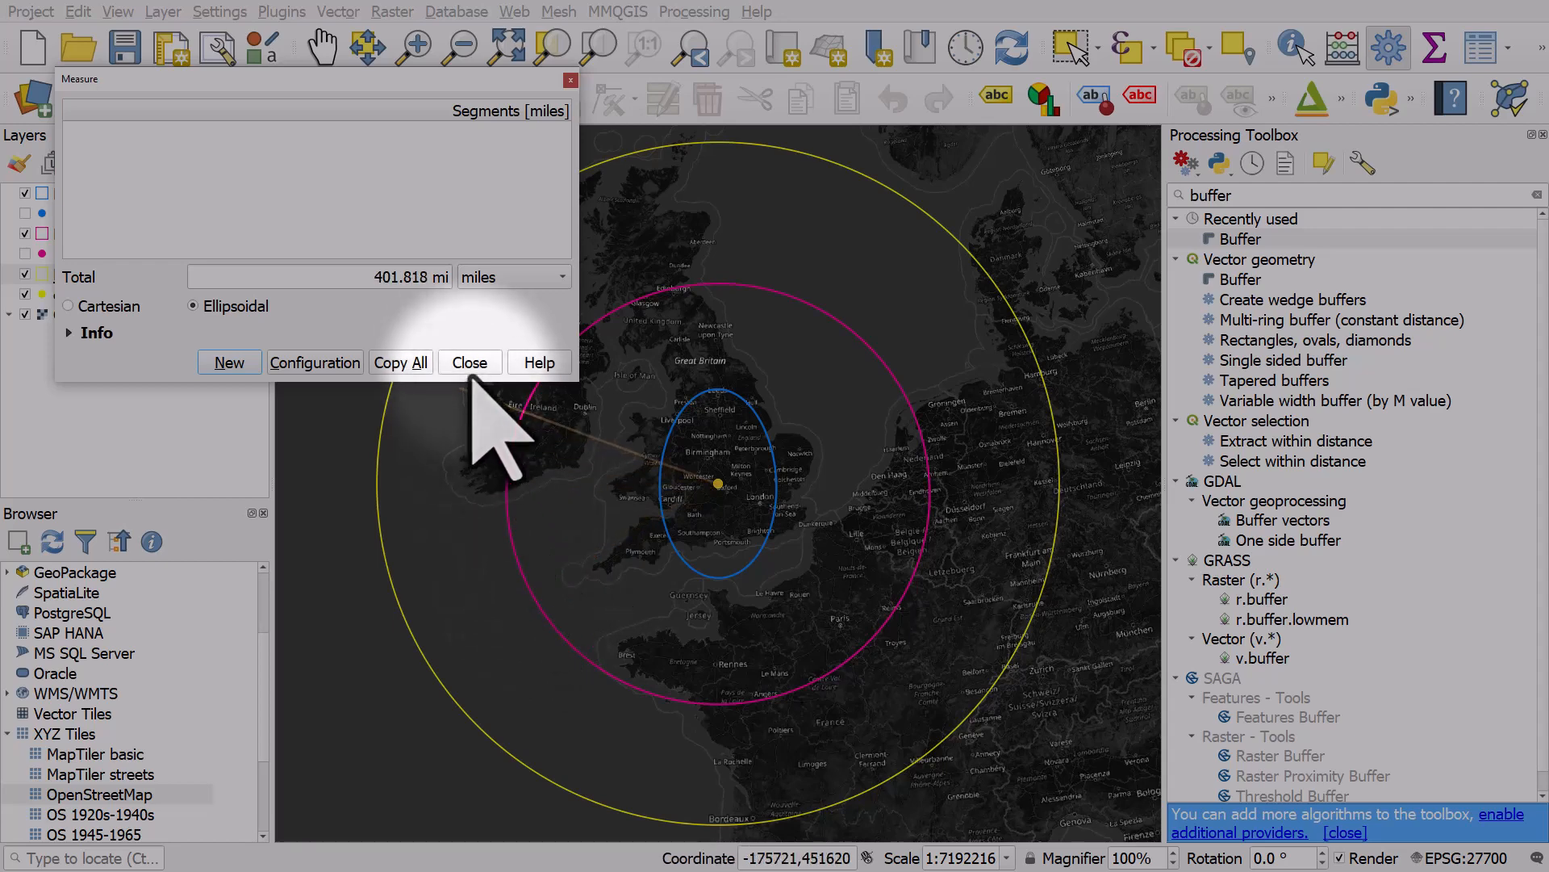
left_click(470, 361)
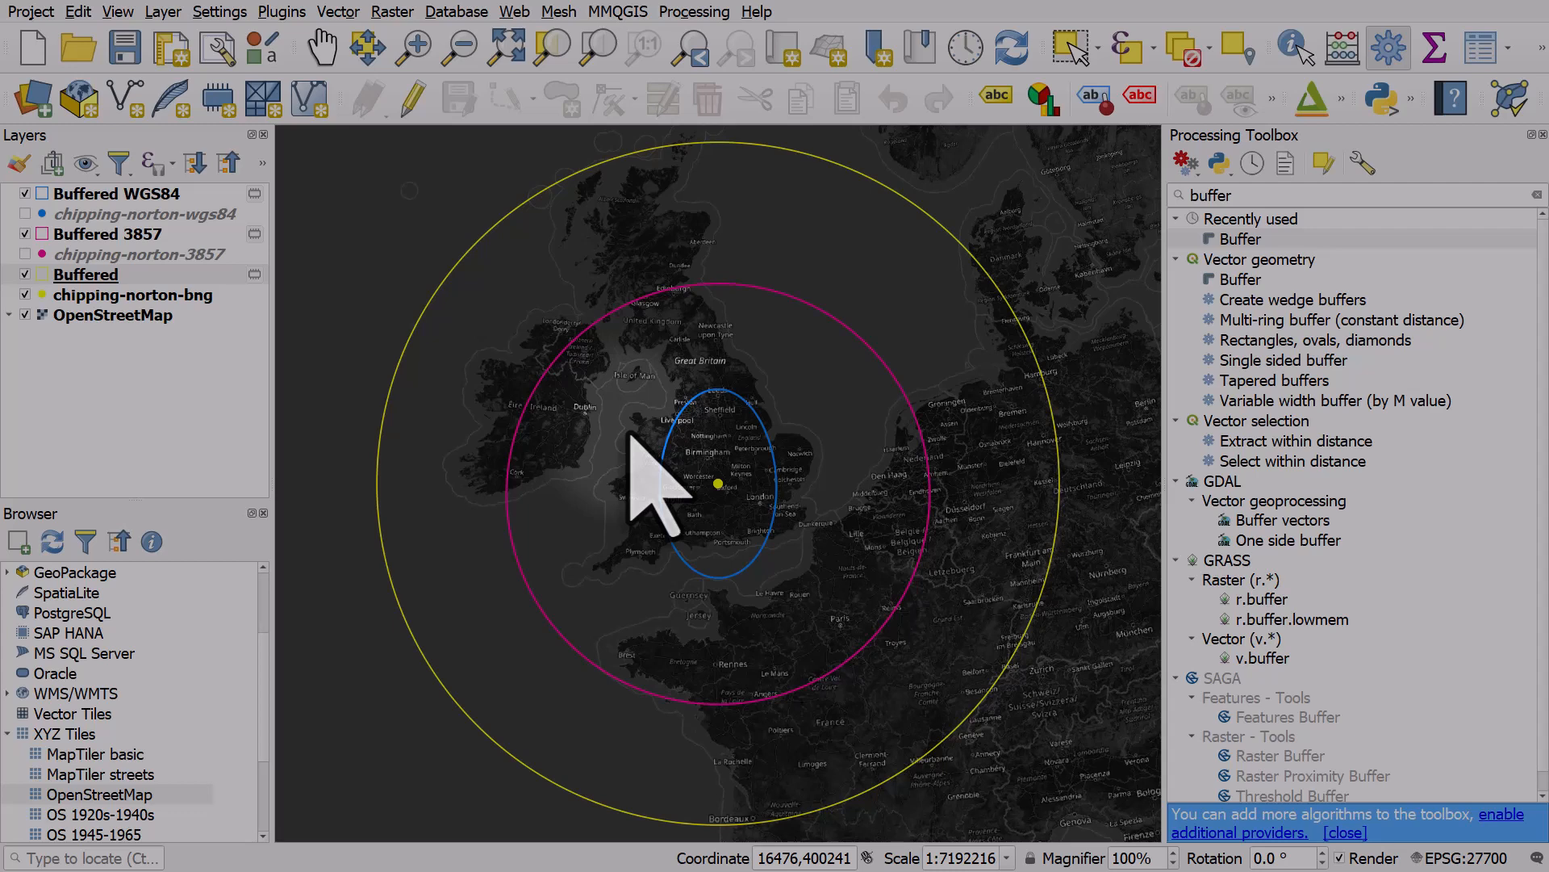
left_click(1240, 239)
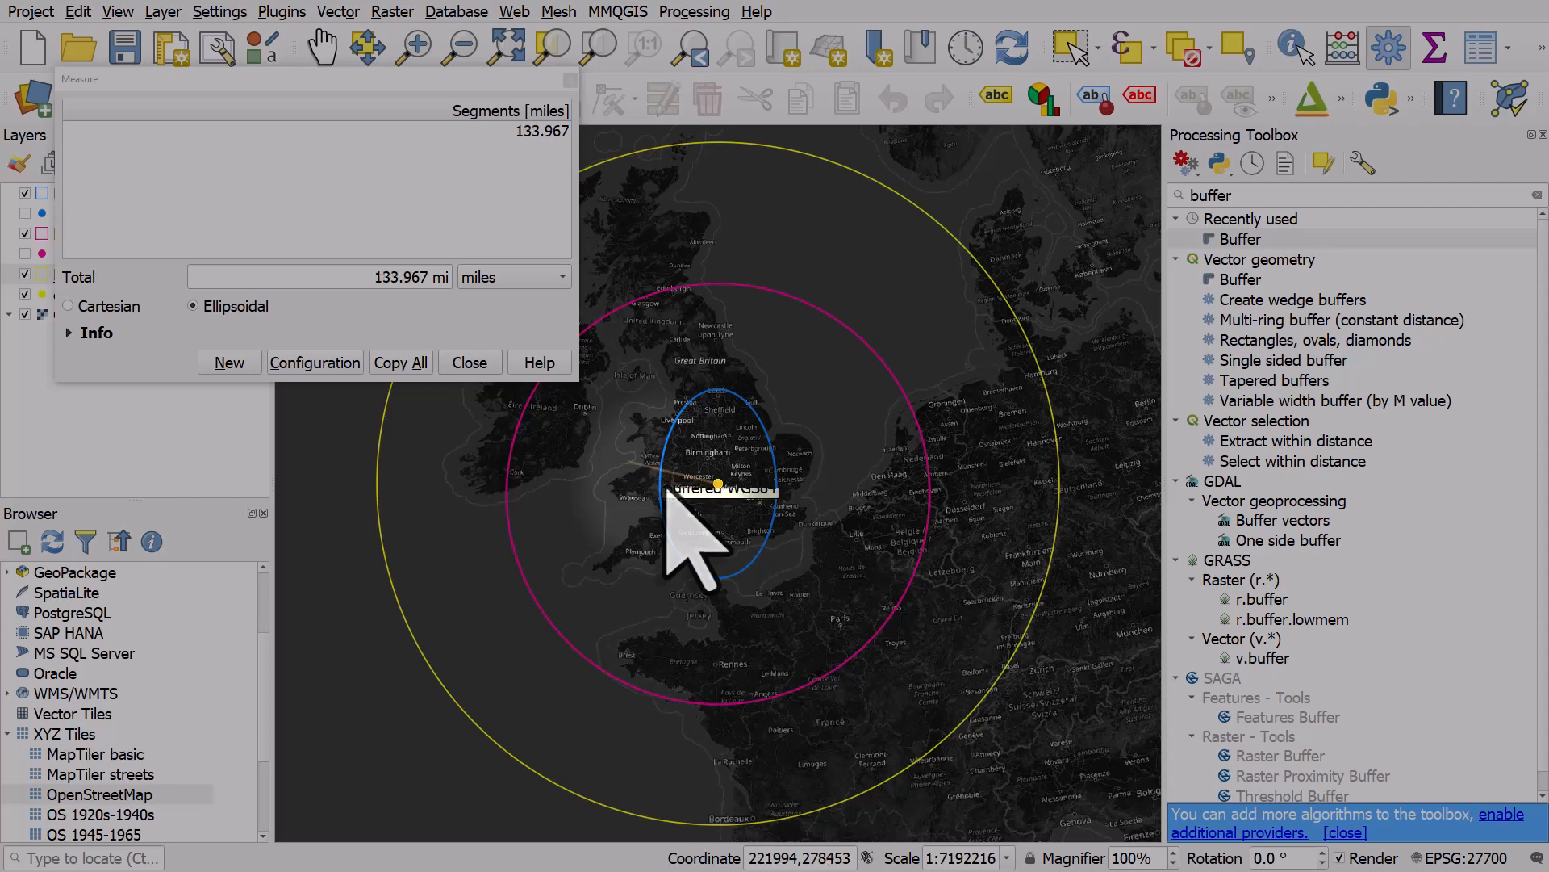
left_click(468, 361)
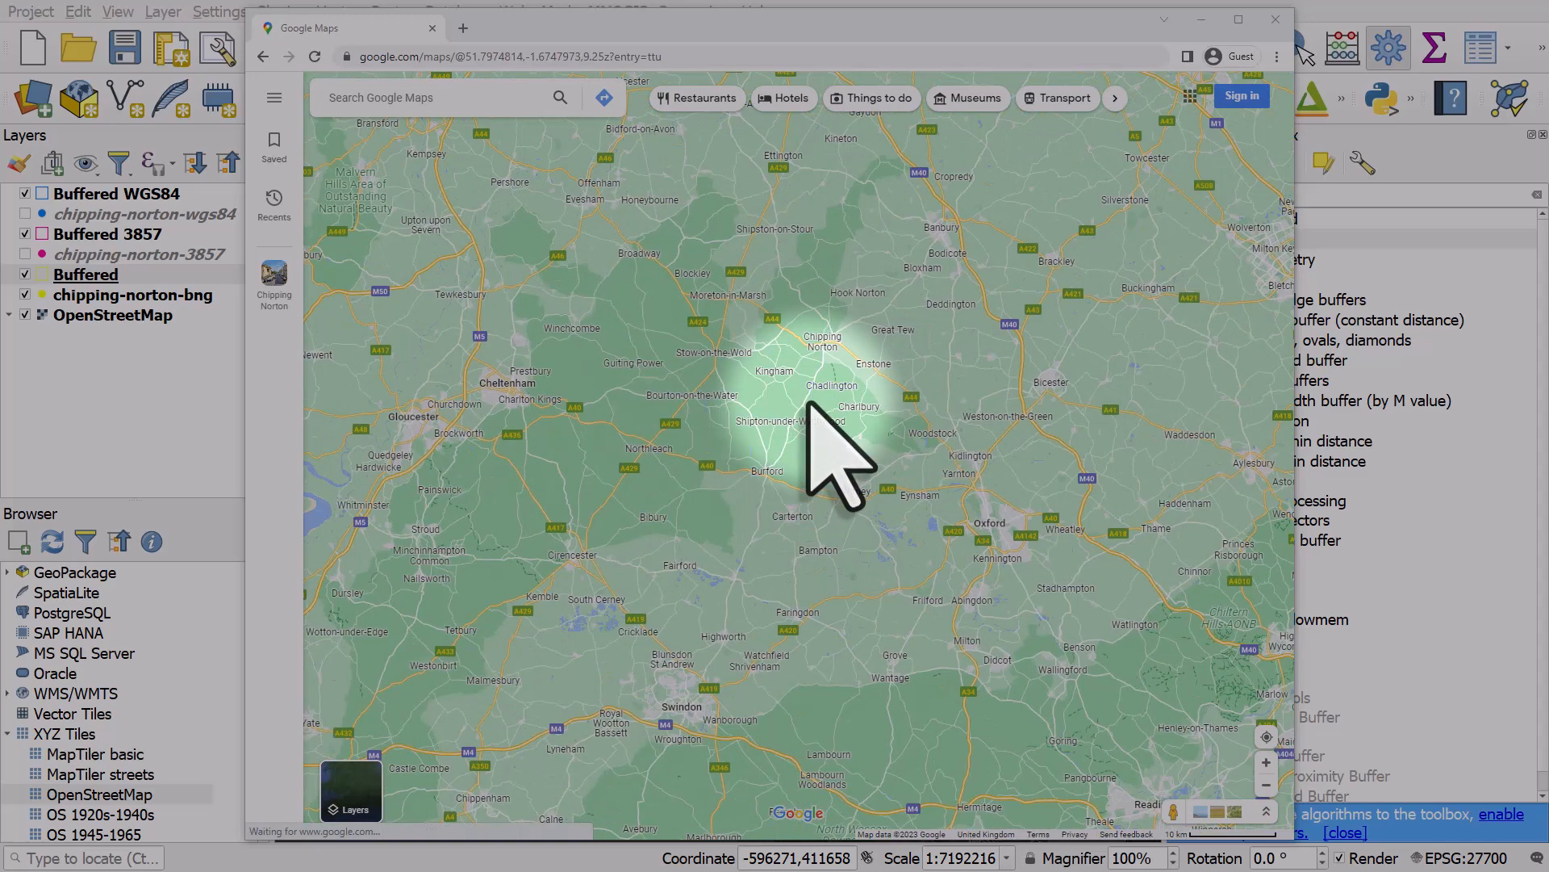
Measure a distance path from near Chipping Norton across into France, reaching about 500 miles
right_click(828, 424)
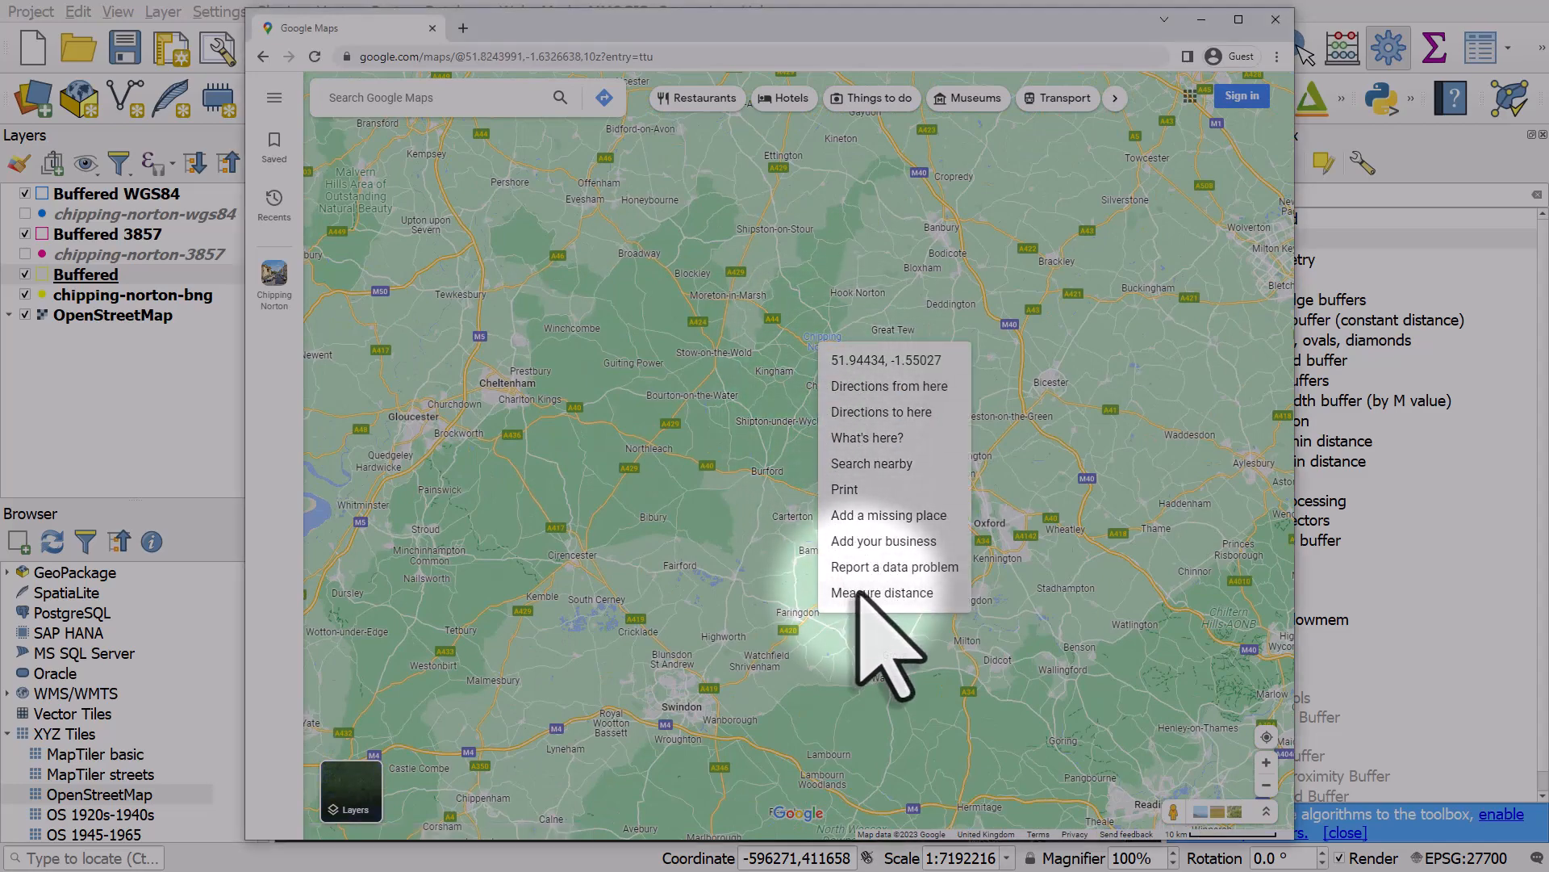
left_click(883, 592)
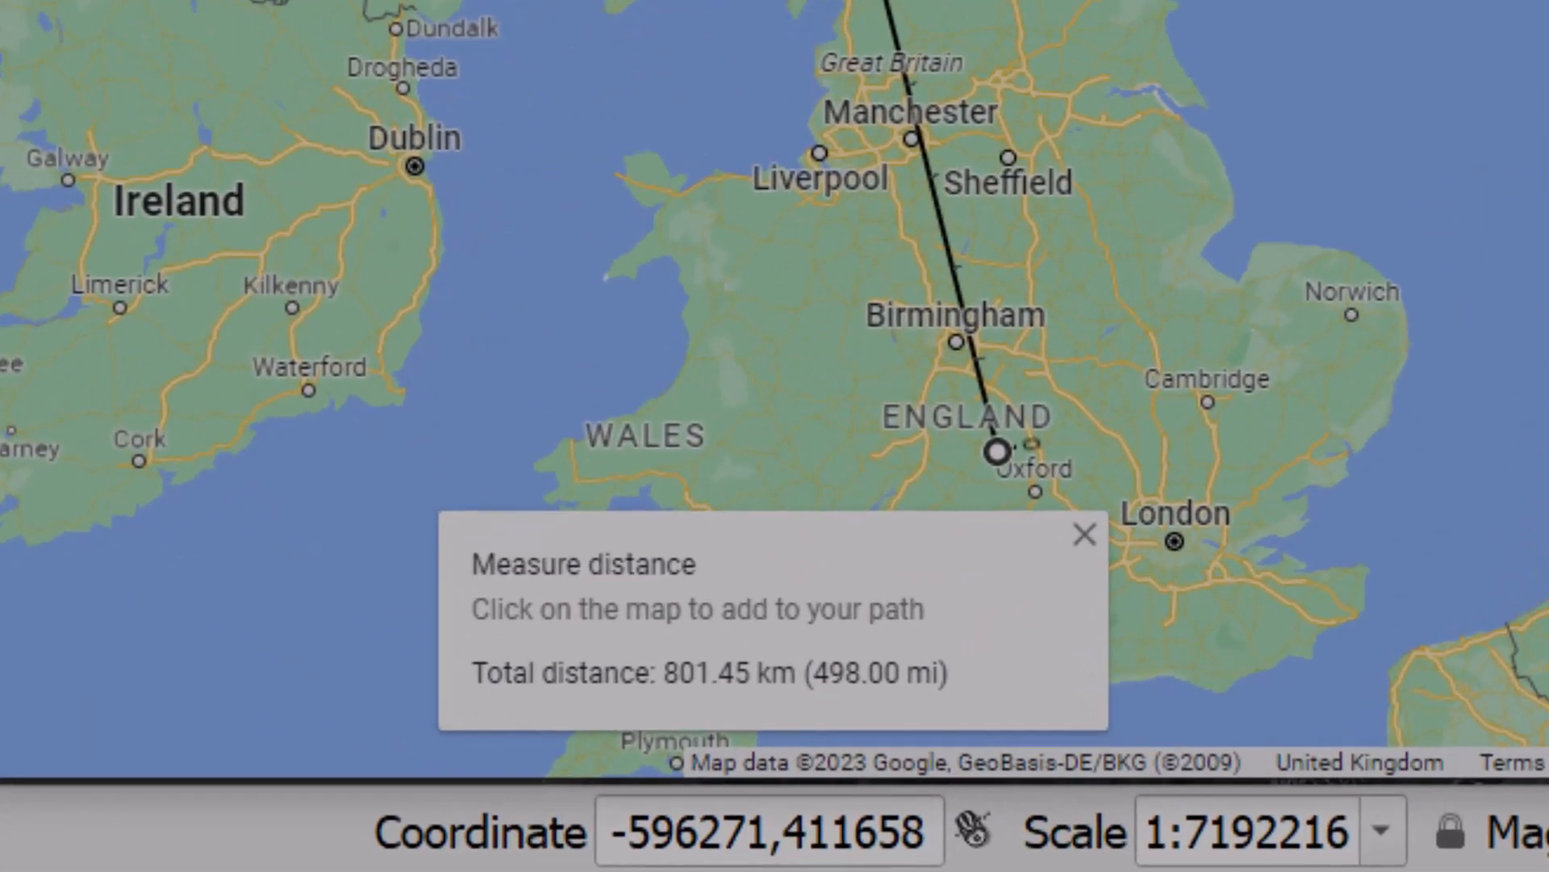
left_click(998, 450)
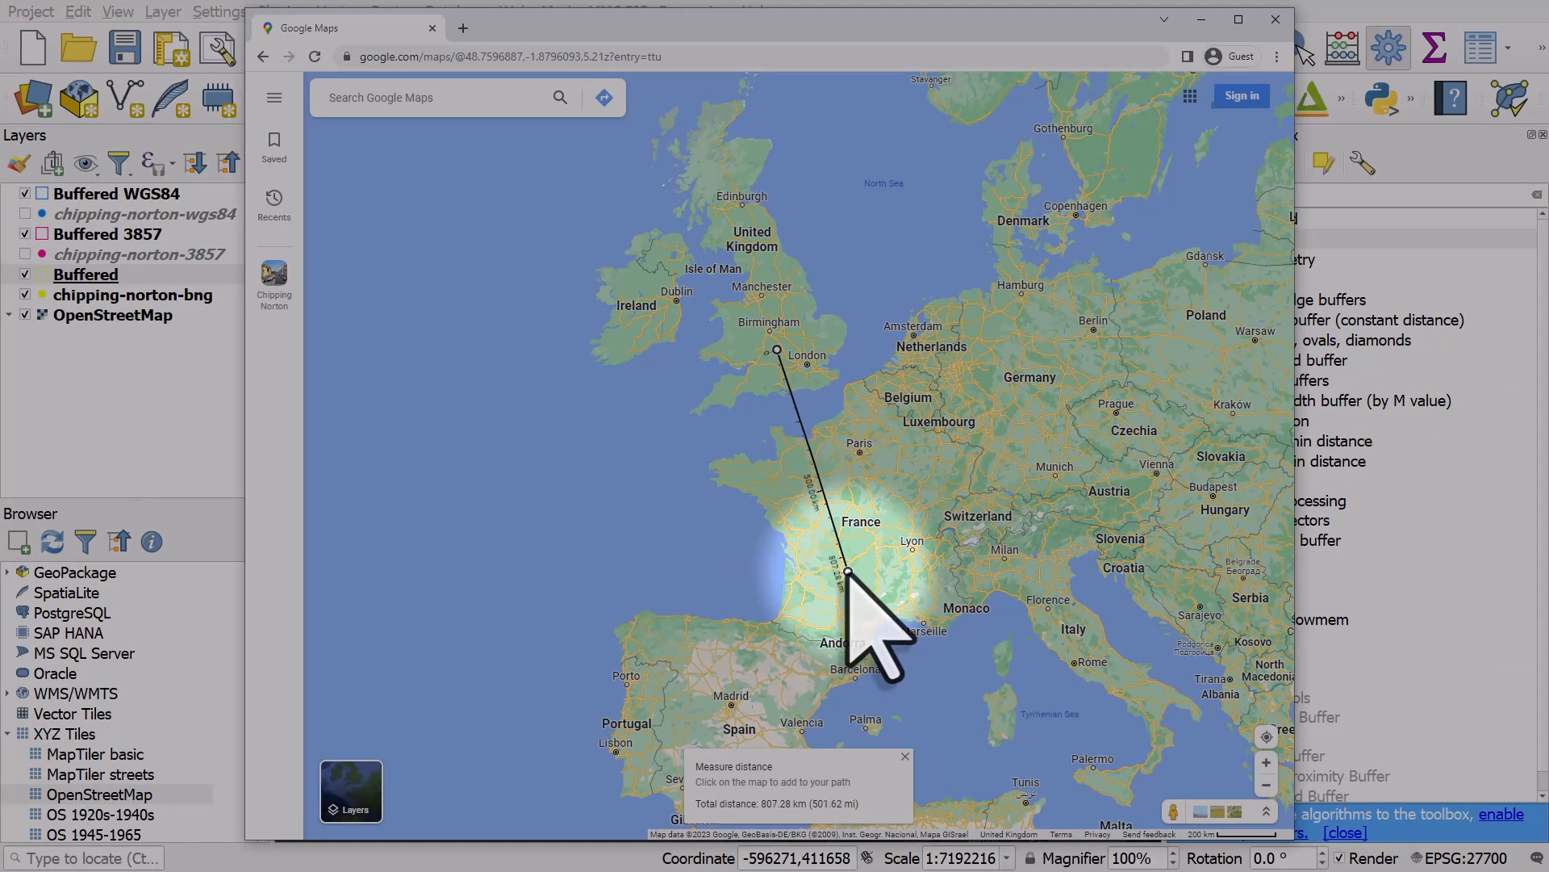
mouse_move(1081, 75)
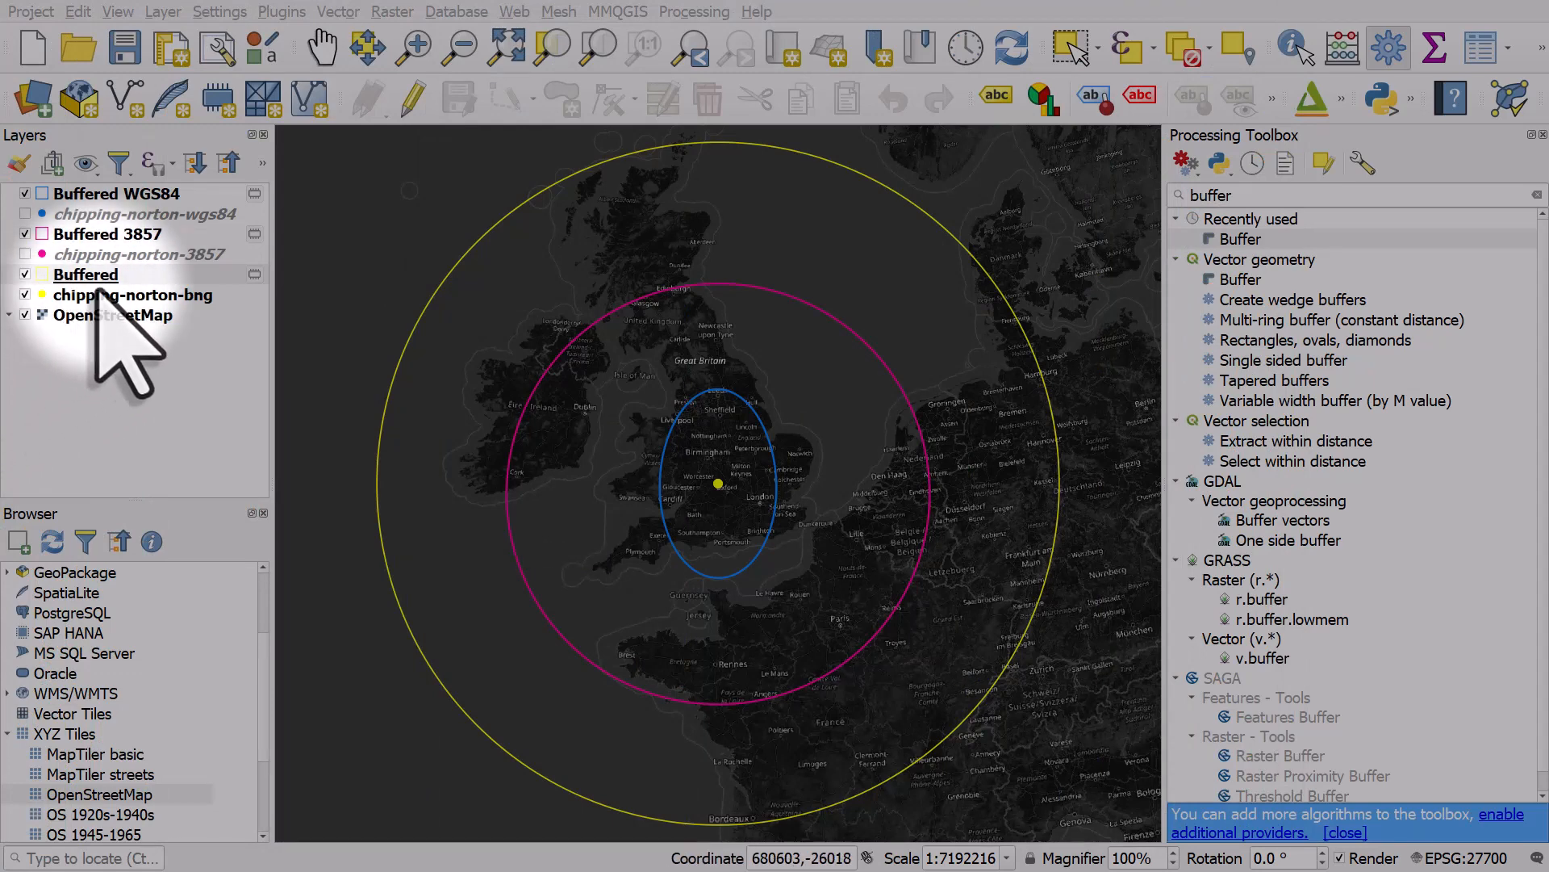
Adjust the measured path's end point near Bordeaux to read about 503 miles
left_click(85, 275)
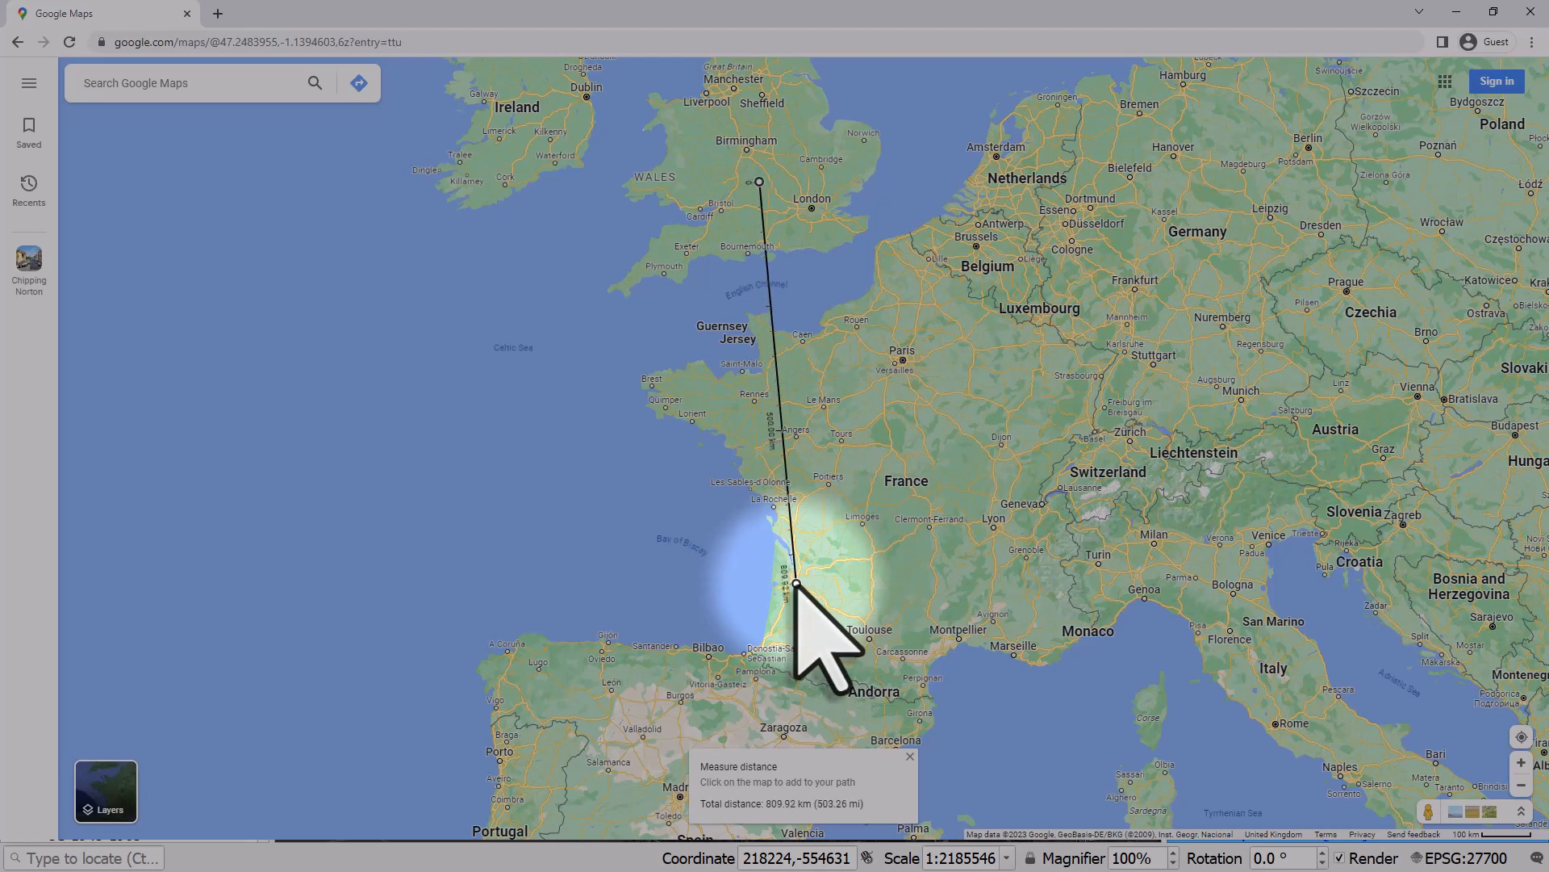
scroll("down", 3)
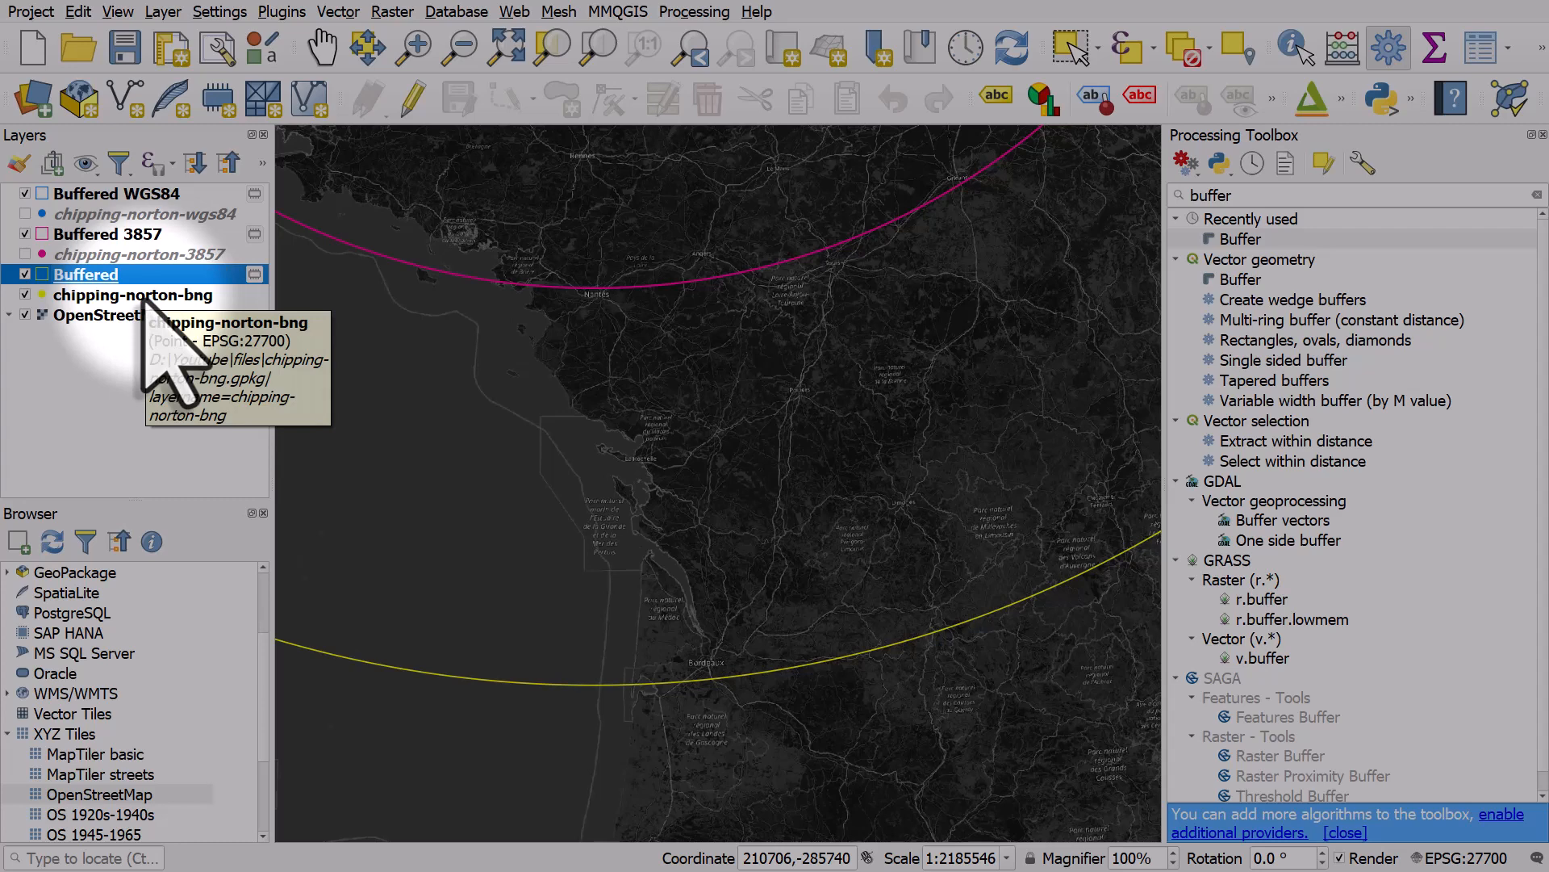
Zoom to chipping-norton-bng, restore the wider view showing all three rings, and clear the toolbox search
right_click(132, 294)
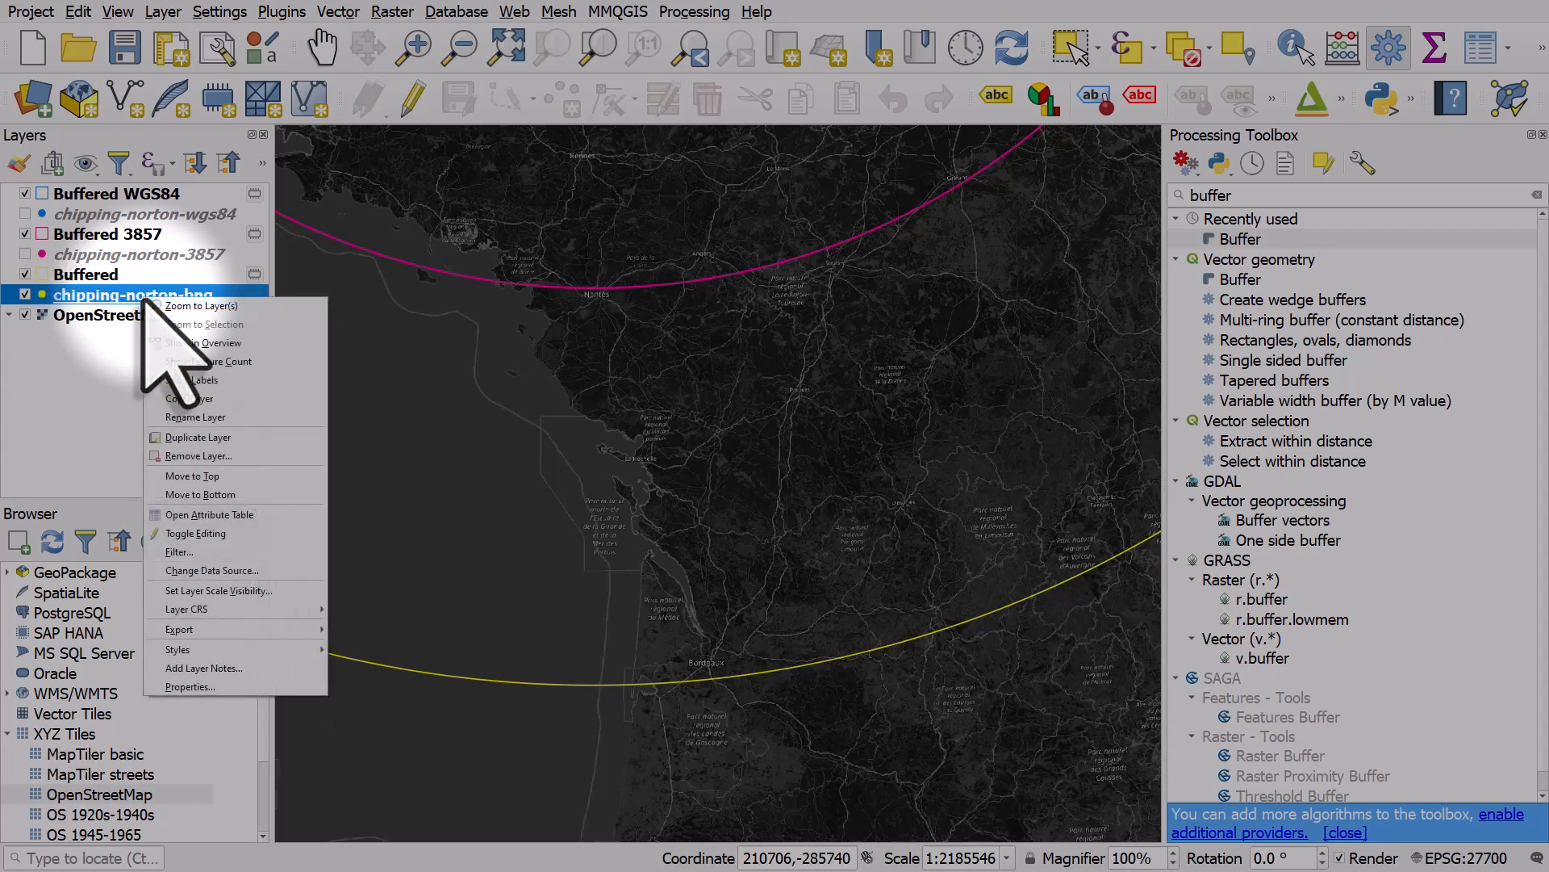
mouse_move(208, 360)
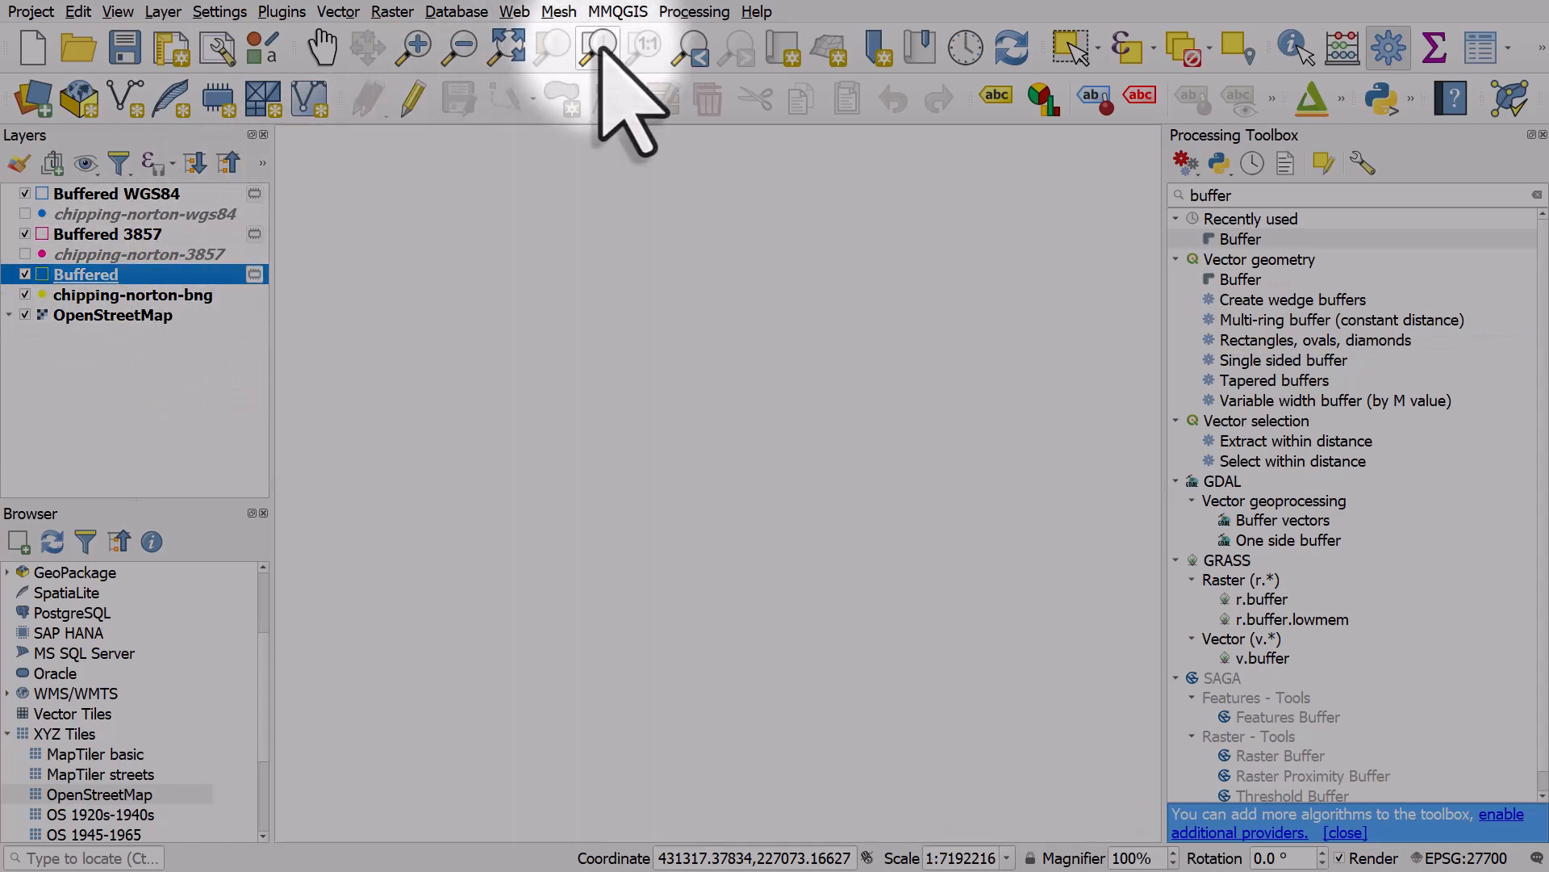
left_click(597, 47)
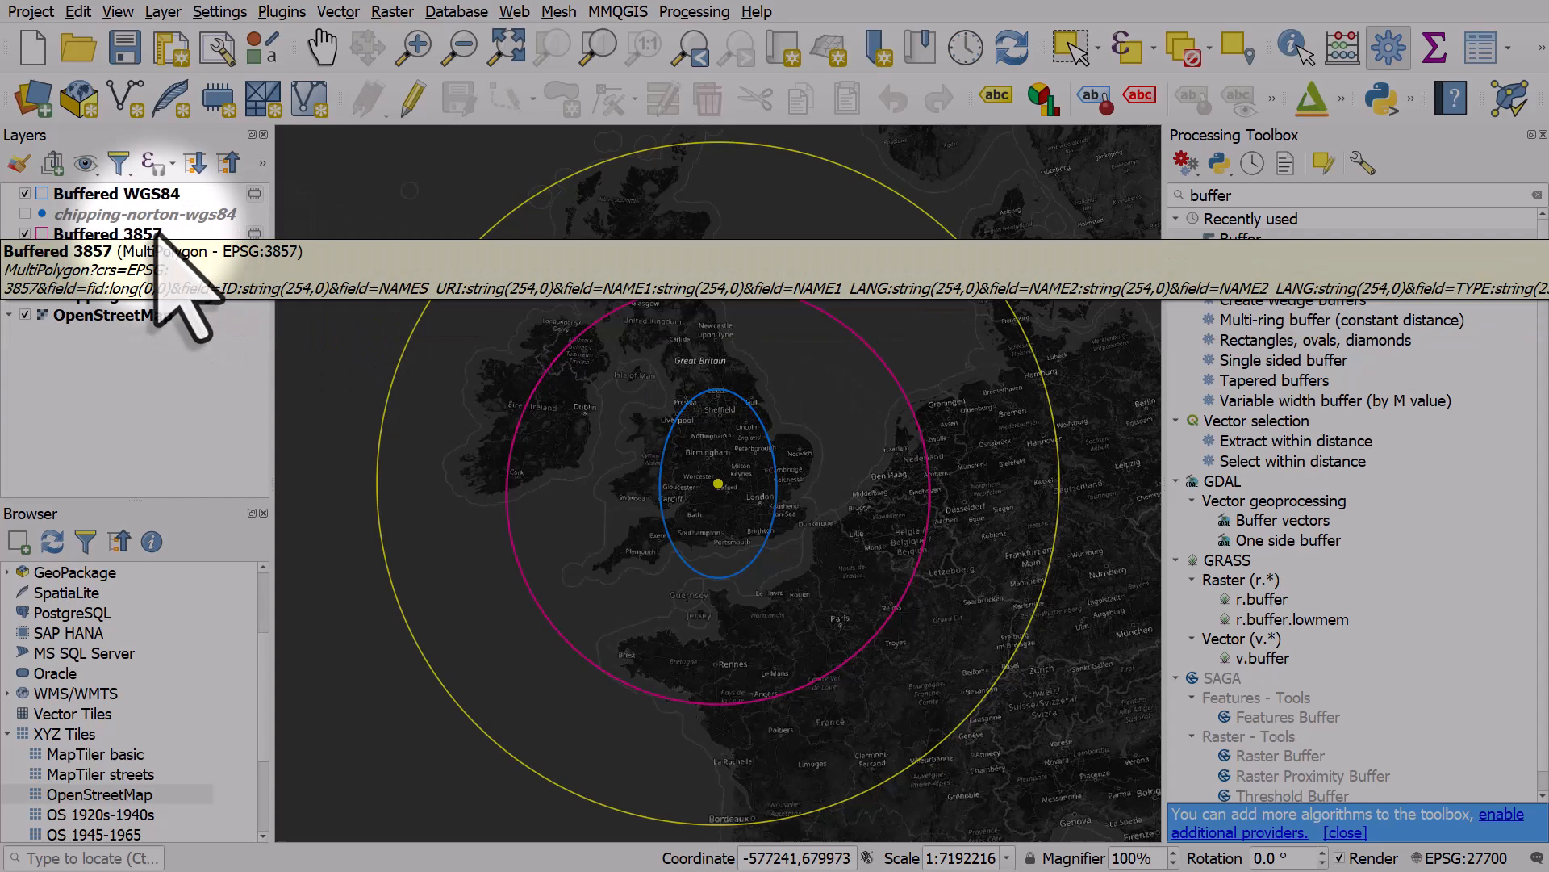
left_click(118, 192)
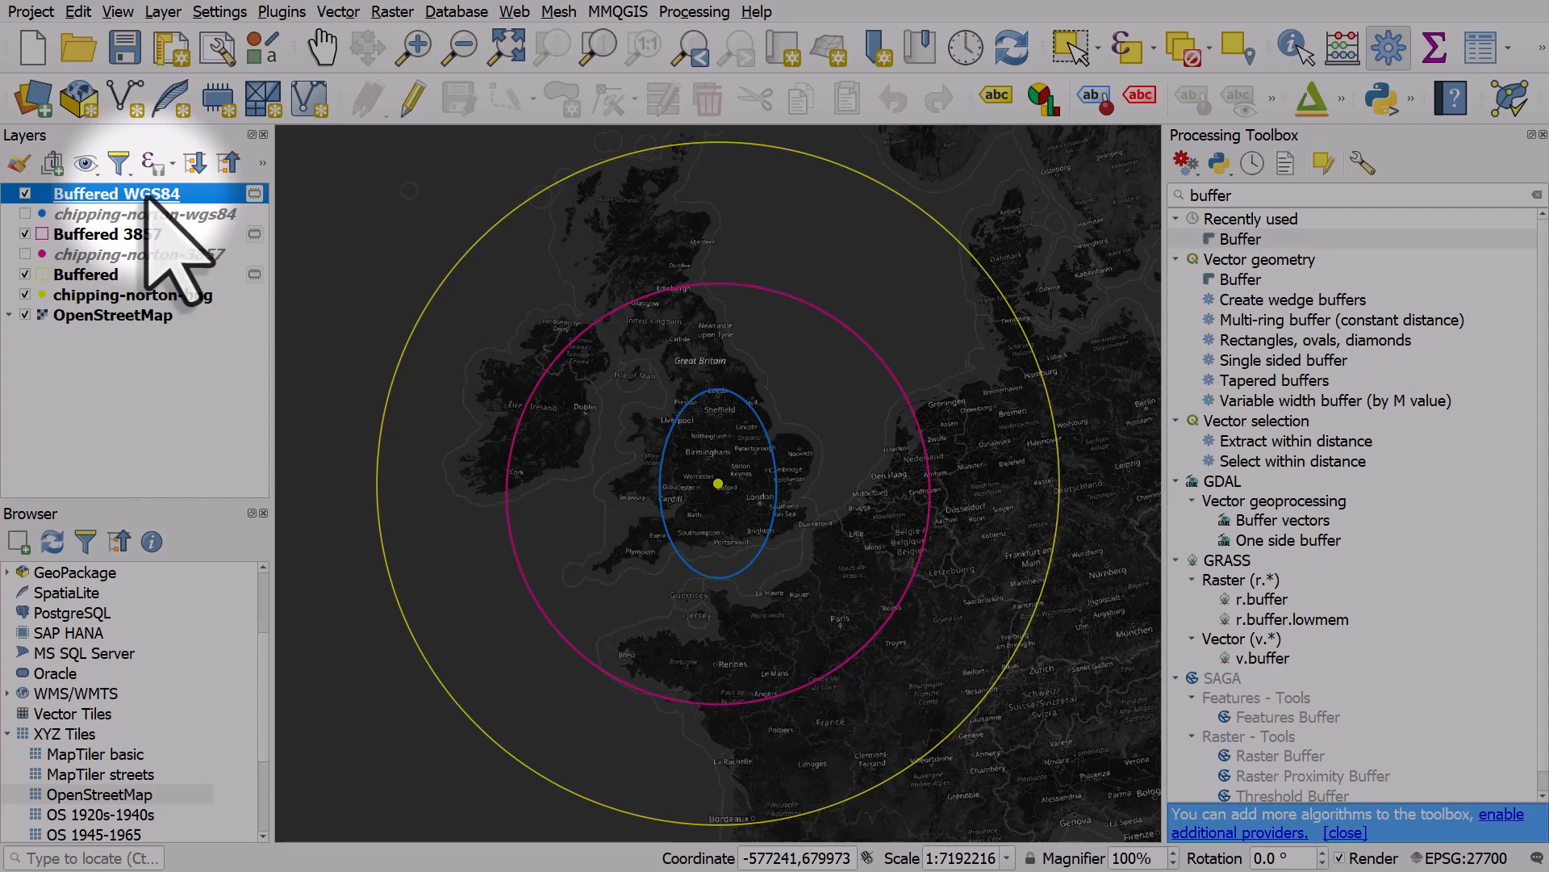
left_click(130, 293)
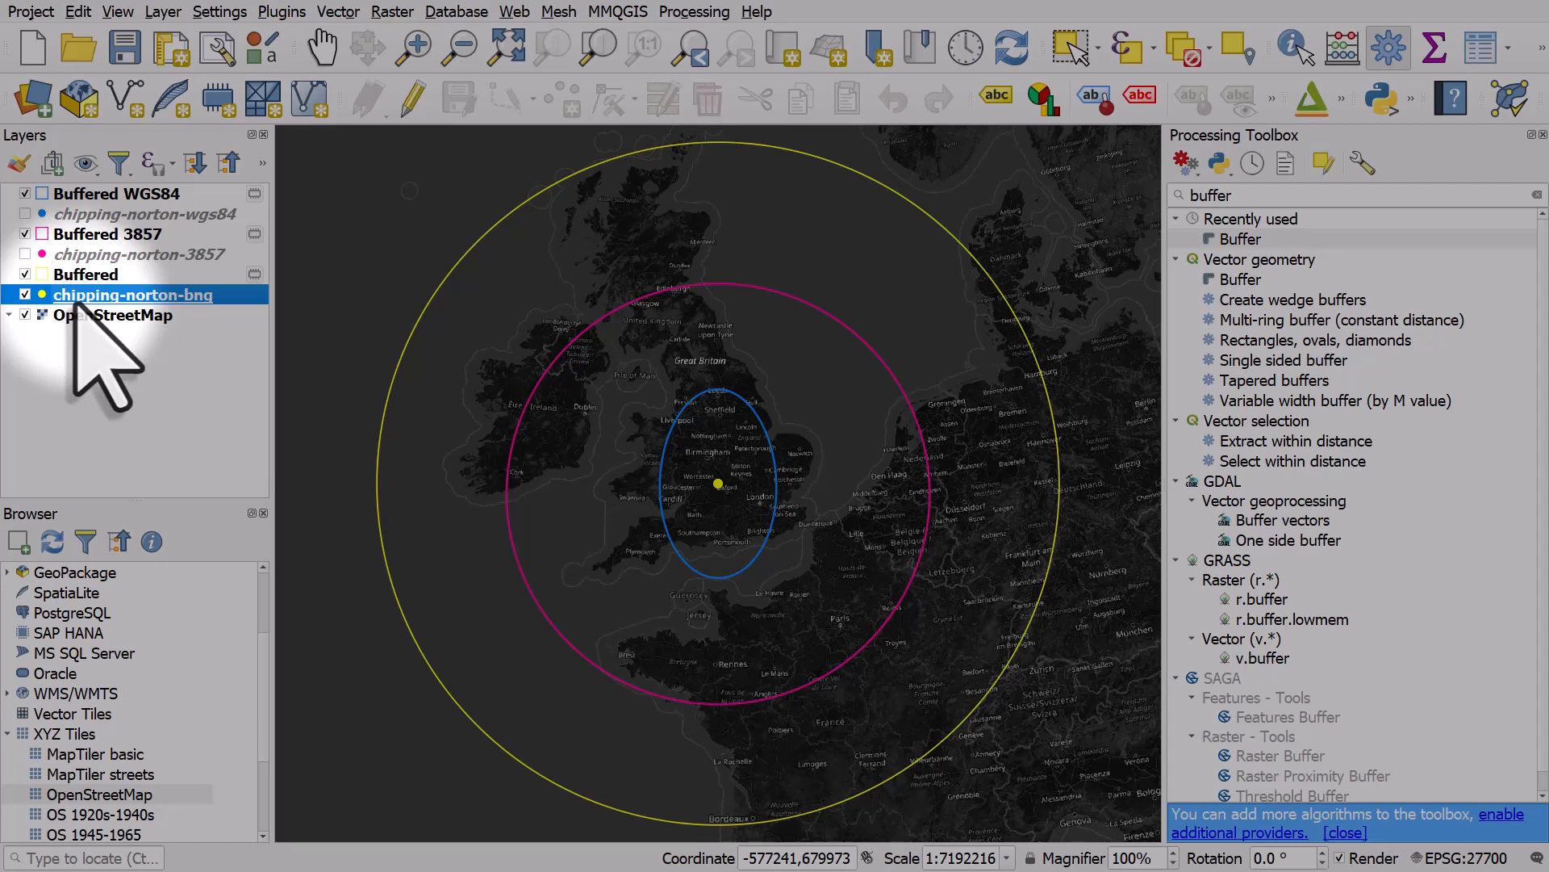
mouse_move(129, 294)
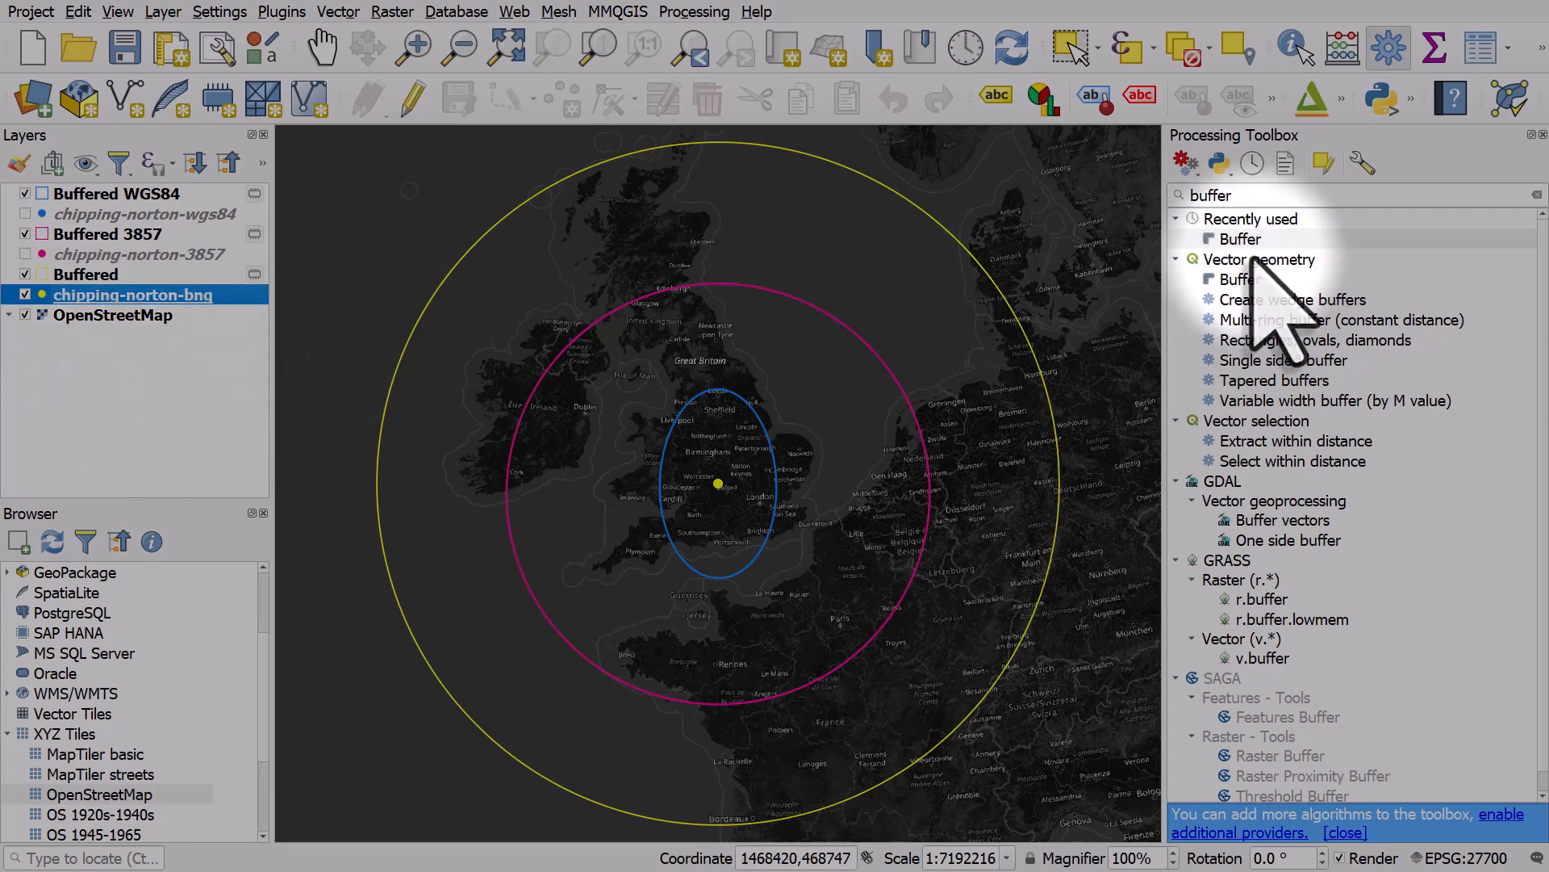
left_click(1538, 195)
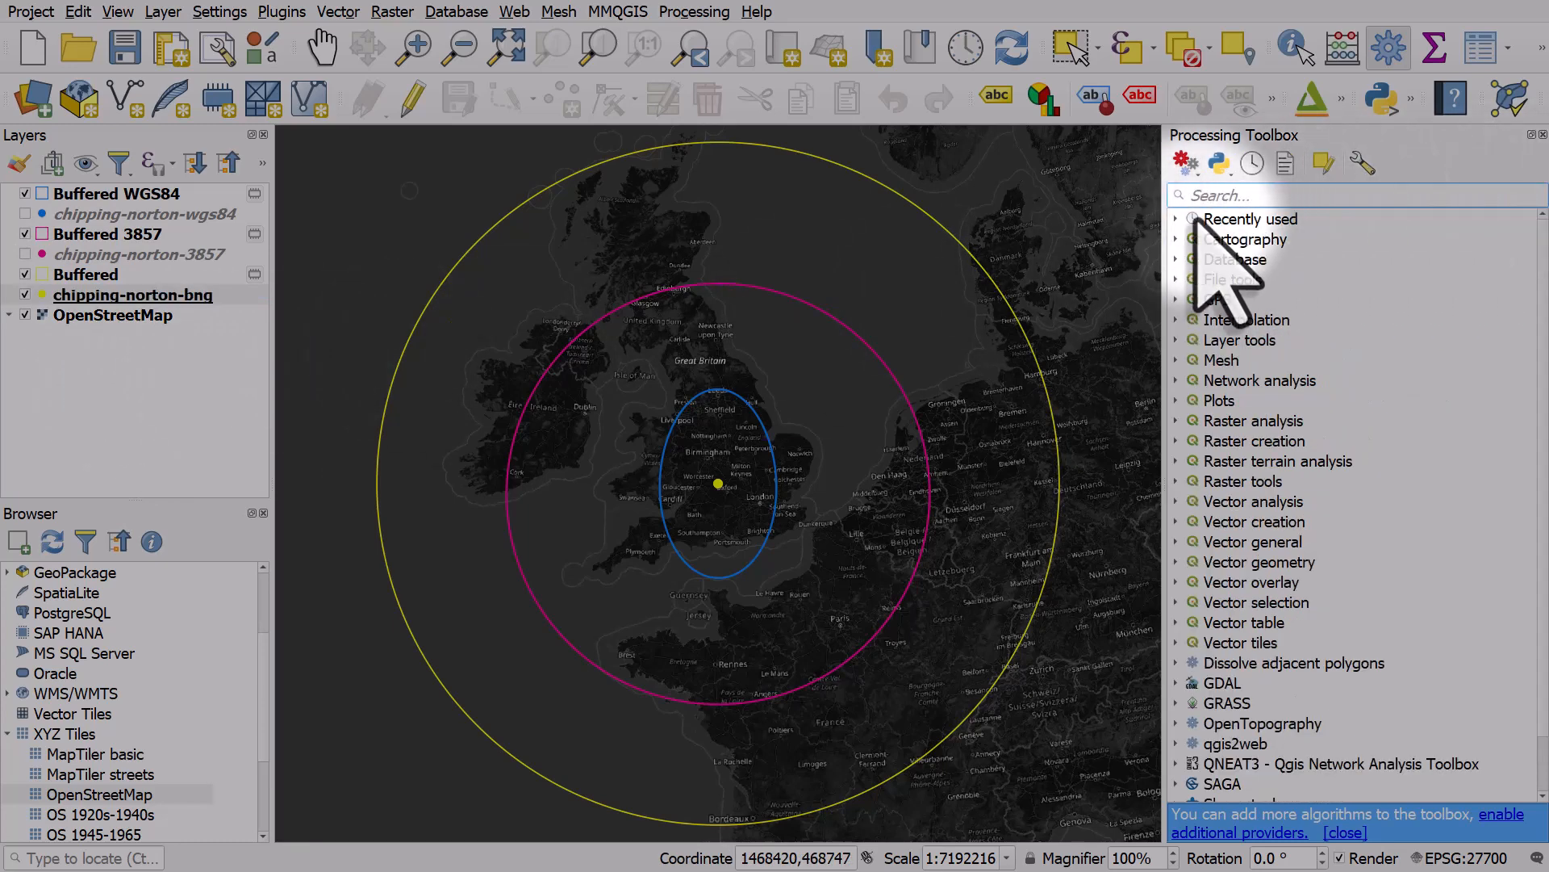
In Reproject layer's CRS selector, filter coordinate systems for 'australia' then 'france', then clear the filter
left_click(1252, 218)
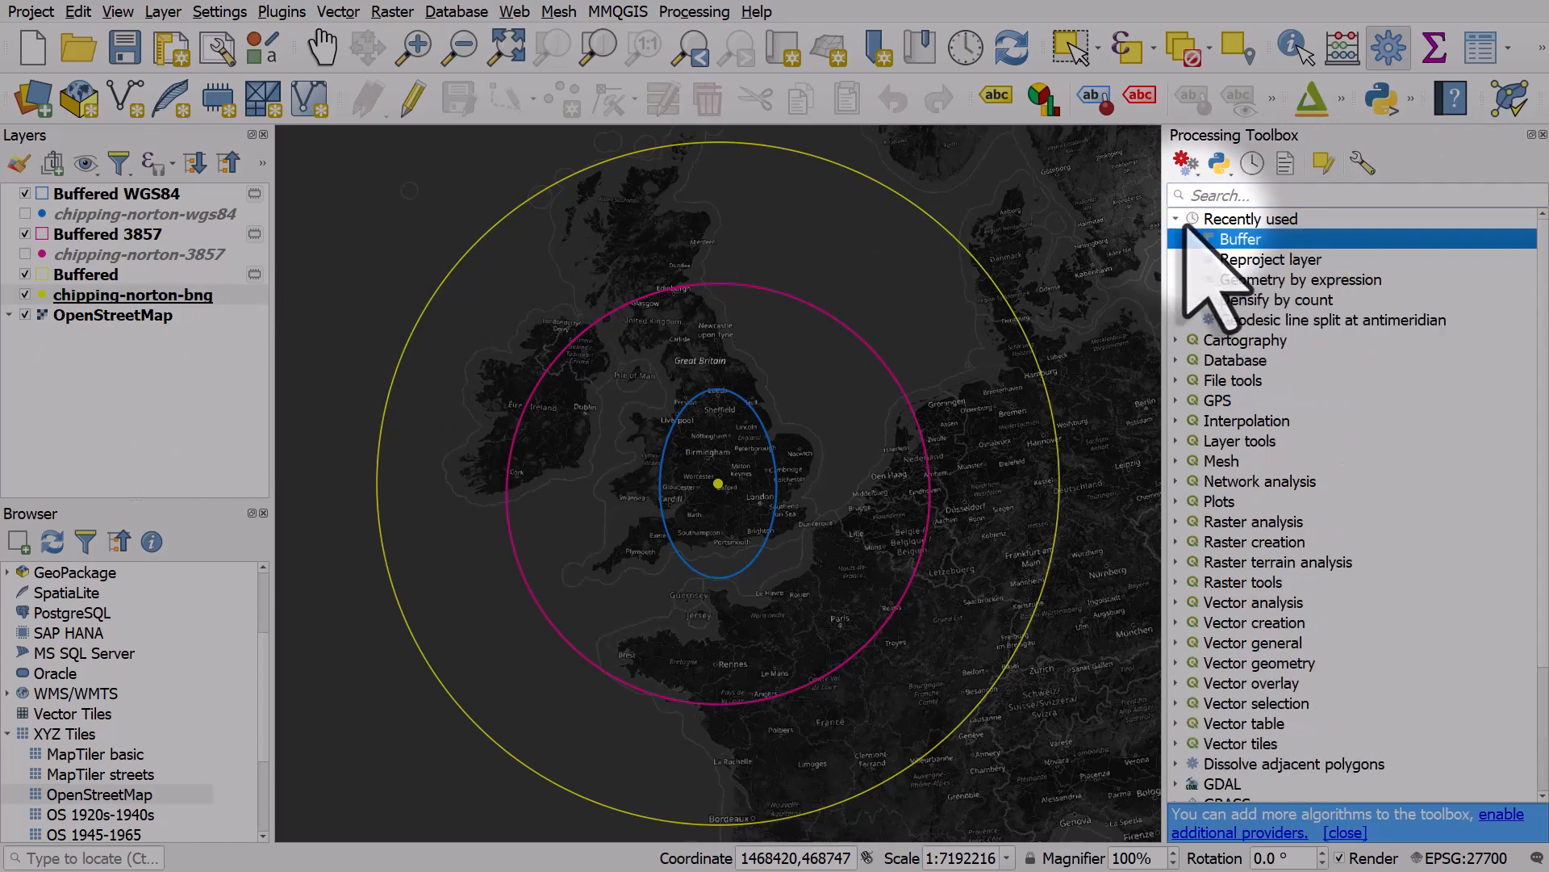
mouse_move(1273, 259)
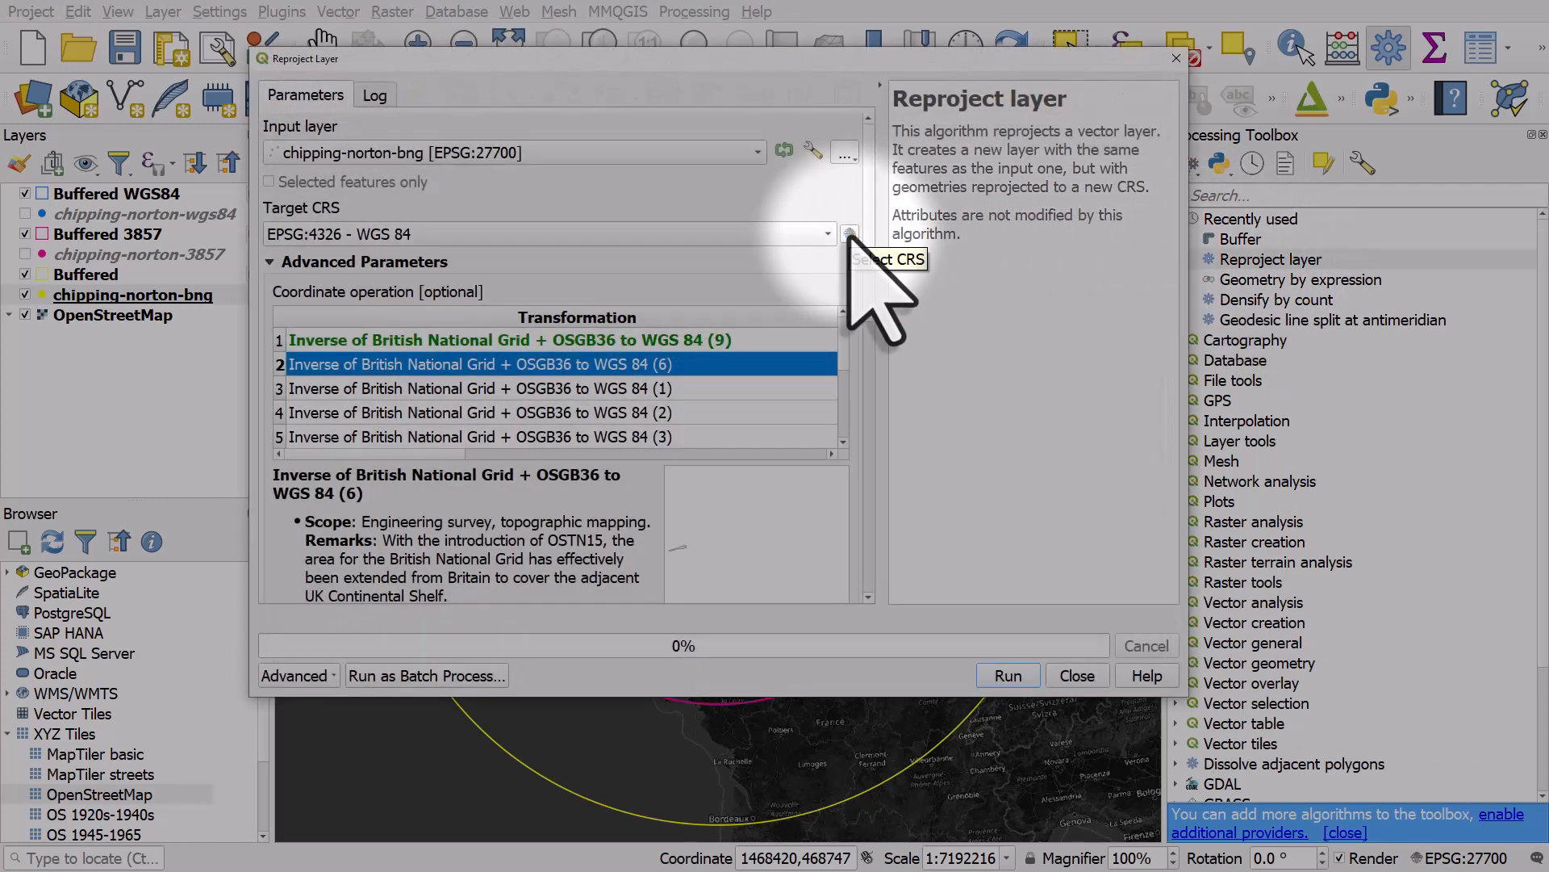
left_click(847, 234)
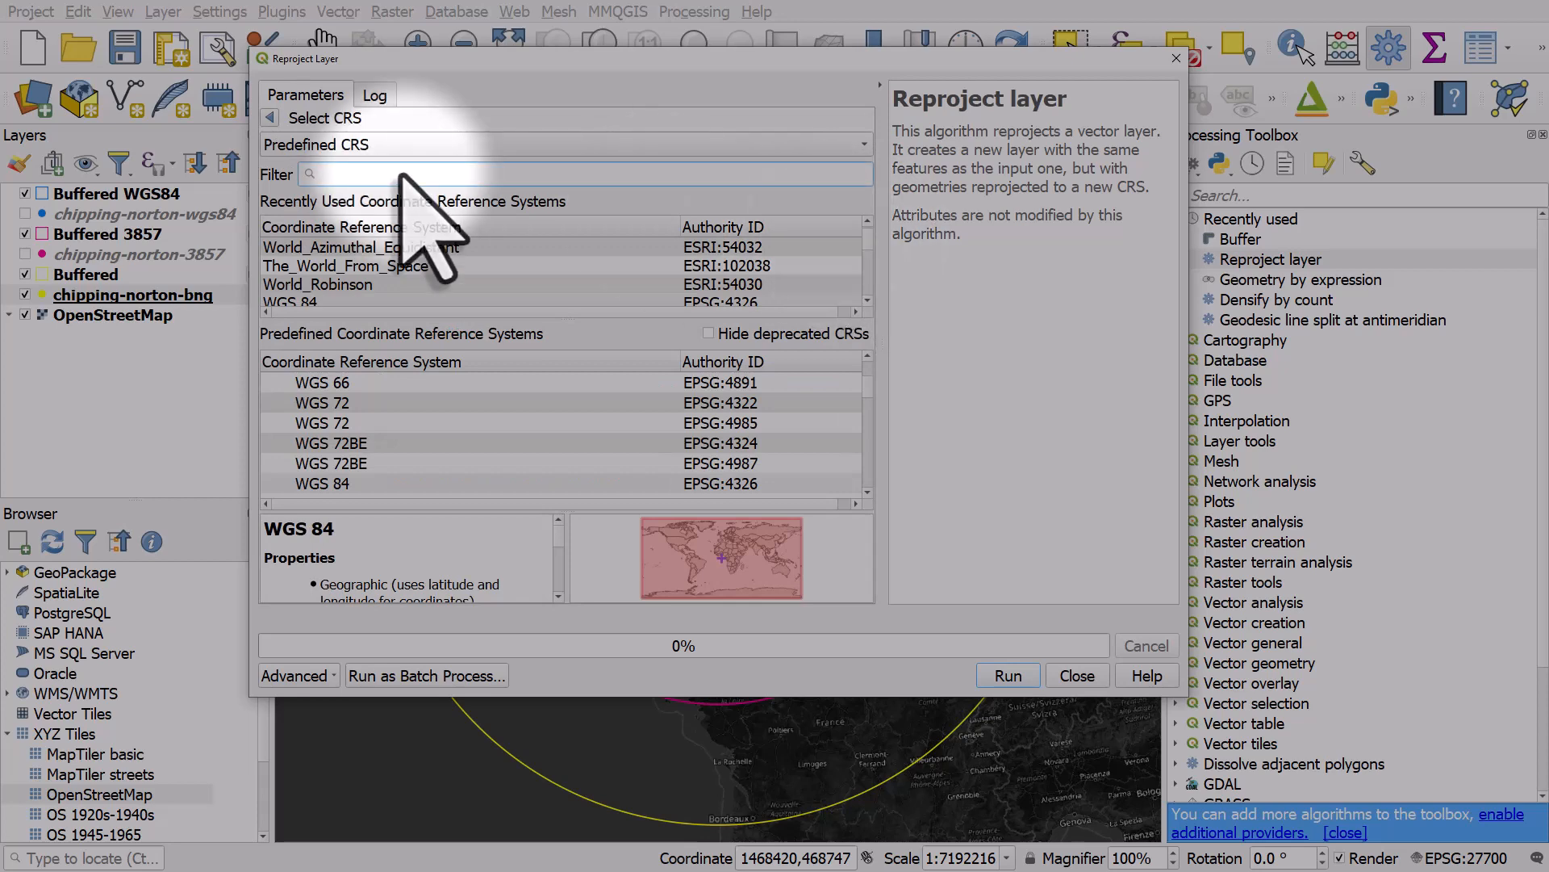
type("austral")
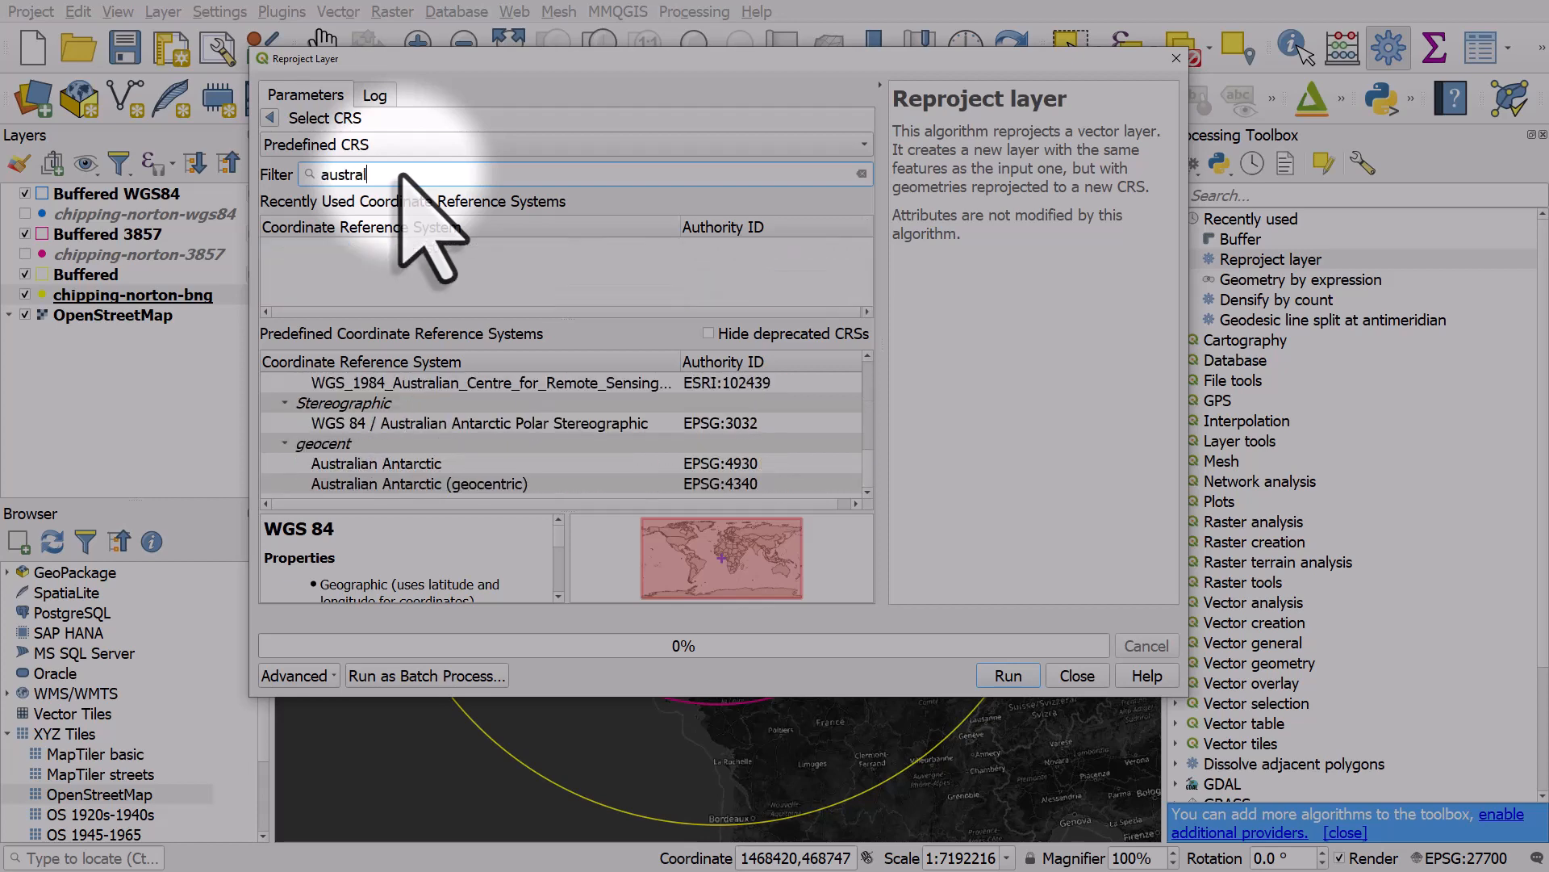
type("ia")
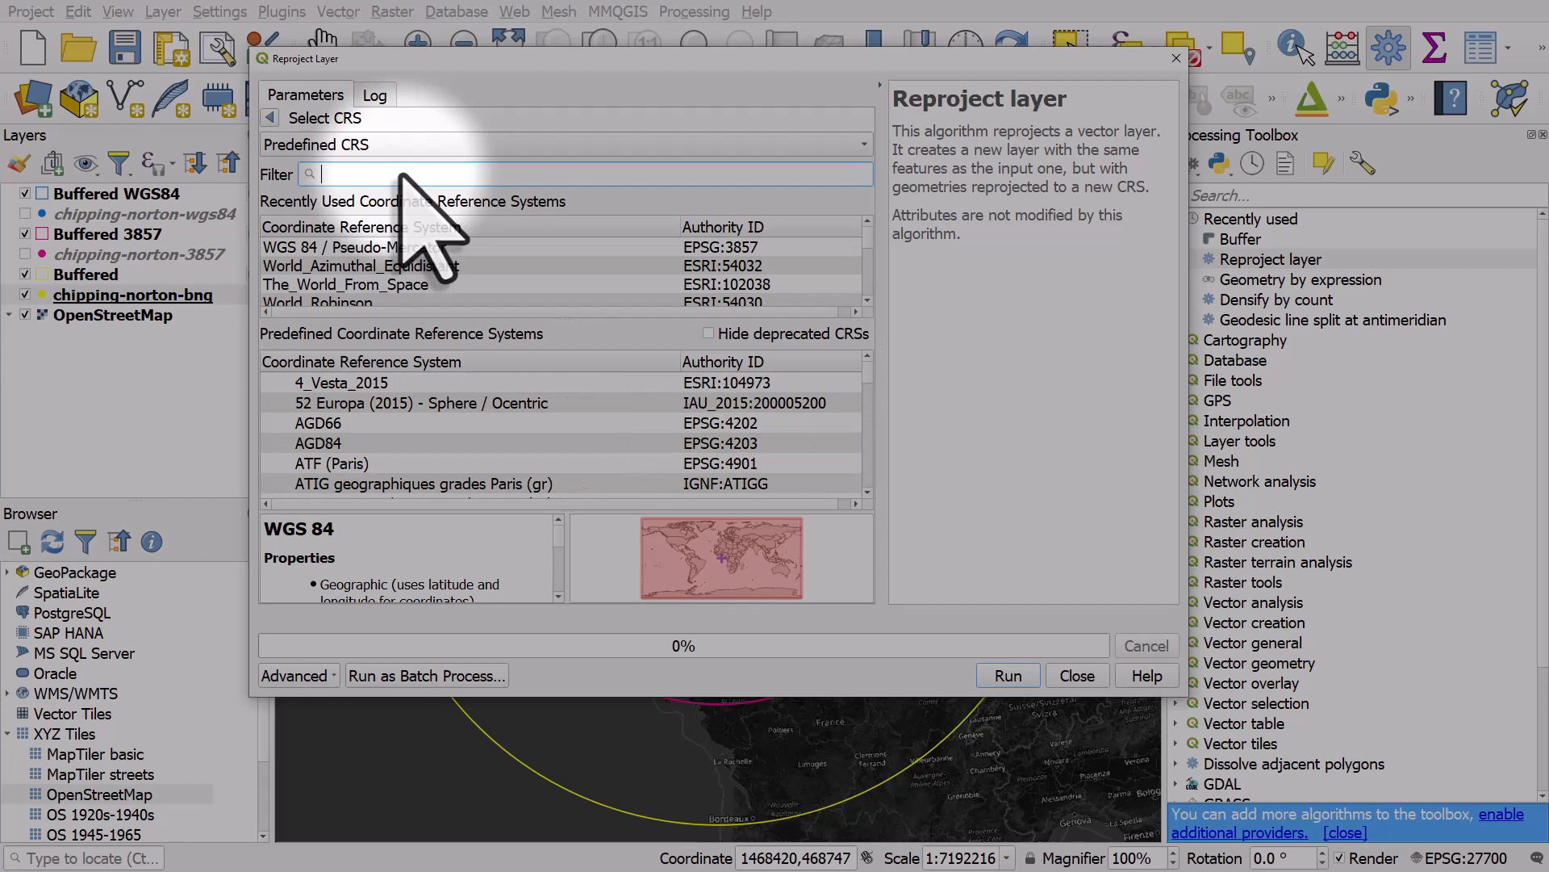
type("france")
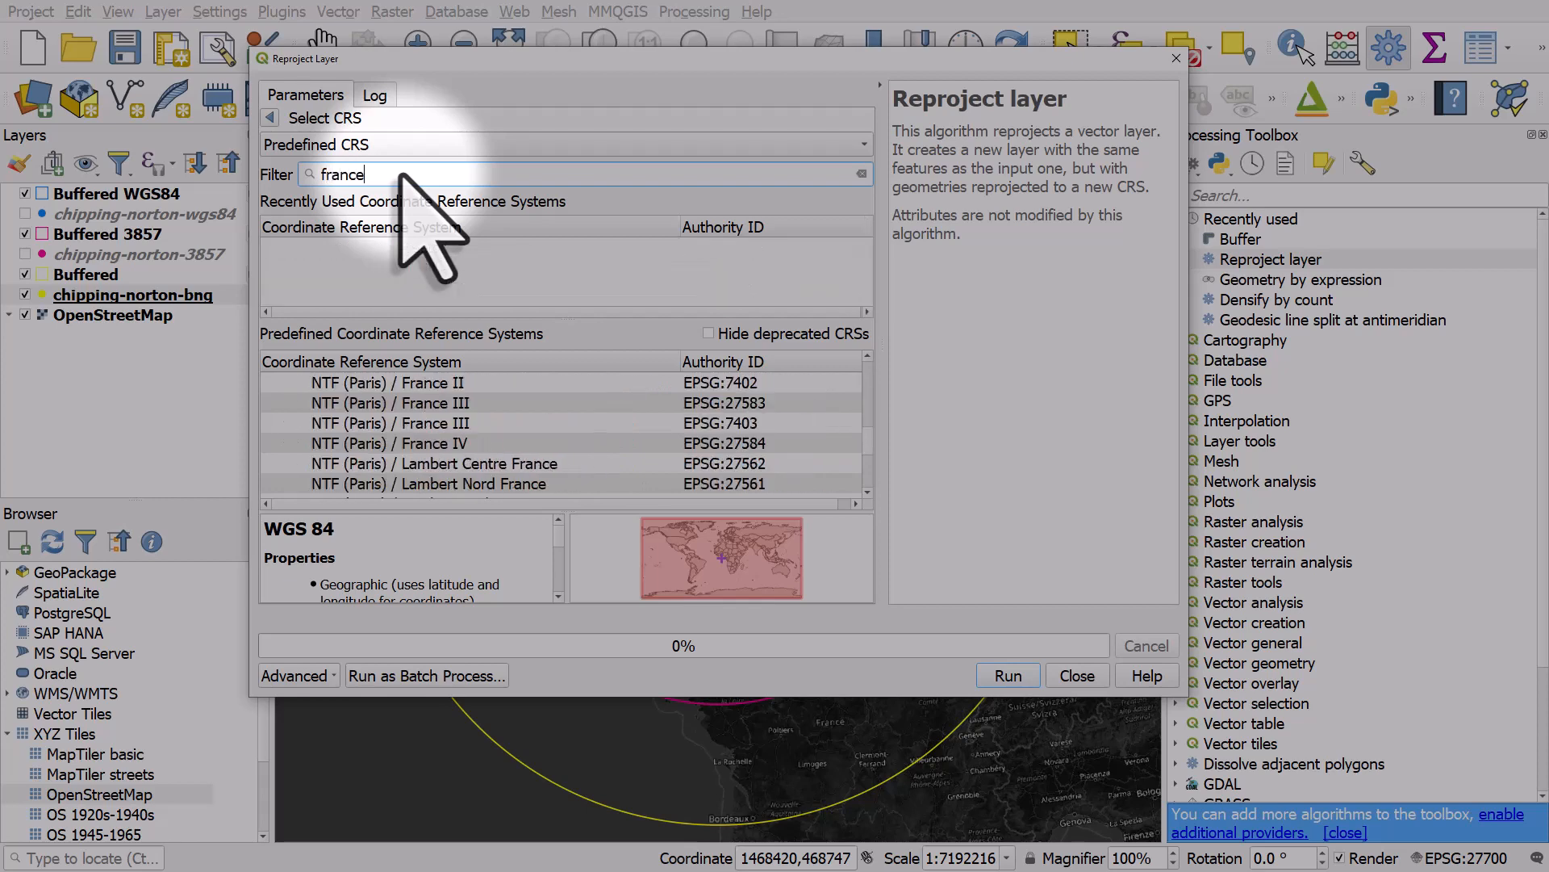
left_click(860, 174)
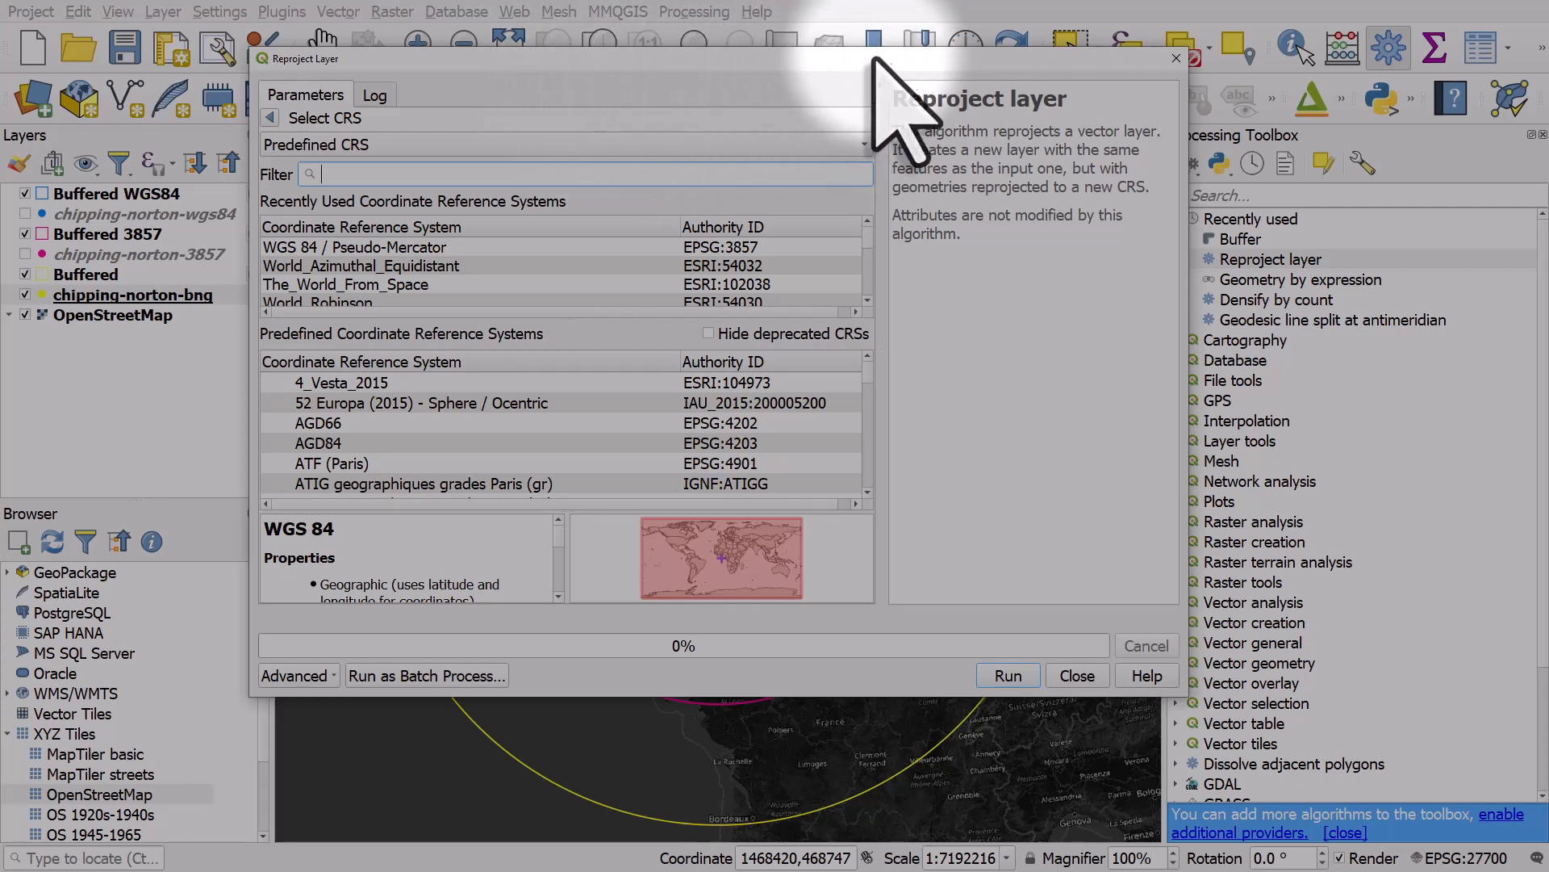
mouse_move(904, 113)
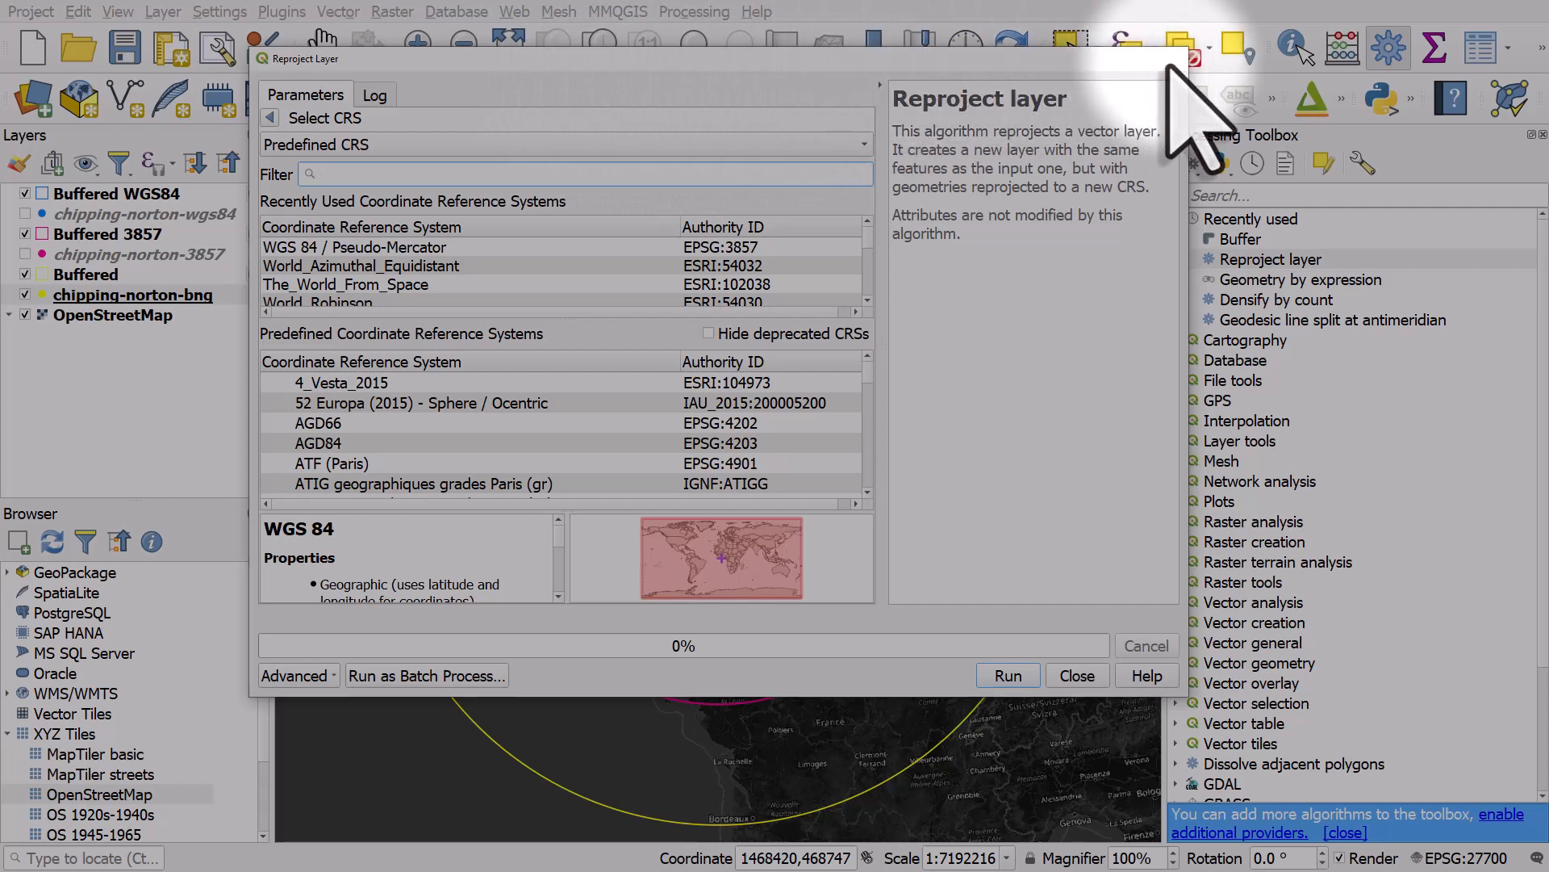
Bring up the Practical Data Science Spatial Projections webpage
left_click(1075, 674)
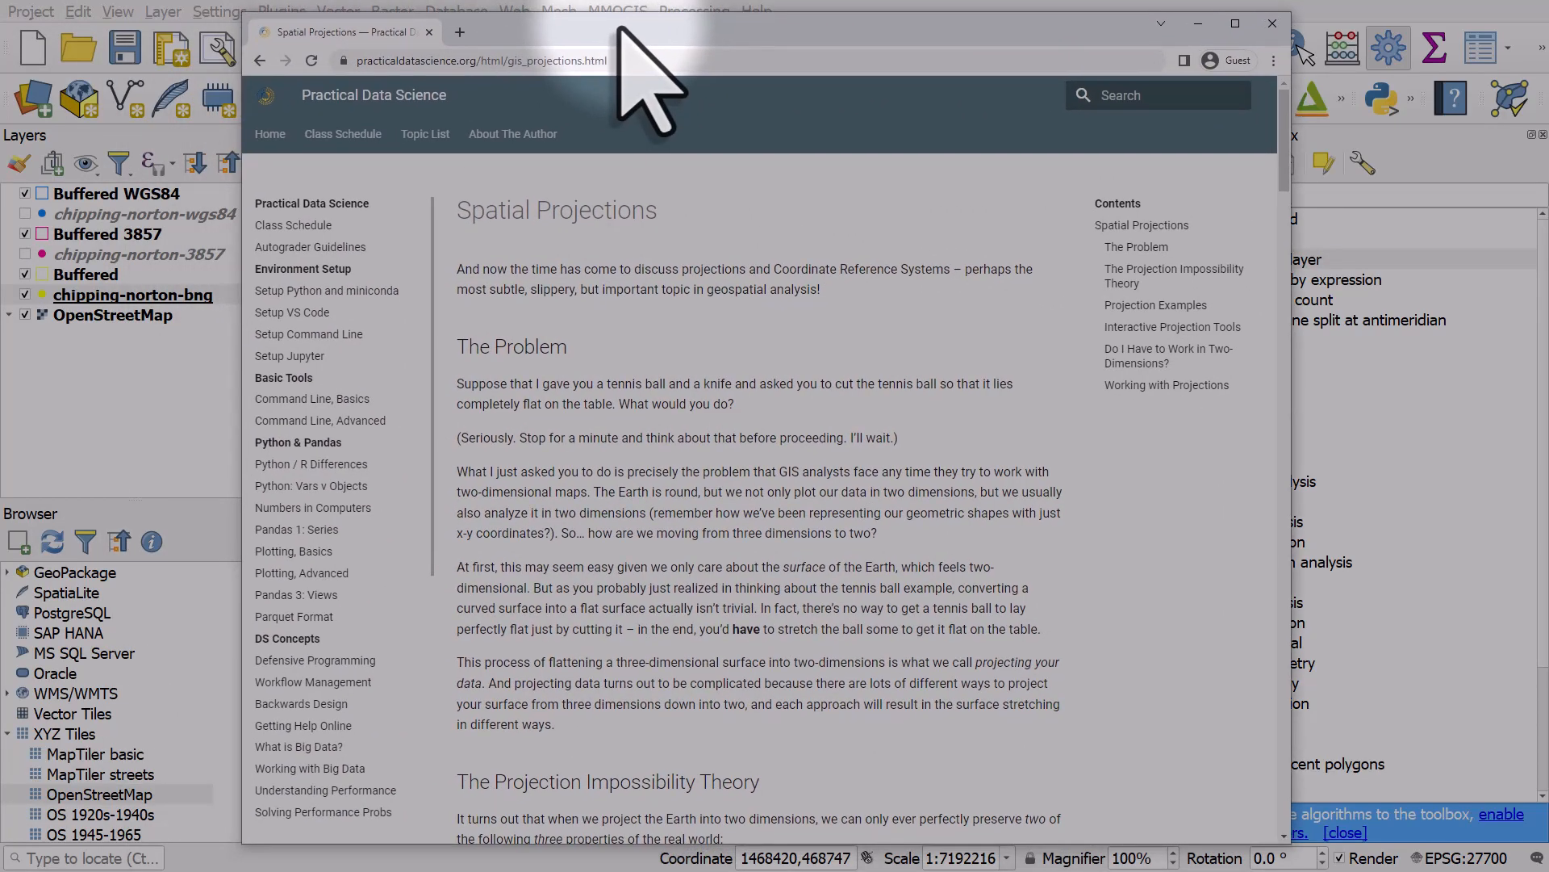
Scroll the Spatial Projections page down to the Working with Projections section
scroll("down", 3)
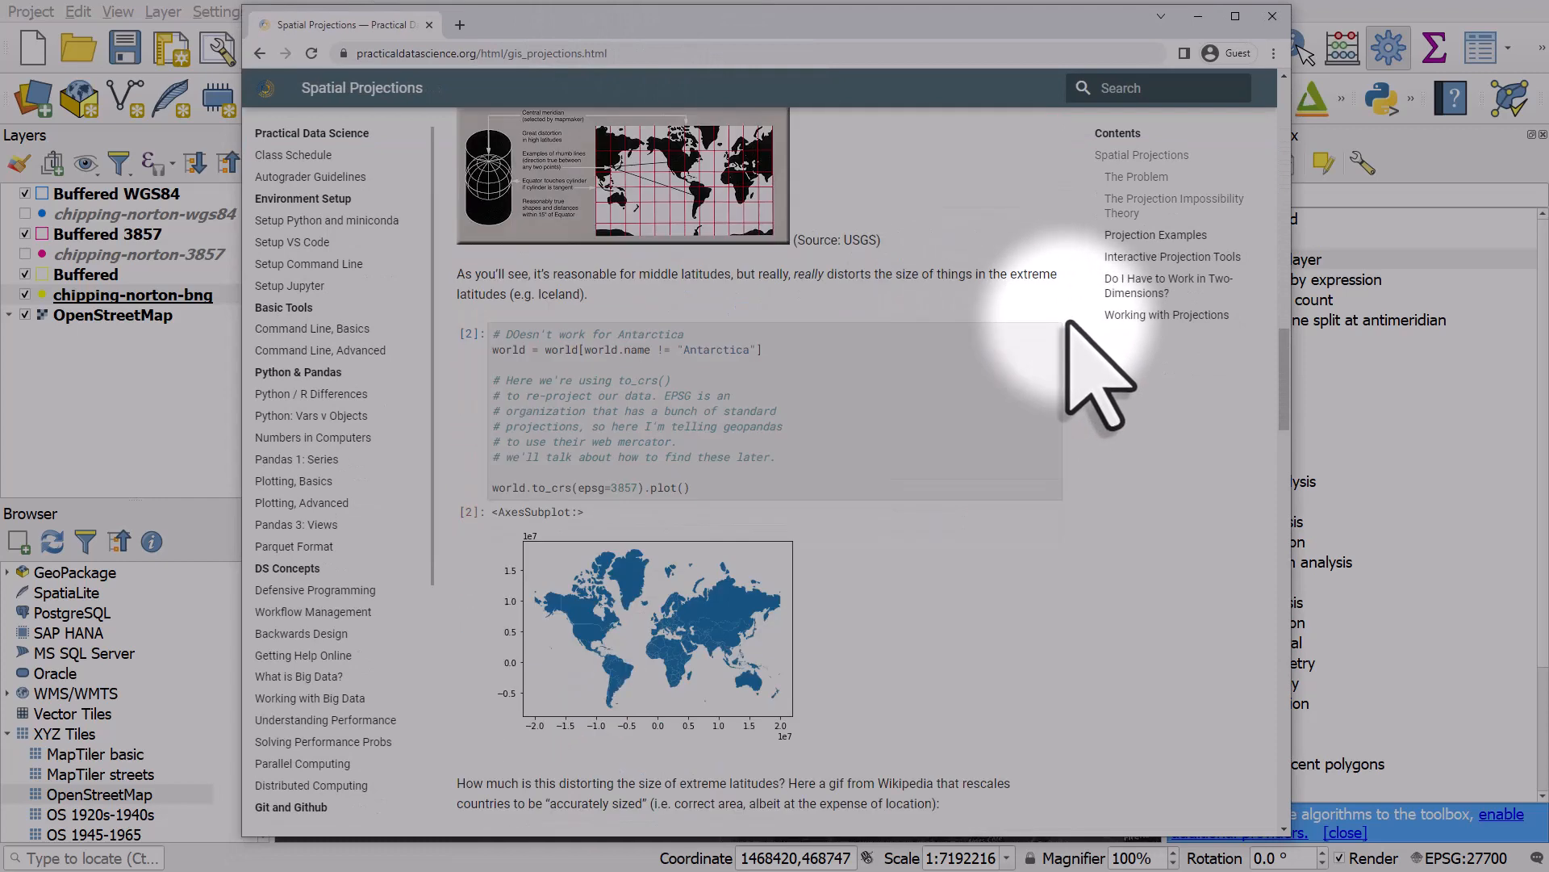
scroll("down", 3)
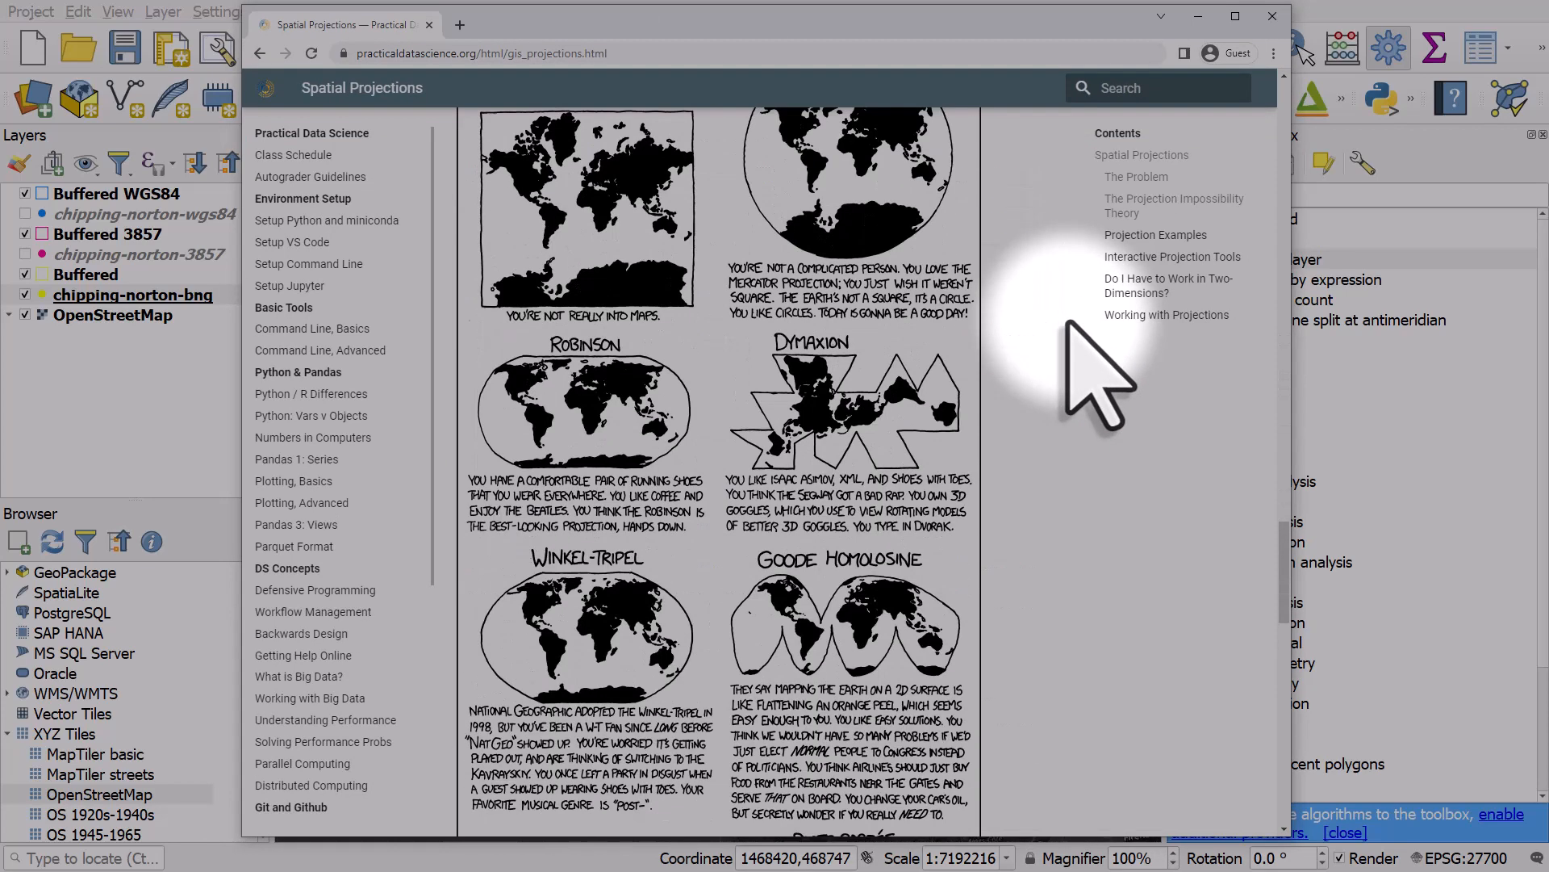
scroll("down", 3)
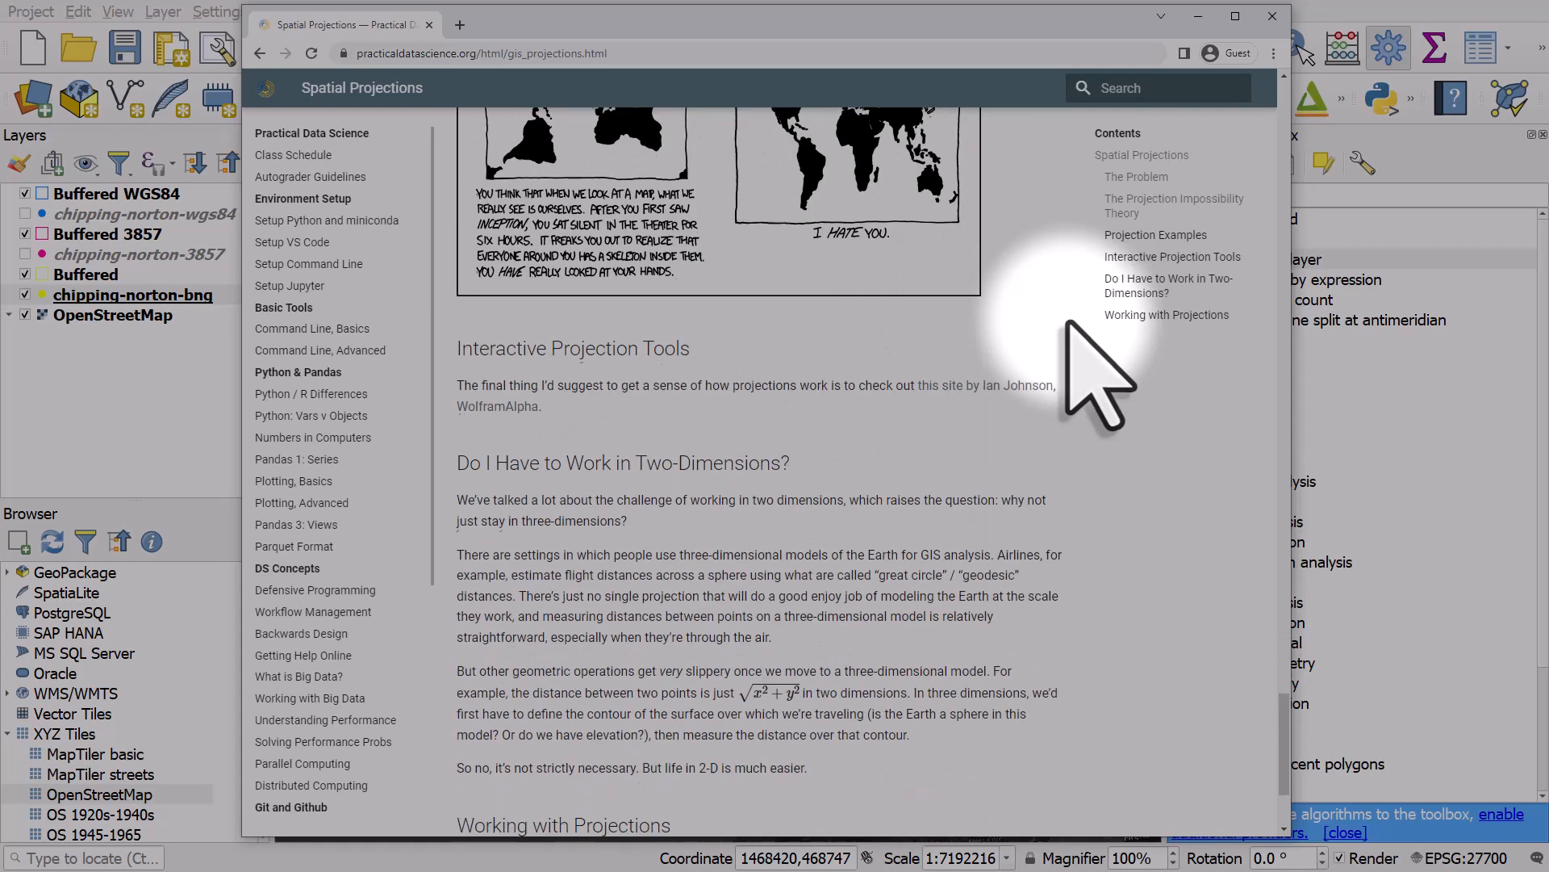
scroll("down", 3)
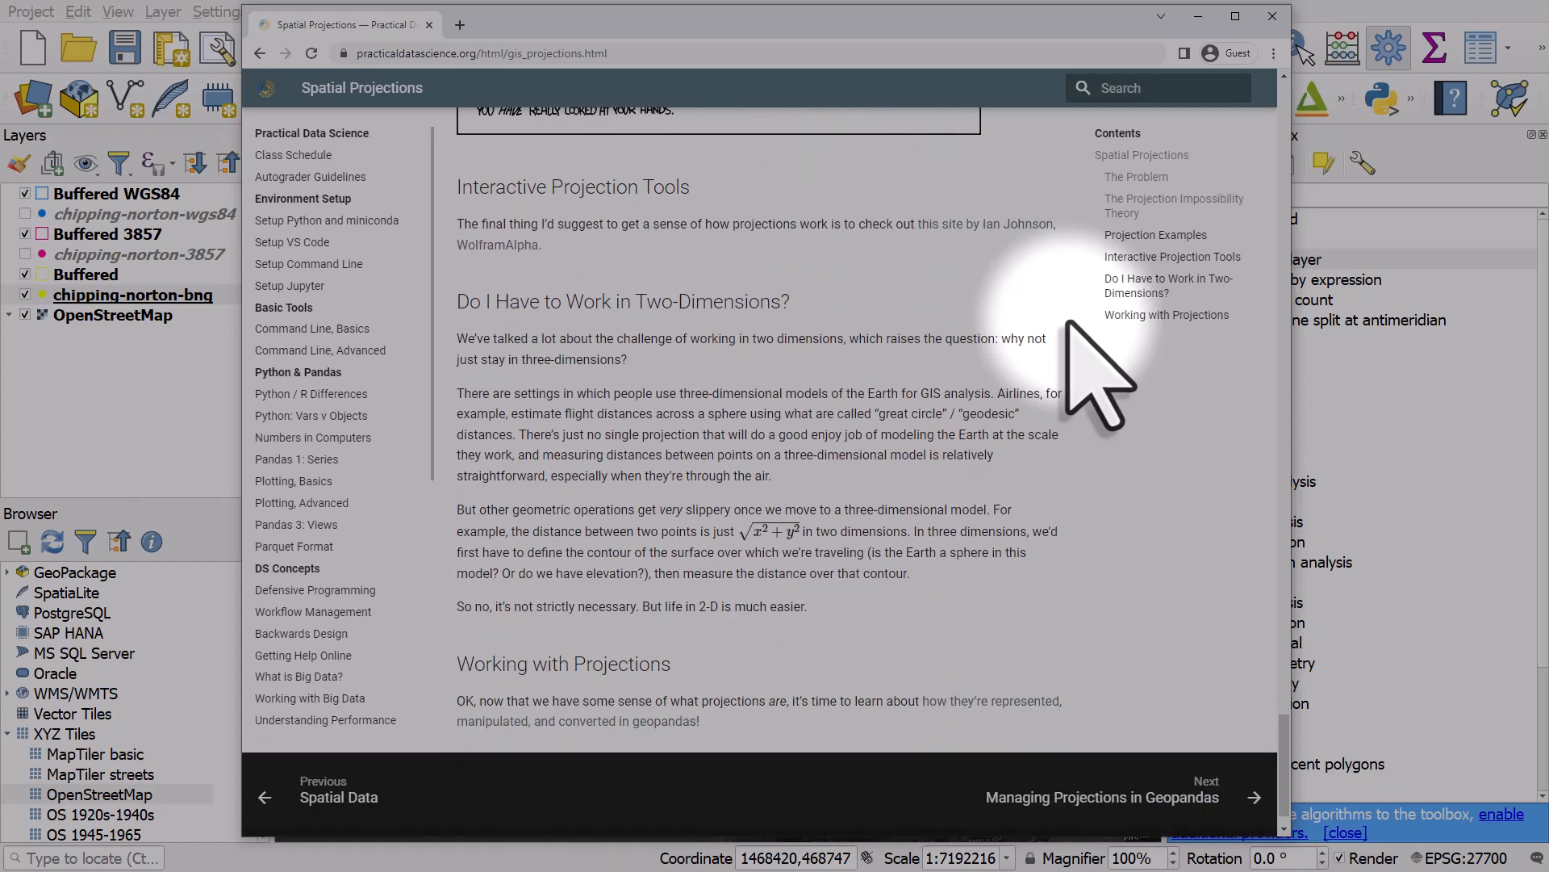